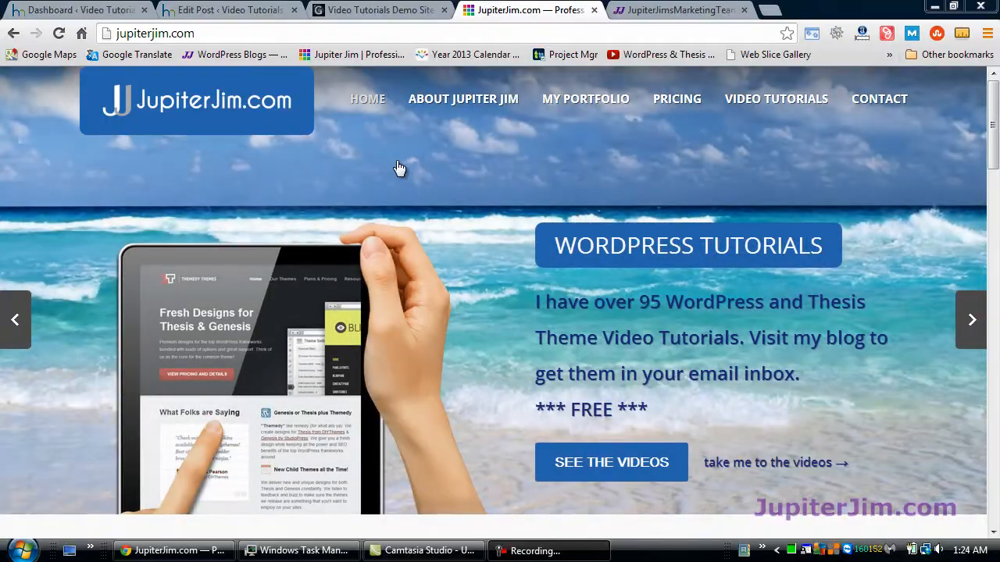
{"action": "mouse_move", "coordinate": [356, 144]}
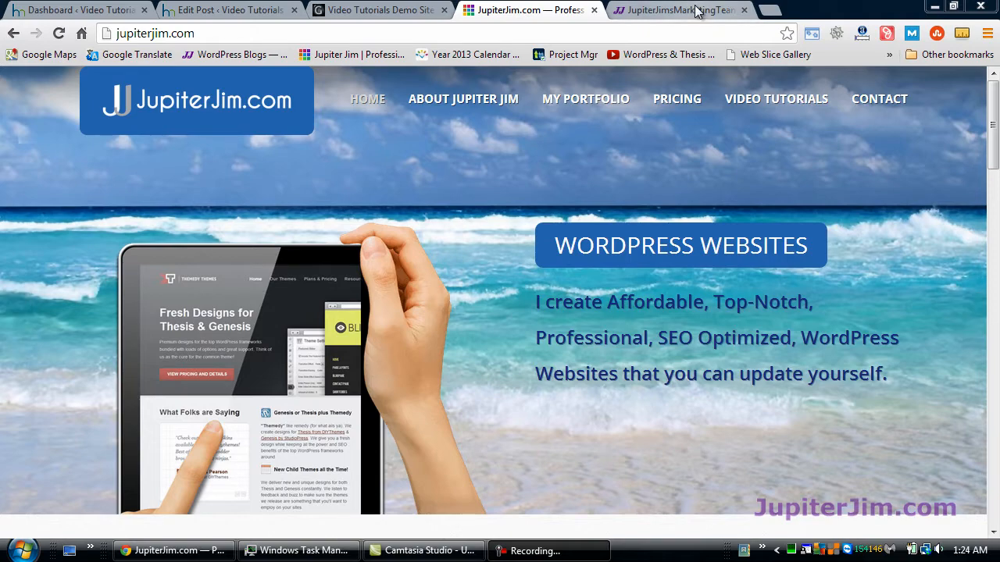
Step: Switch to the Jupiter Jim's Marketing Team blog tab and scroll through the WordPress 3.6 post
{"action": "left_click", "coordinate": [679, 10]}
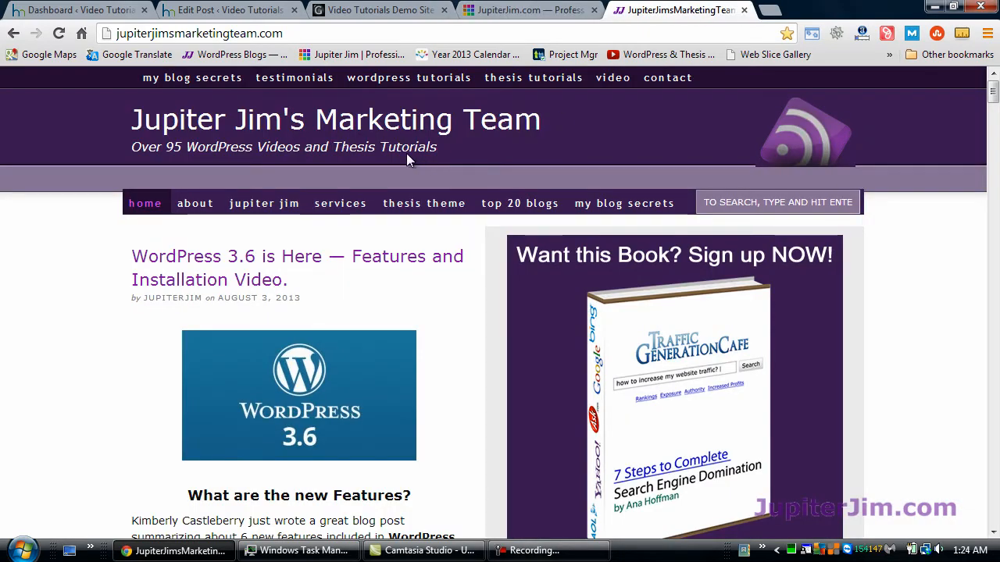
{"action": "mouse_move", "coordinate": [453, 263]}
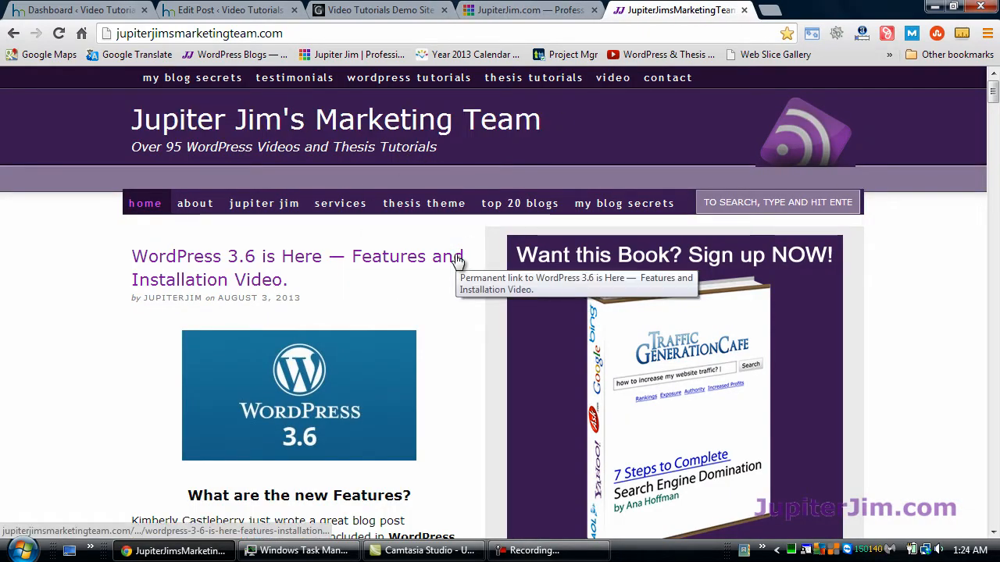
{"action": "mouse_move", "coordinate": [153, 238]}
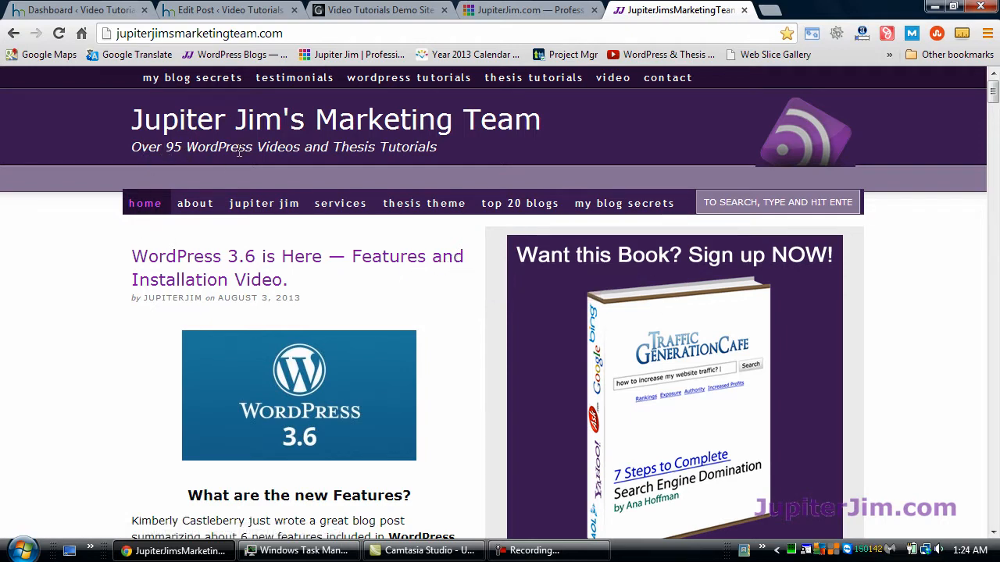
{"action": "mouse_move", "coordinate": [456, 328]}
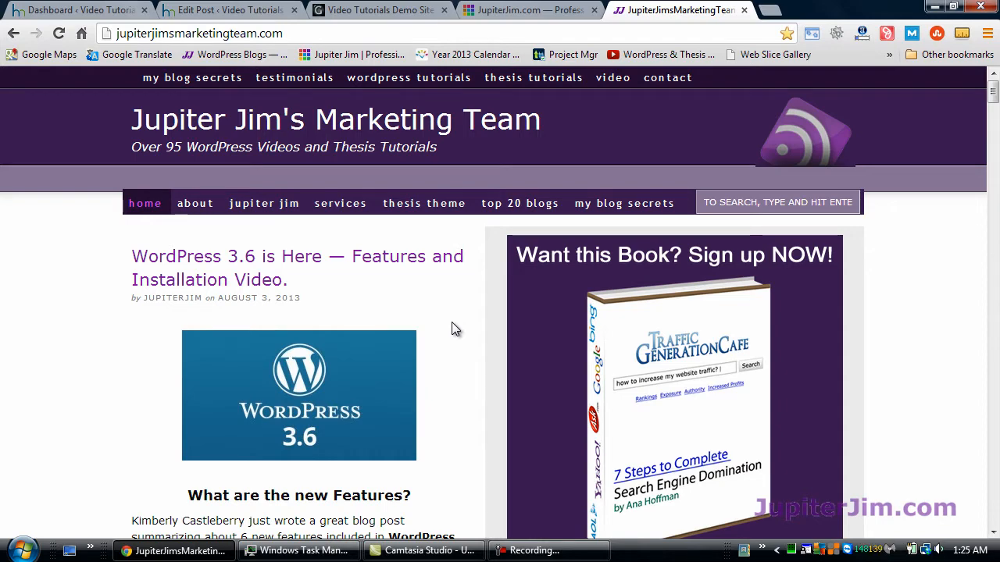
{"action": "scroll", "scroll_direction": "down", "scroll_amount": 3}
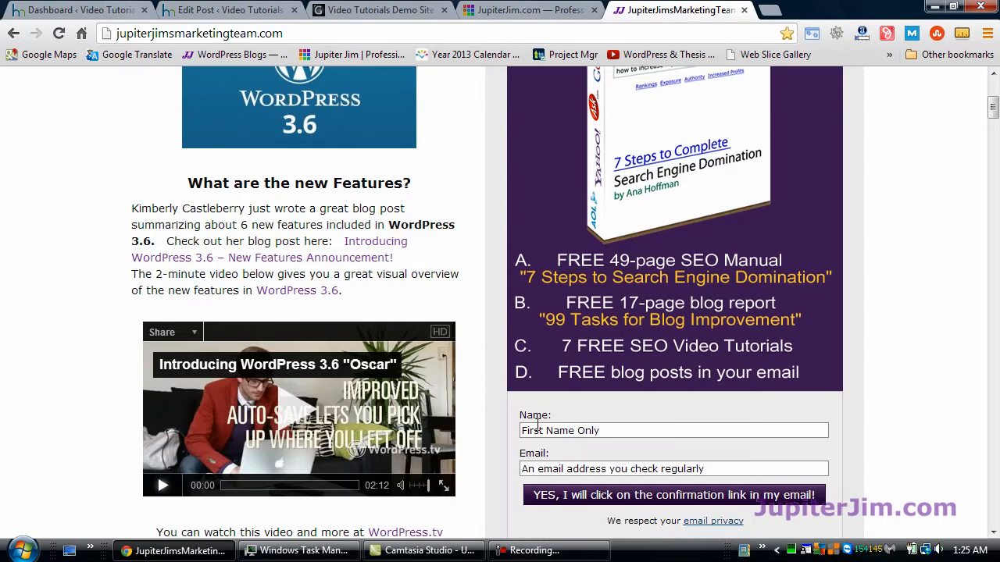
{"action": "scroll", "scroll_direction": "up", "scroll_amount": 3}
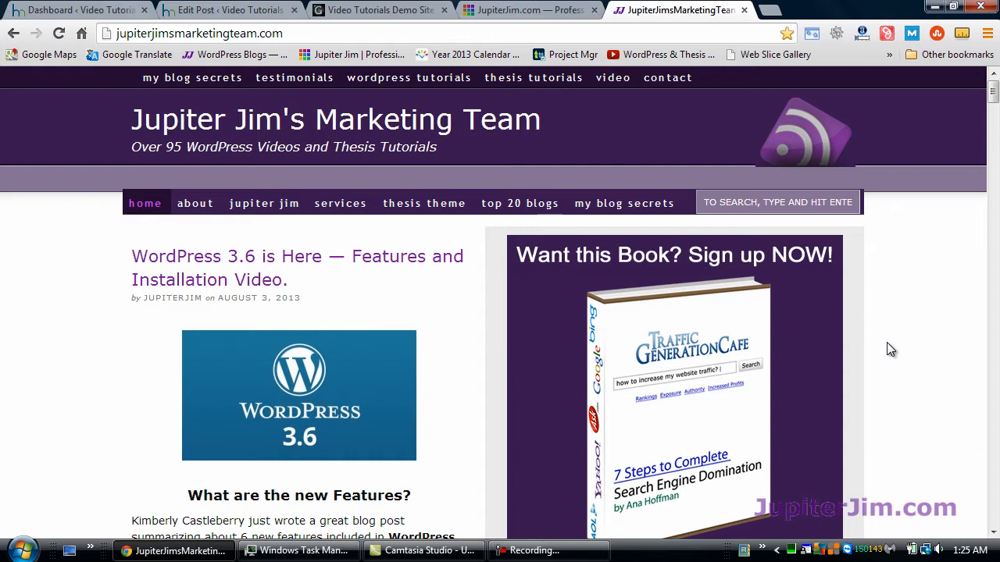
{"action": "mouse_move", "coordinate": [909, 497]}
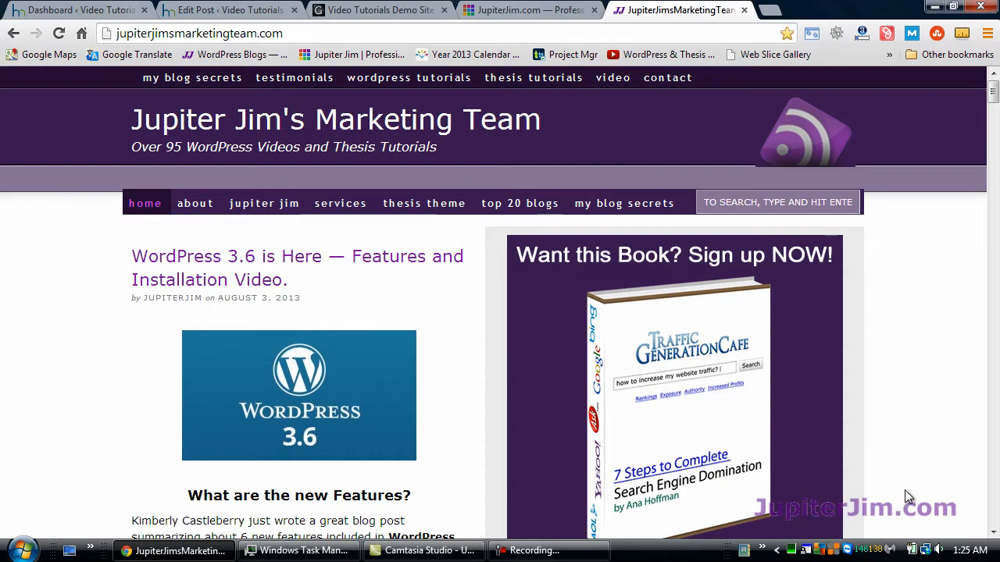
Step: Switch to the Video Tutorials Demo Site tab and scroll its home page down to the Assorted Chocolates Wrong Way post
{"action": "left_click", "coordinate": [378, 10]}
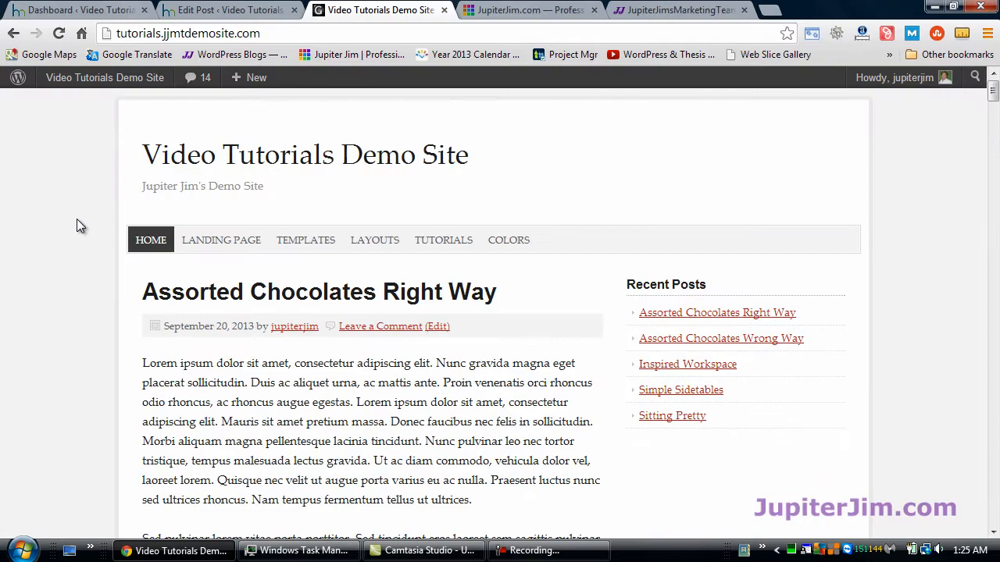
{"action": "scroll", "scroll_direction": "down", "scroll_amount": 3}
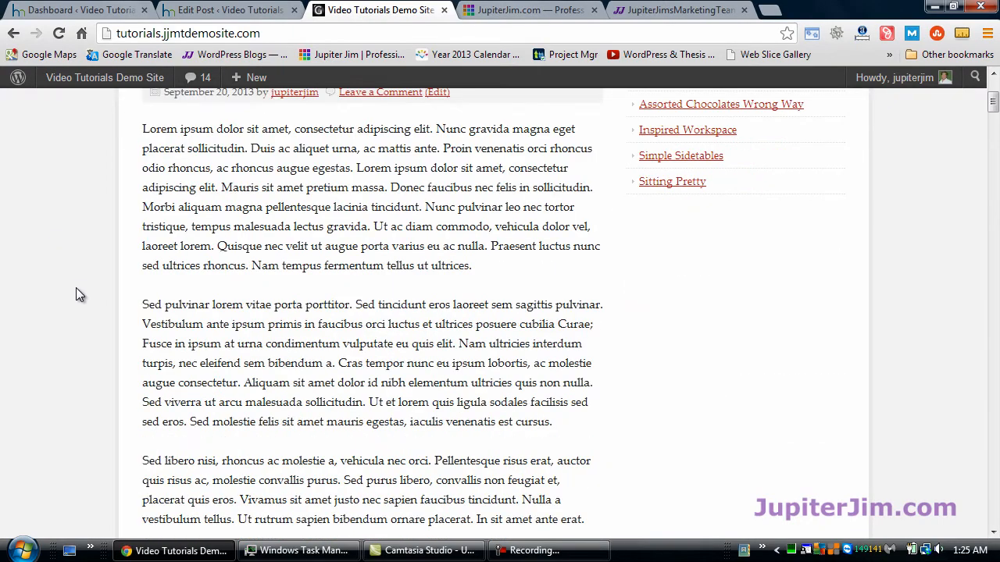
{"action": "scroll", "scroll_direction": "up", "scroll_amount": 3}
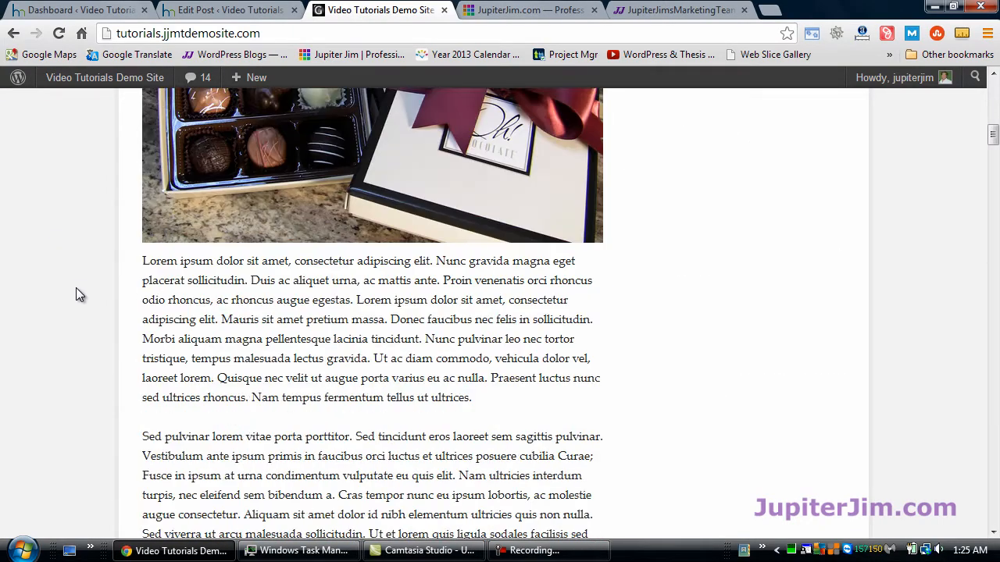
{"action": "scroll", "scroll_direction": "up", "scroll_amount": 3}
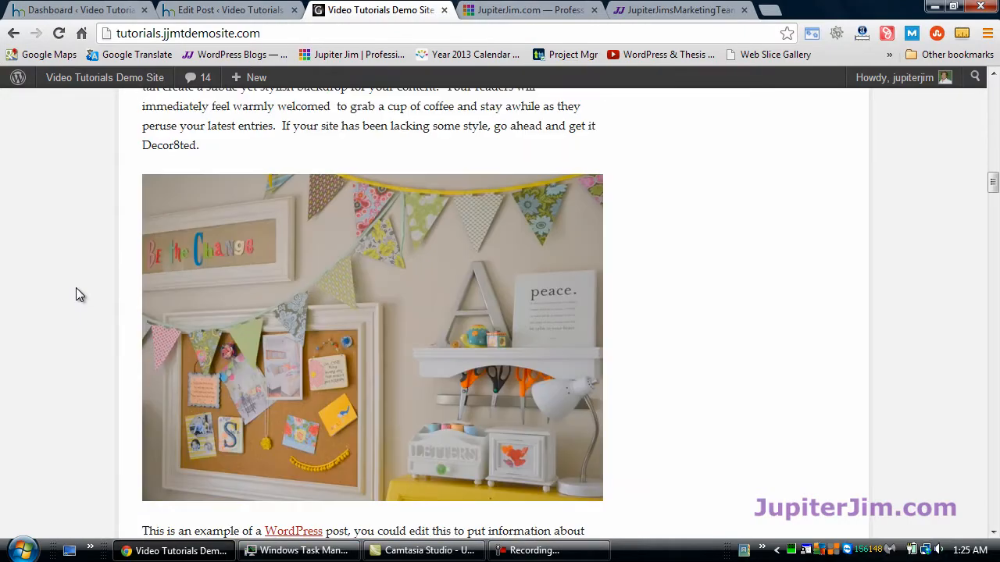
{"action": "scroll", "scroll_direction": "down", "scroll_amount": 3}
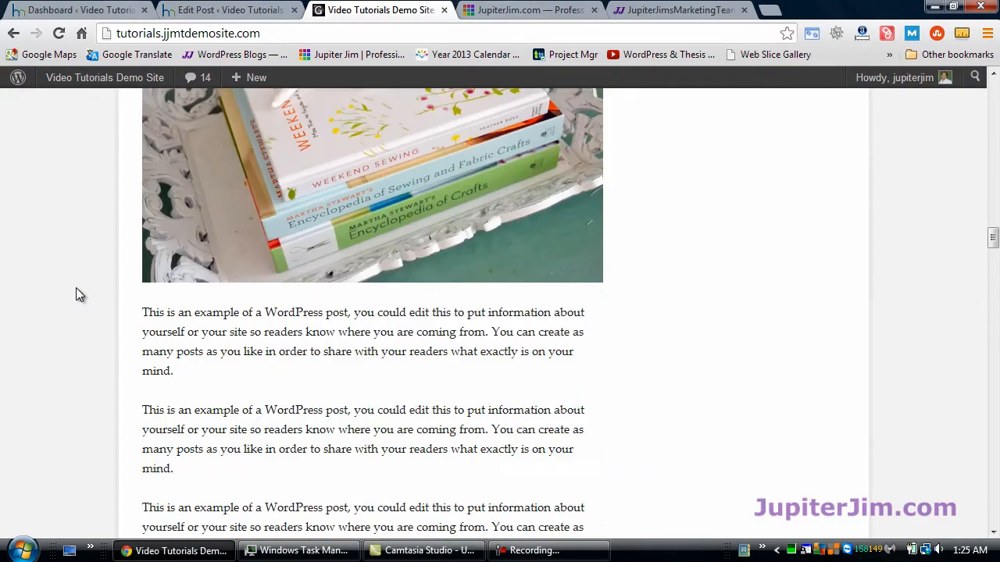
{"action": "scroll", "scroll_direction": "down", "scroll_amount": 3}
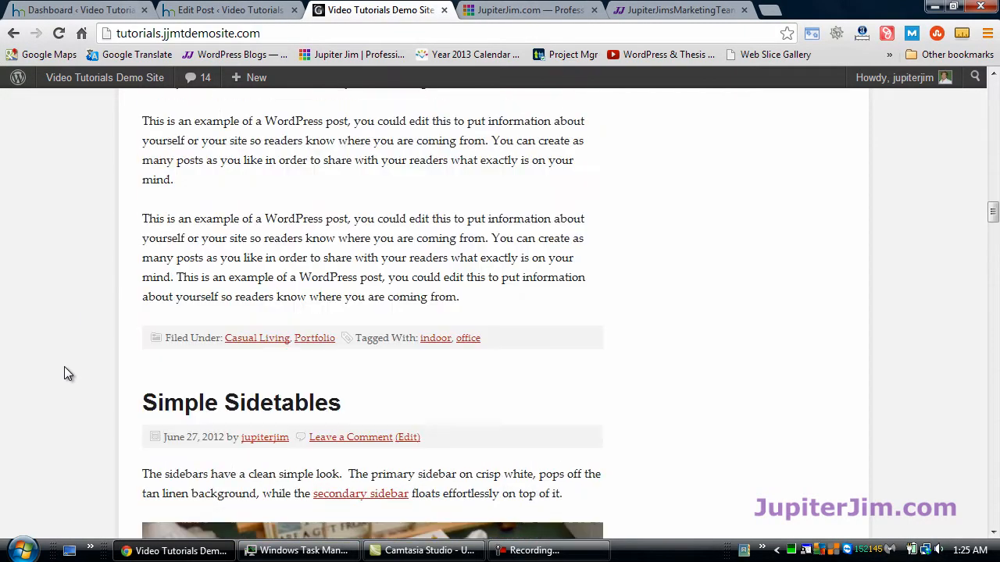
{"action": "scroll", "scroll_direction": "down", "scroll_amount": 3}
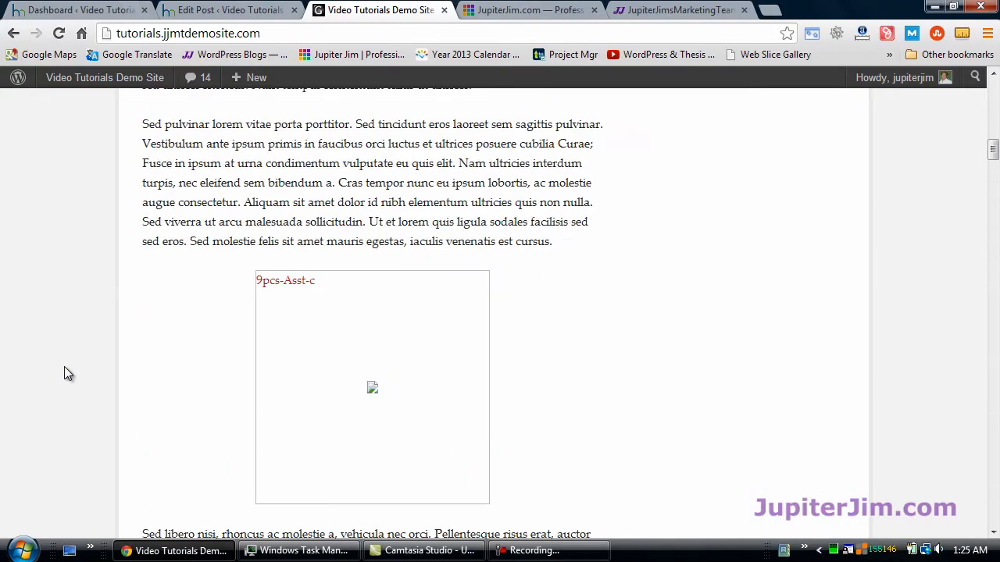
{"action": "scroll", "scroll_direction": "up", "scroll_amount": 3}
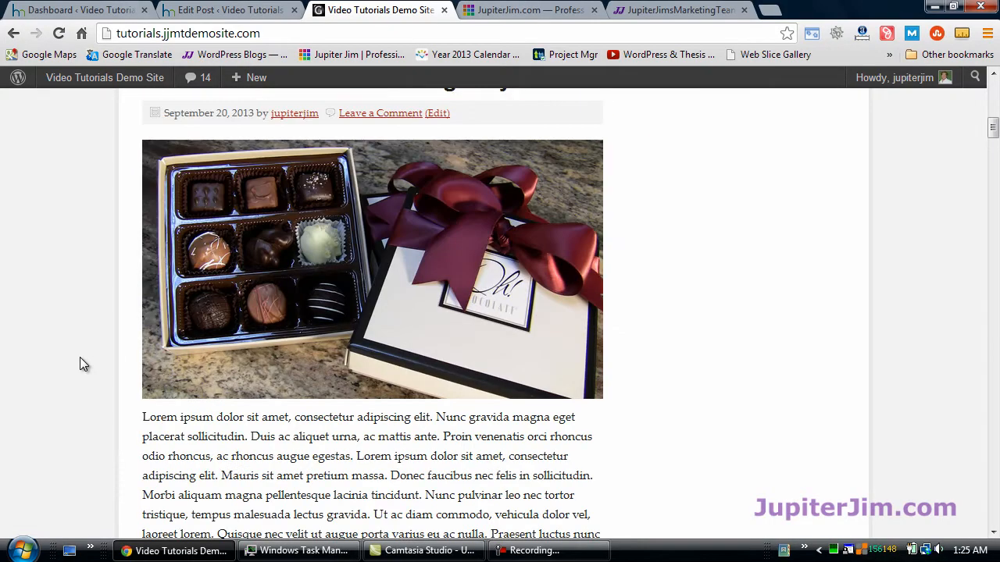
{"action": "scroll", "scroll_direction": "up", "scroll_amount": 3}
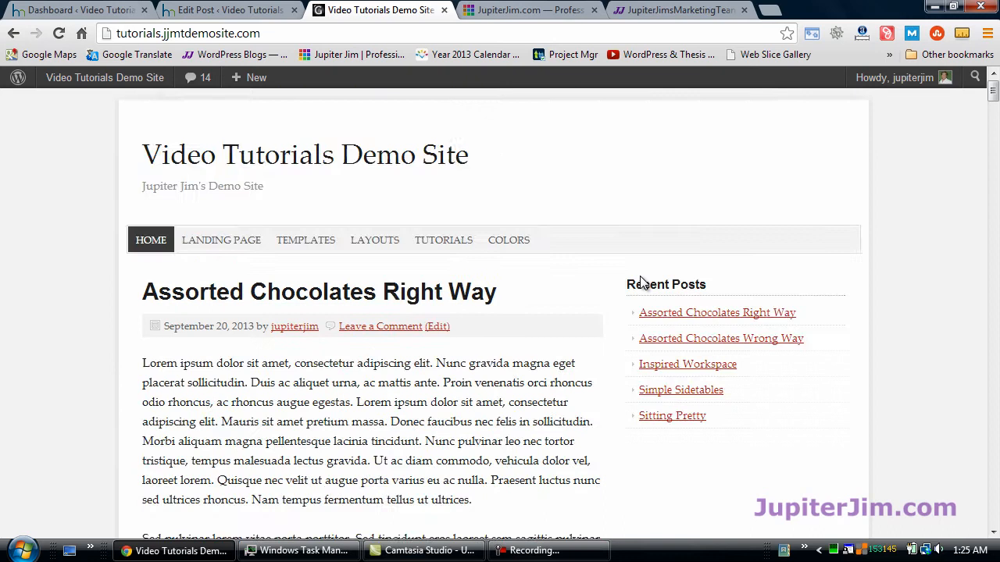
{"action": "mouse_move", "coordinate": [492, 321]}
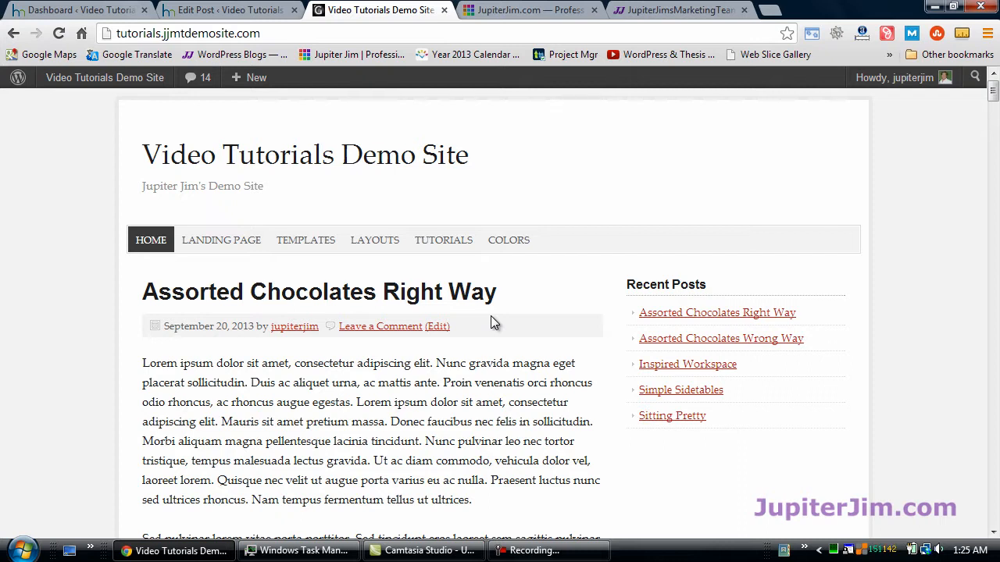
{"action": "mouse_move", "coordinate": [106, 328]}
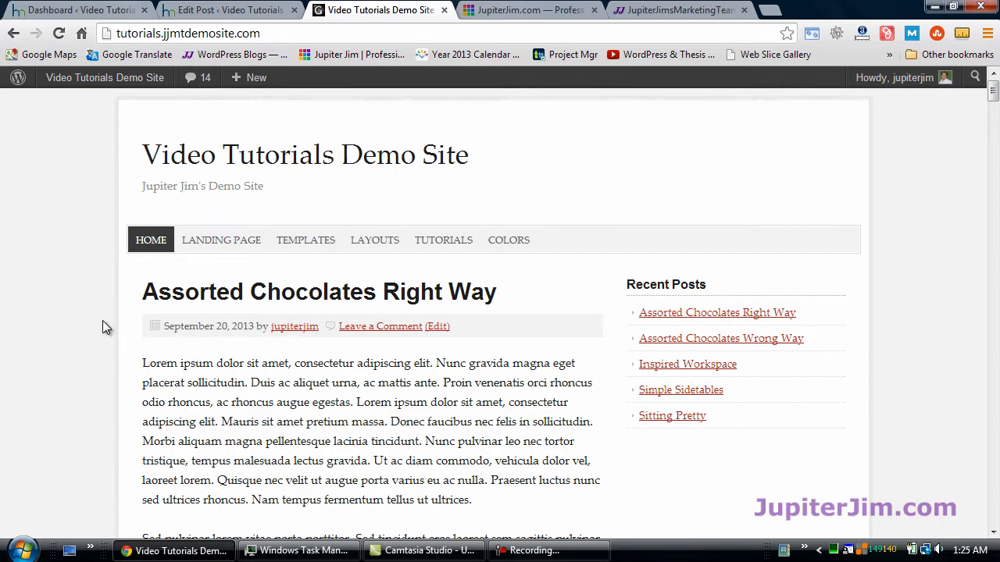
{"action": "mouse_move", "coordinate": [95, 334]}
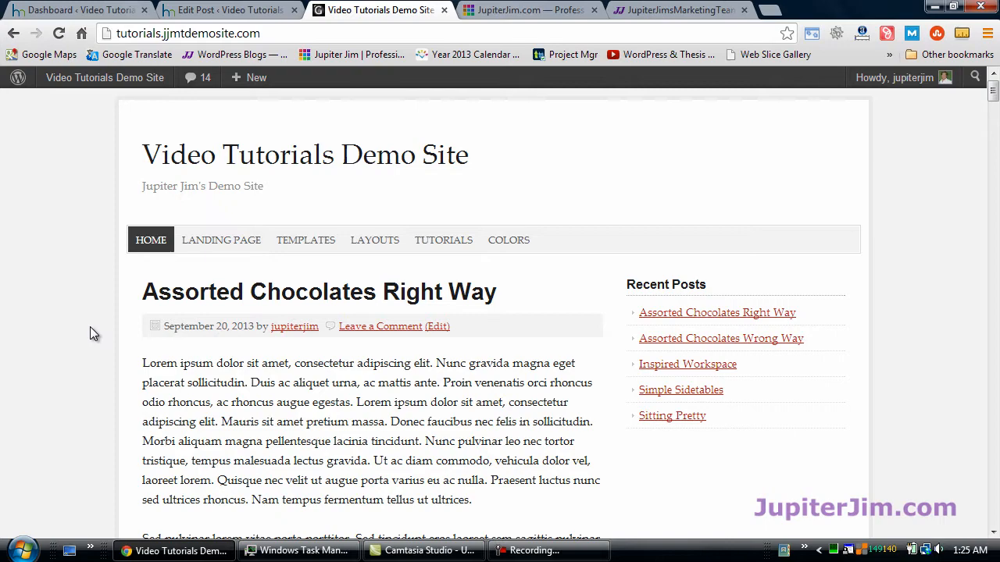
{"action": "scroll", "scroll_direction": "down", "scroll_amount": 3}
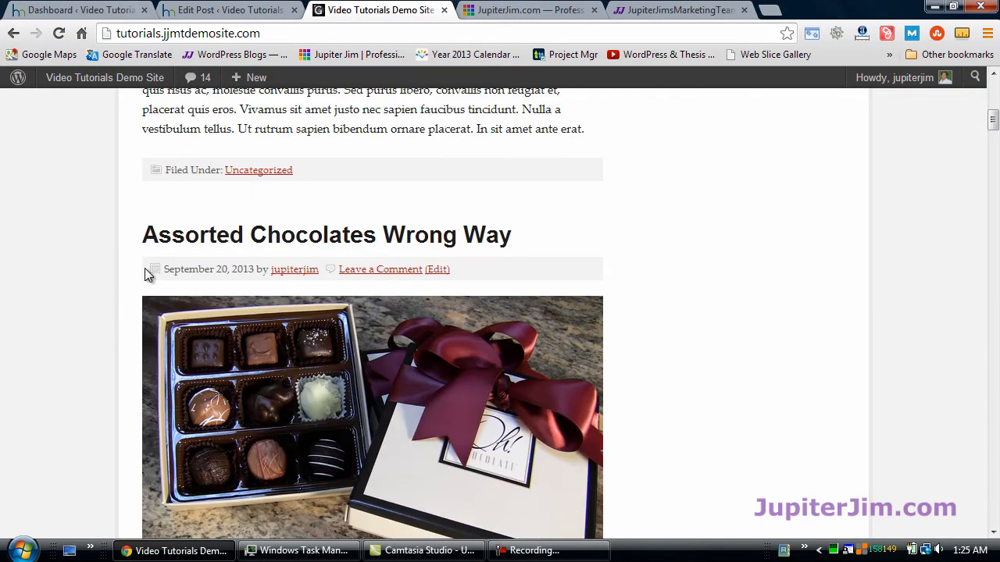
Step: Open the Assorted Chocolates Wrong Way post's own page and scroll past its broken image placeholder
{"action": "left_click", "coordinate": [428, 234]}
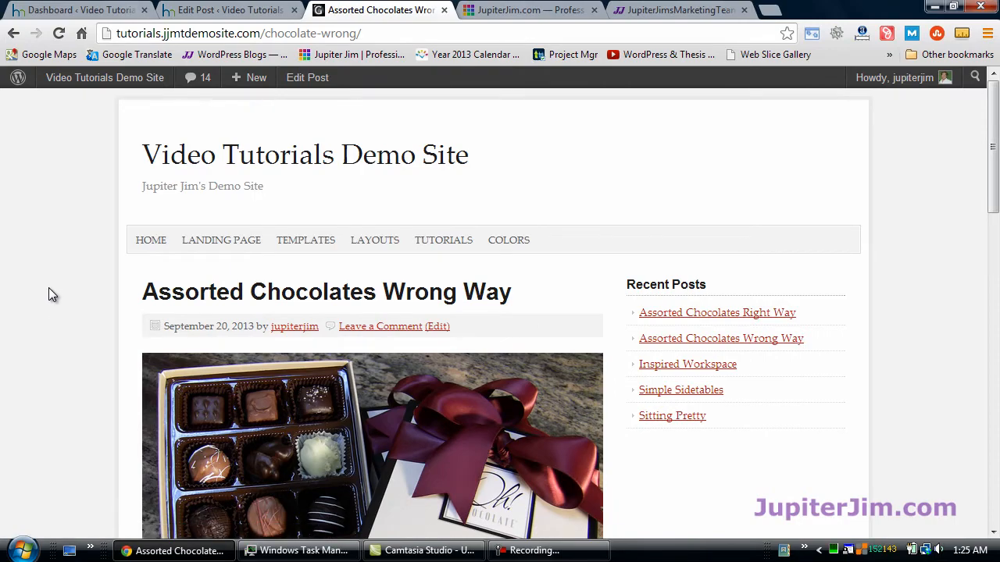
{"action": "scroll", "scroll_direction": "down", "scroll_amount": 3}
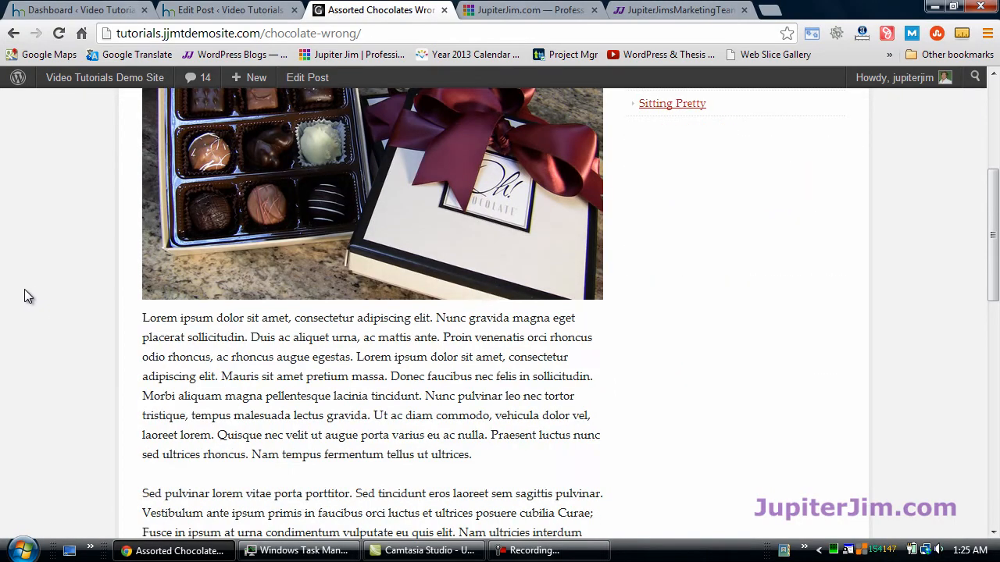
{"action": "scroll", "scroll_direction": "down", "scroll_amount": 3}
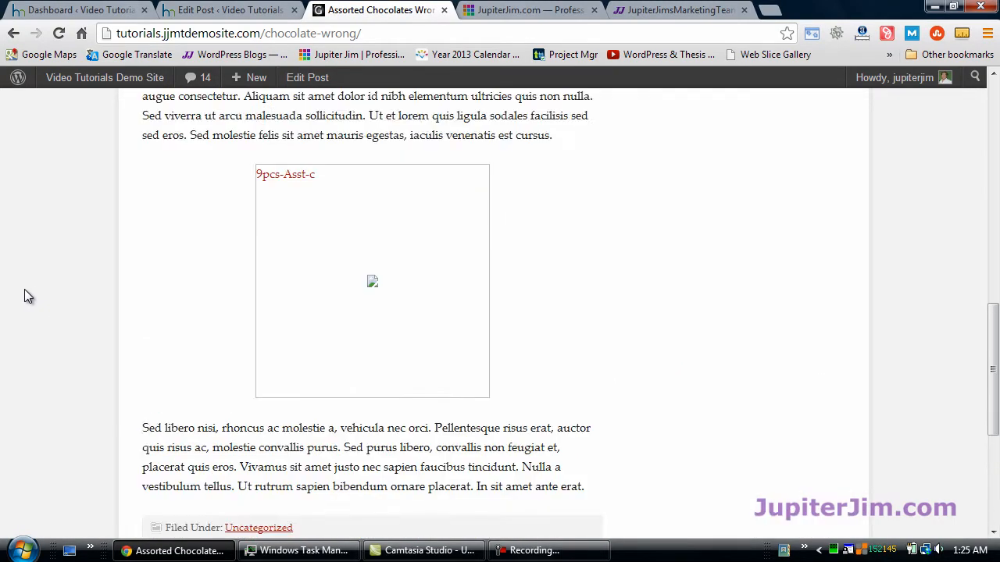
{"action": "scroll", "scroll_direction": "up", "scroll_amount": 3}
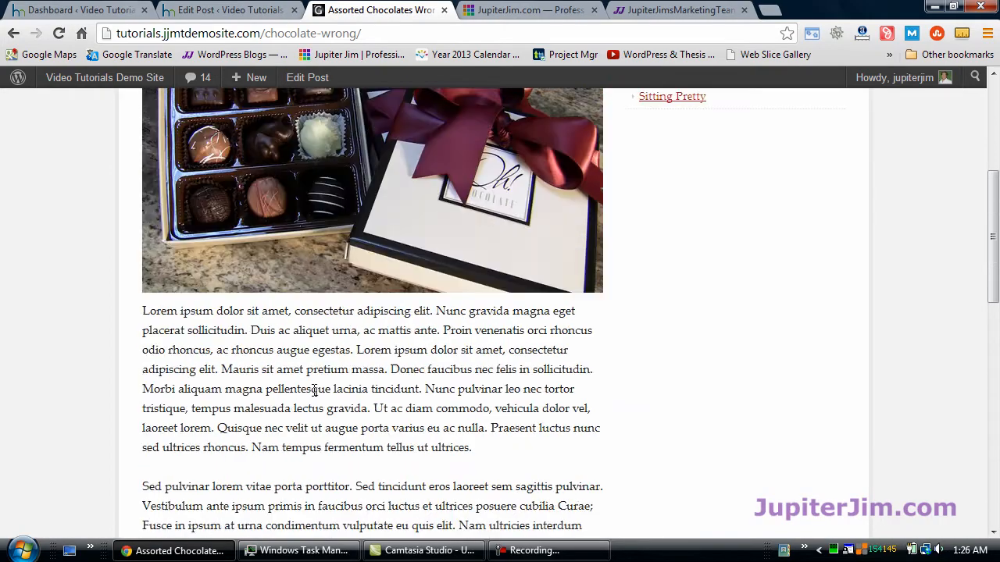
{"action": "scroll", "scroll_direction": "up", "scroll_amount": 3}
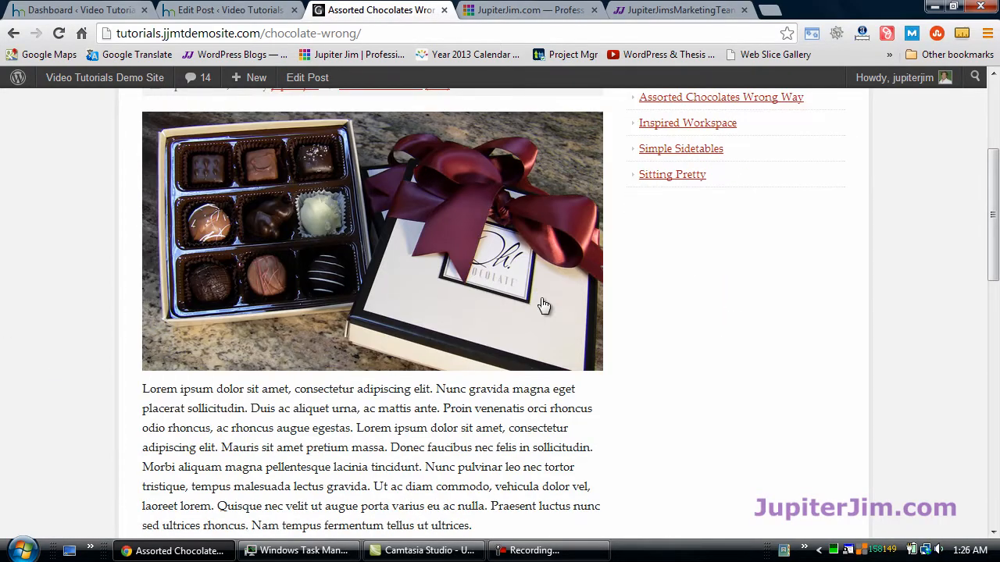
{"action": "scroll", "scroll_direction": "up", "scroll_amount": 3}
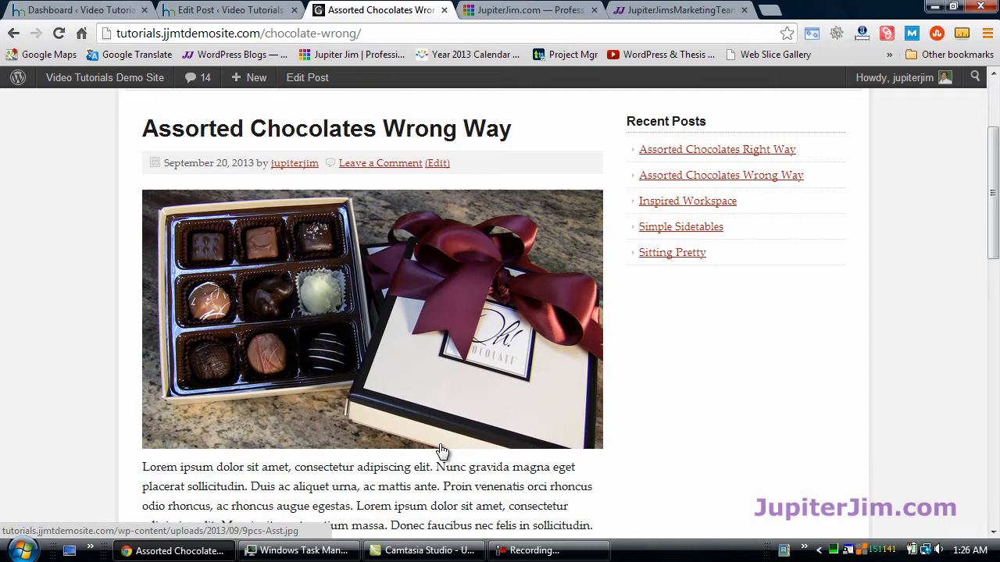
{"action": "mouse_move", "coordinate": [372, 421]}
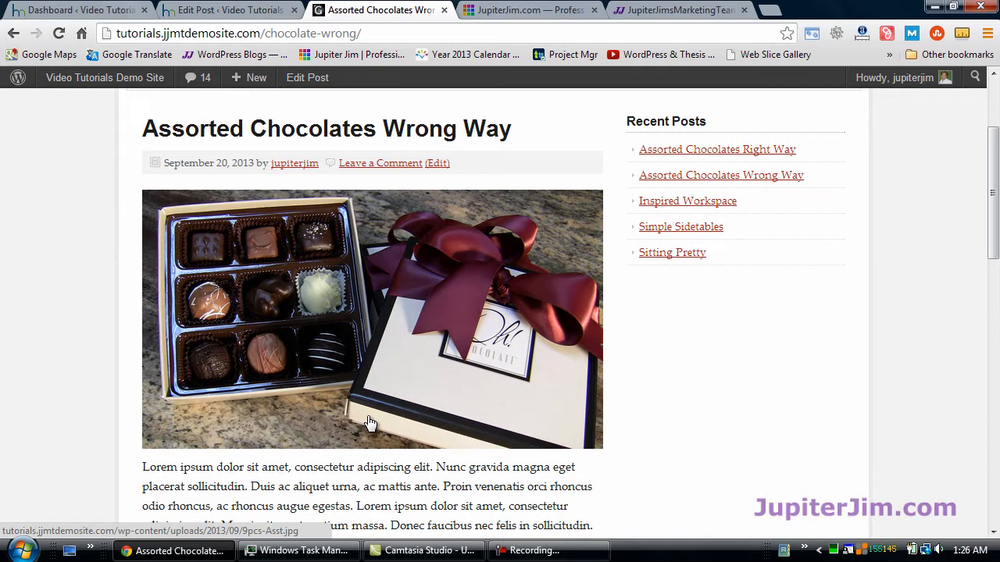
{"action": "mouse_move", "coordinate": [389, 420]}
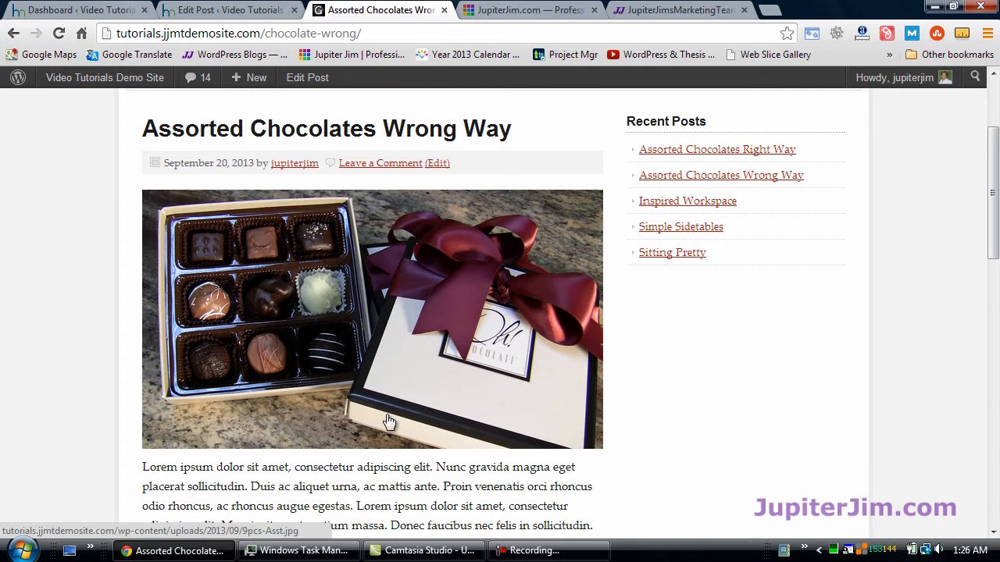
{"action": "mouse_move", "coordinate": [353, 347]}
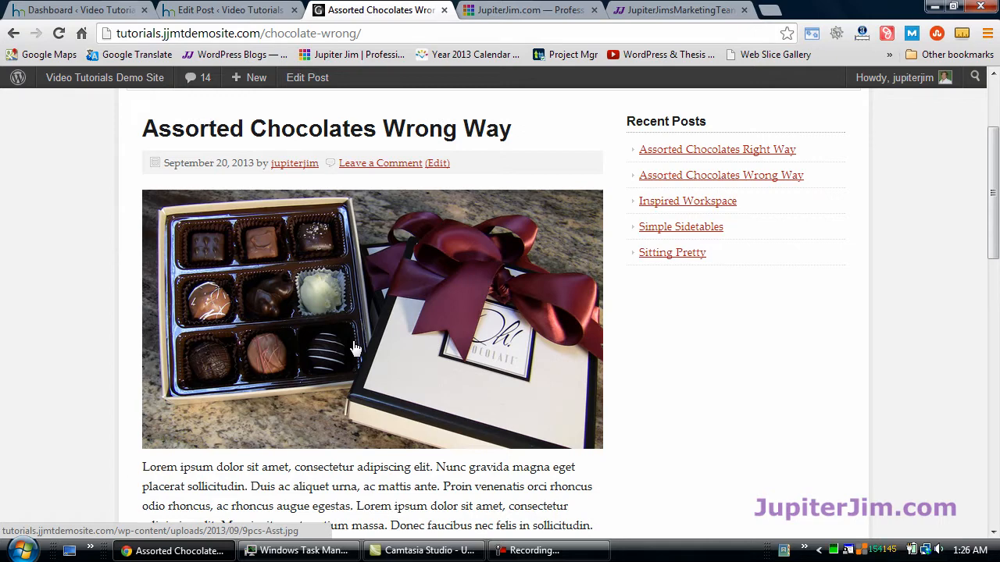
Step: Open the post's linked chocolate image as the standalone full-size 9pcs-Asst.jpg file
{"action": "left_click", "coordinate": [351, 347]}
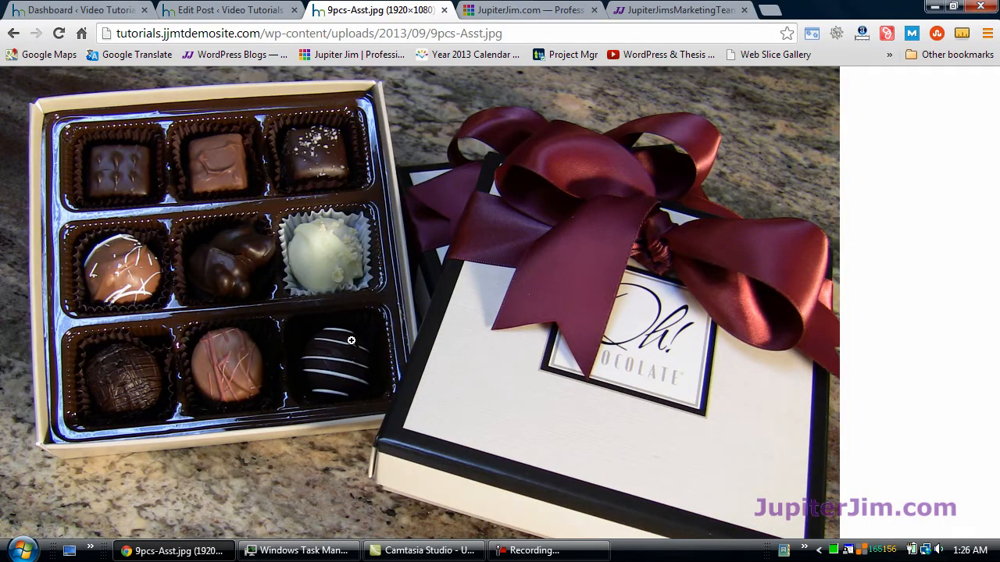
{"action": "mouse_move", "coordinate": [372, 426]}
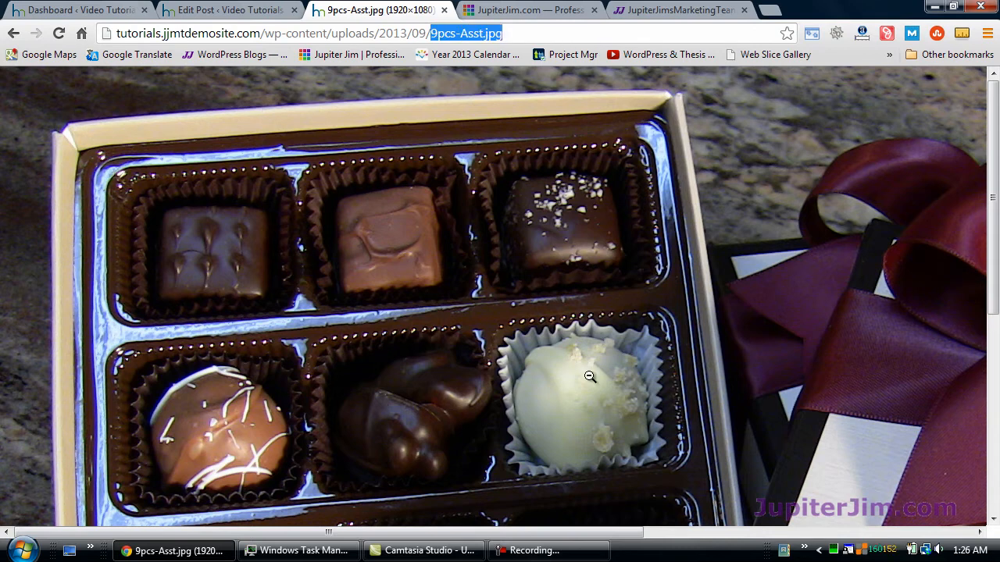
{"action": "mouse_move", "coordinate": [565, 398]}
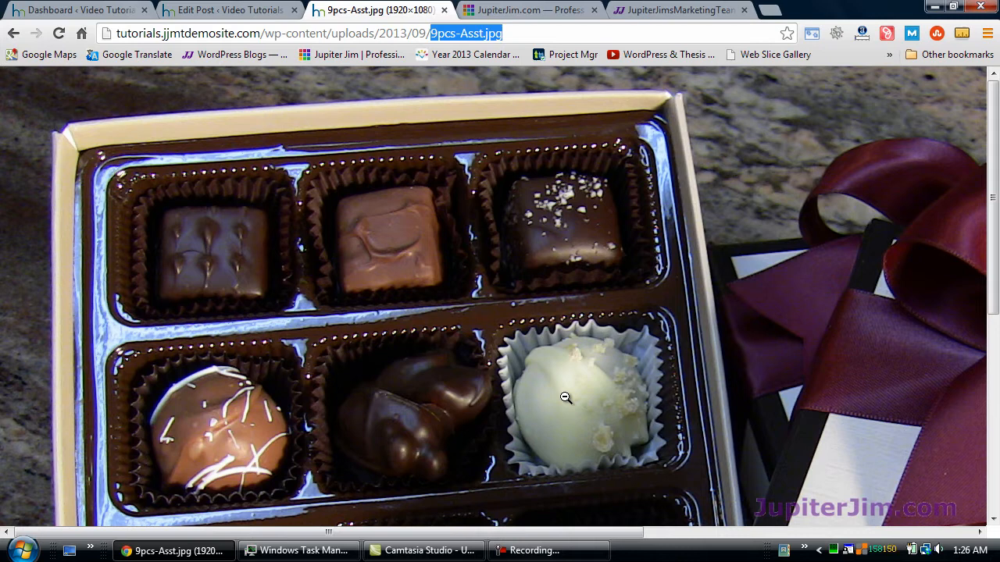
{"action": "mouse_move", "coordinate": [398, 285]}
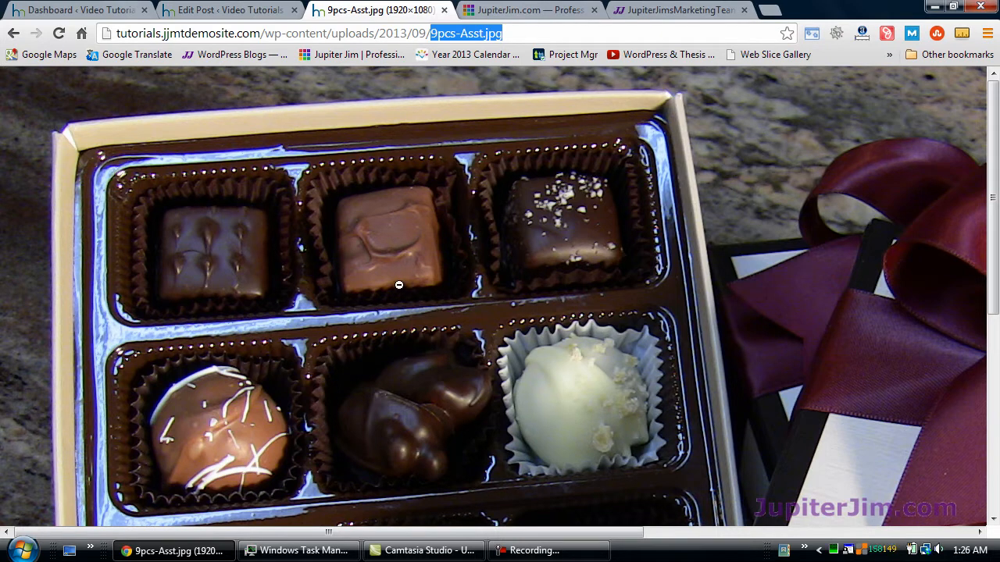
{"action": "mouse_move", "coordinate": [407, 150]}
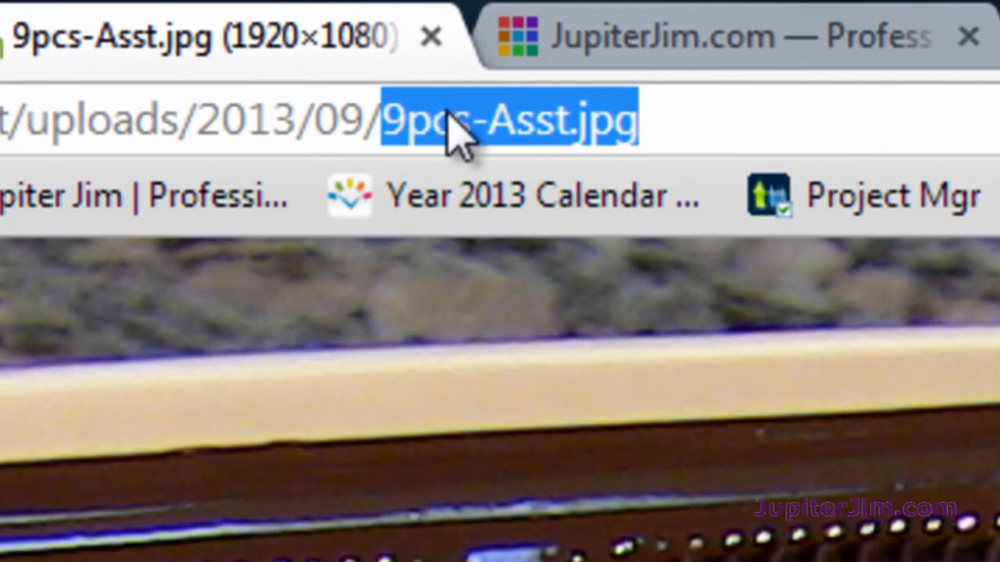
{"action": "mouse_move", "coordinate": [453, 125]}
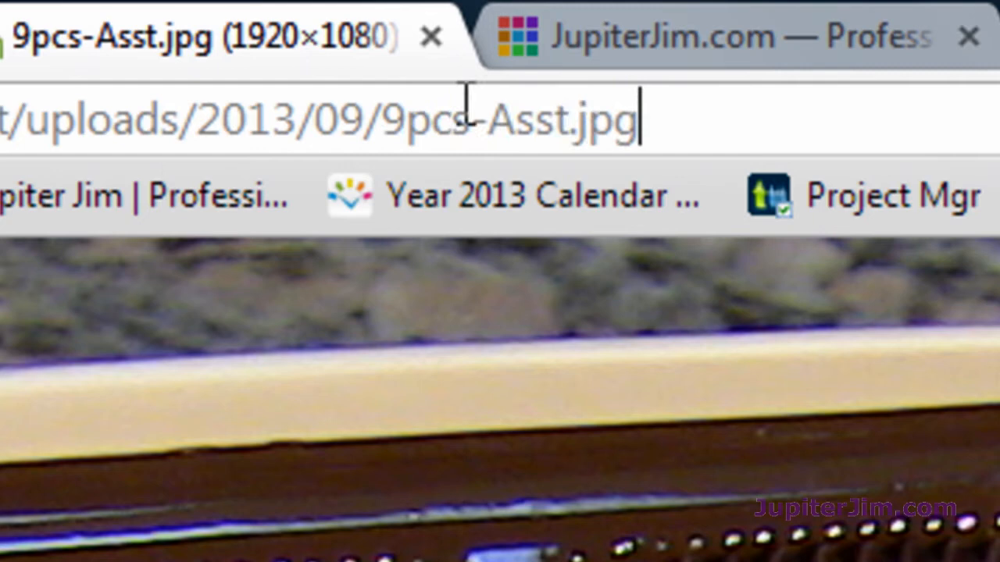
{"action": "double_click", "coordinate": [507, 117]}
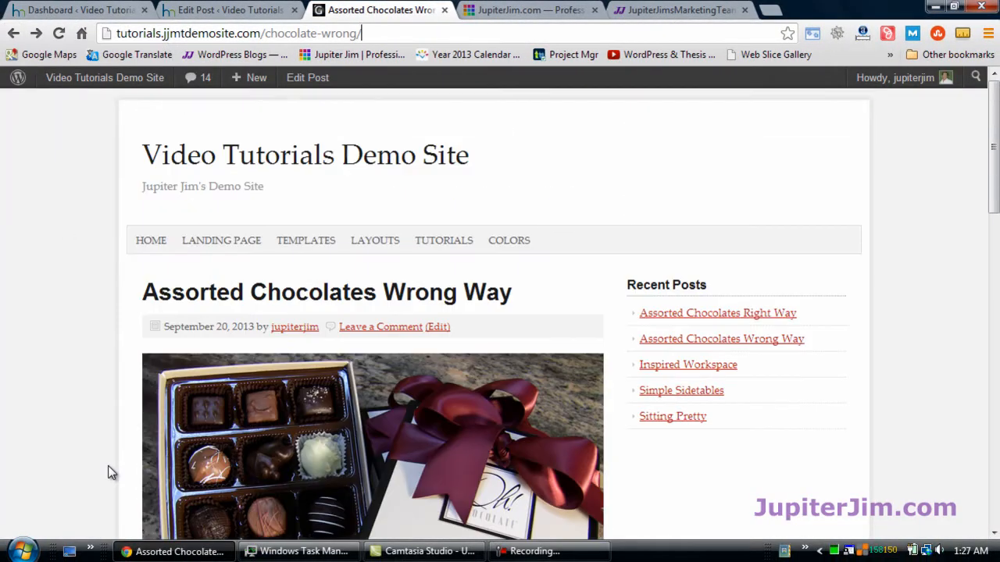
{"action": "mouse_move", "coordinate": [152, 240]}
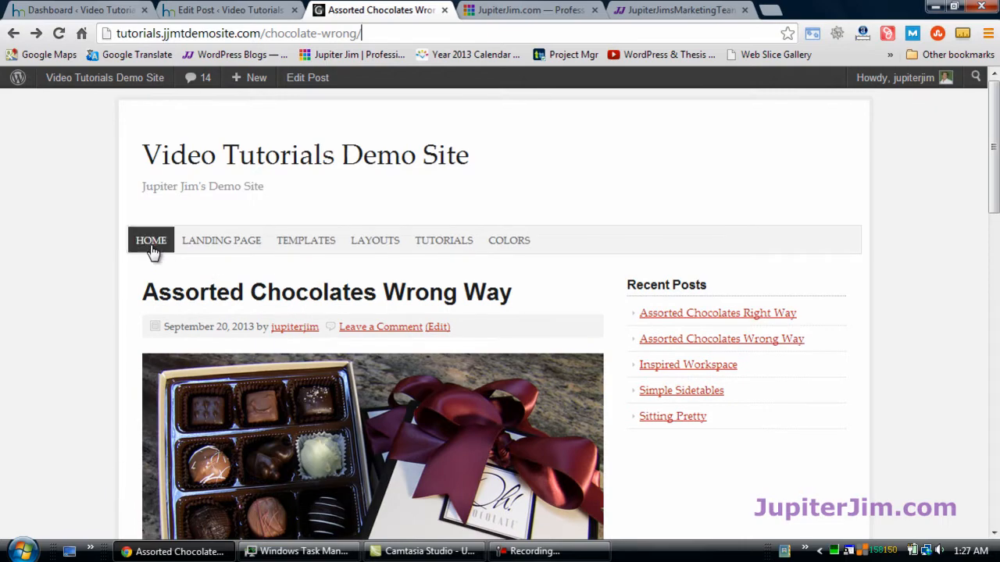
Step: Return to the demo site's home page showing the Assorted Chocolates Right Way post
{"action": "left_click", "coordinate": [150, 241]}
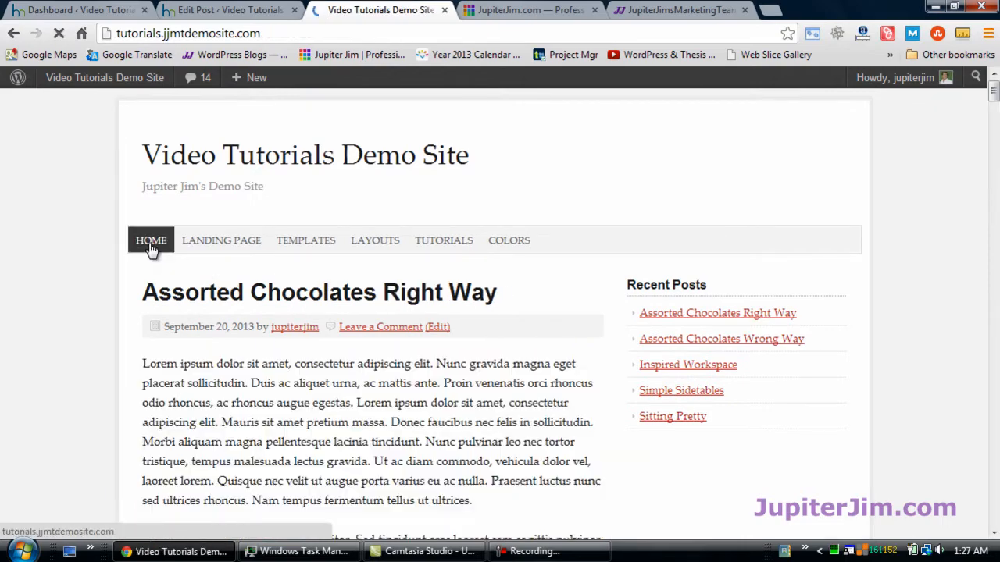
{"action": "scroll", "scroll_direction": "down", "scroll_amount": 3}
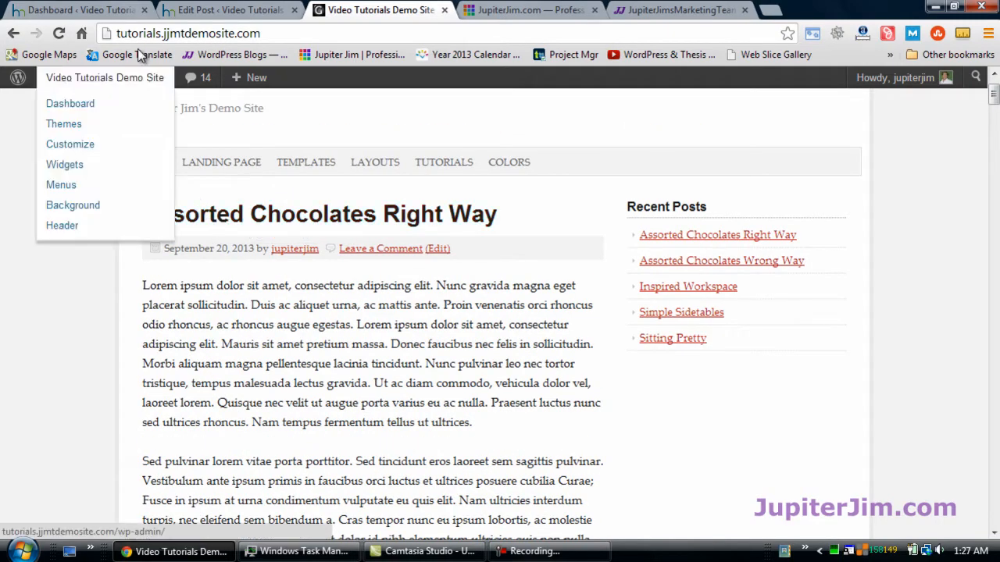
Step: Go into the admin dashboard and open the Media Library listing the 9pcs-Asst JPG
{"action": "left_click", "coordinate": [70, 103]}
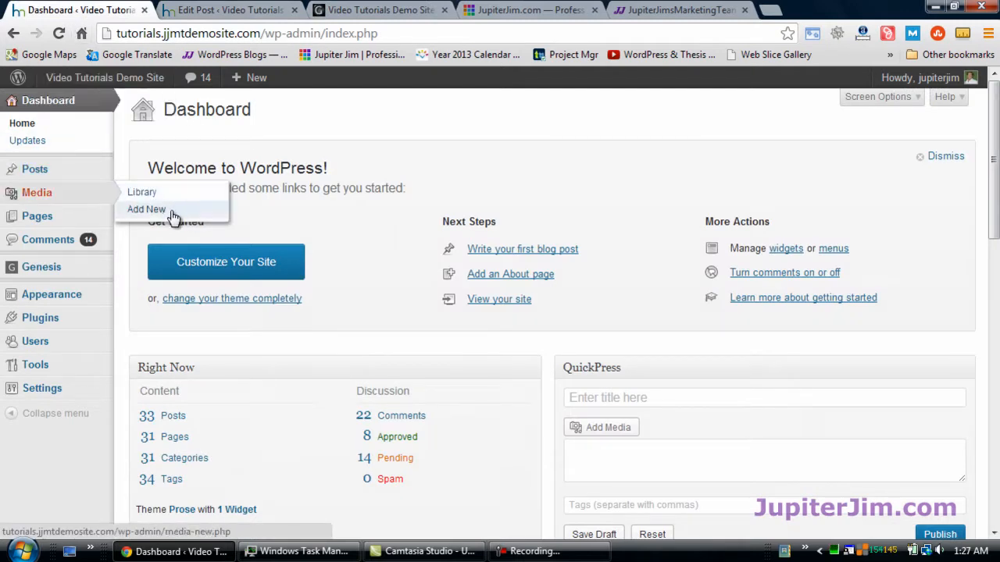
{"action": "left_click", "coordinate": [147, 209]}
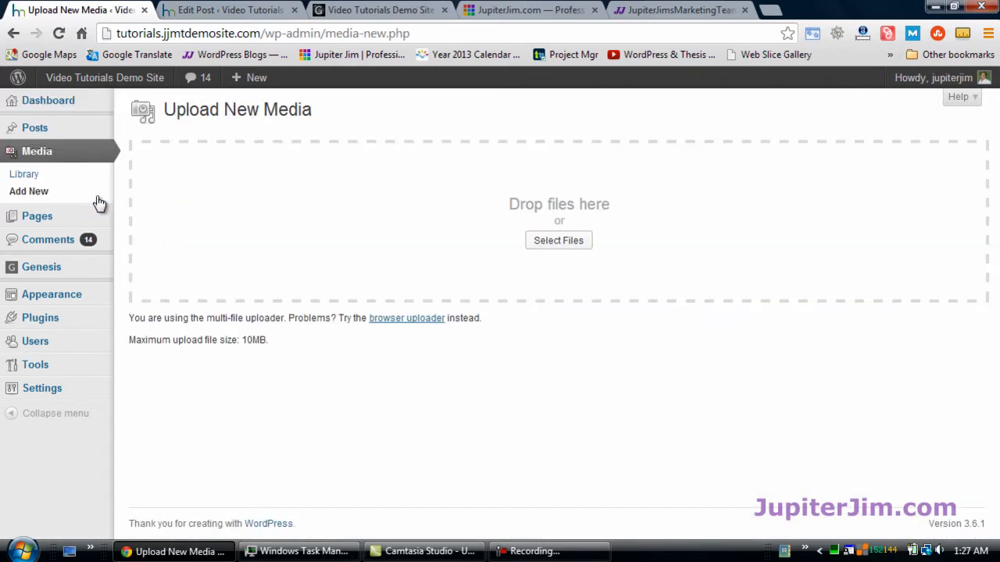
{"action": "left_click", "coordinate": [23, 173]}
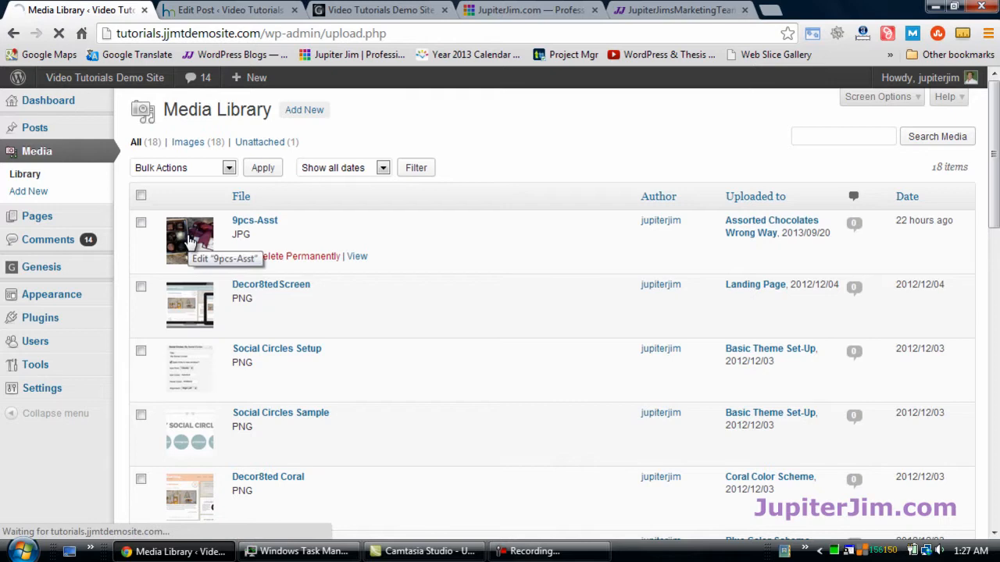
Step: Open 9pcs-Asst in Edit Media and review its empty alt text, file name and 1920 × 1080 dimensions
{"action": "left_click", "coordinate": [254, 220]}
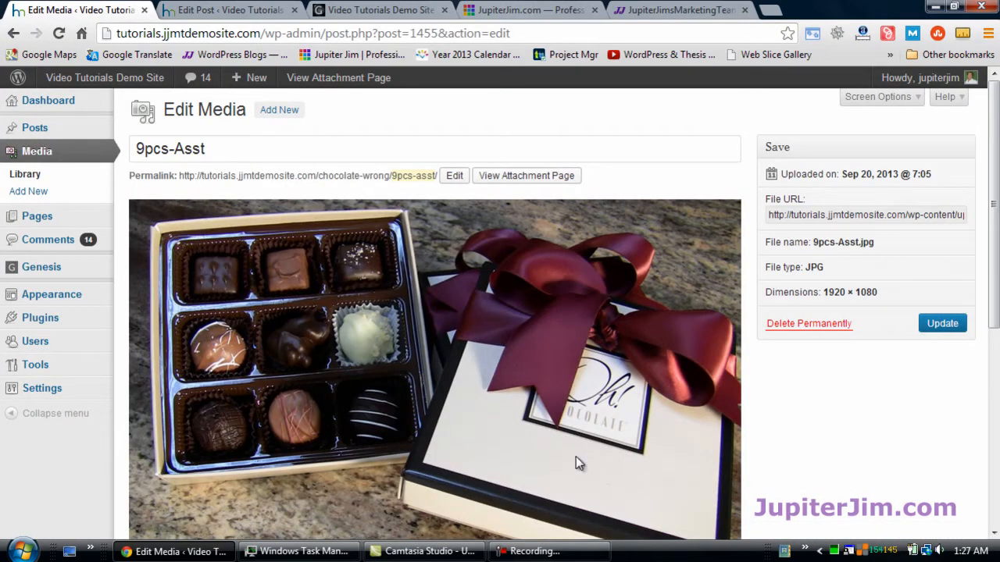
{"action": "mouse_move", "coordinate": [779, 416]}
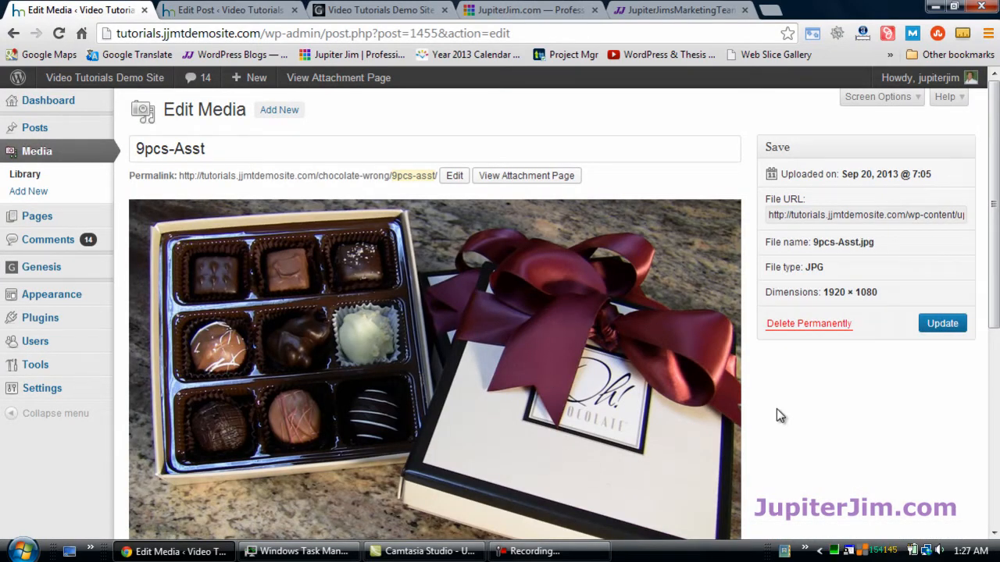
{"action": "scroll", "scroll_direction": "down", "scroll_amount": 3}
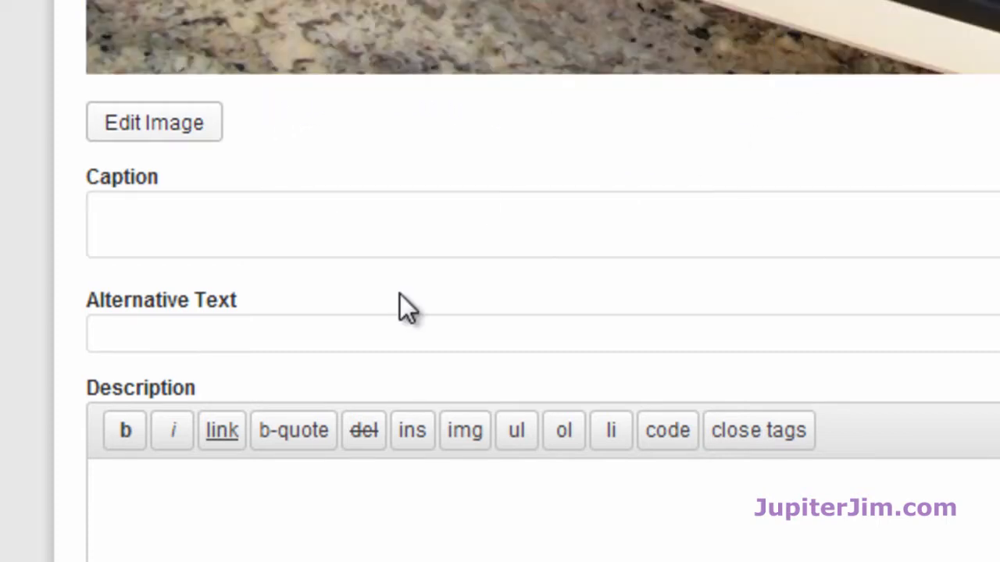
{"action": "scroll", "scroll_direction": "down", "scroll_amount": 3}
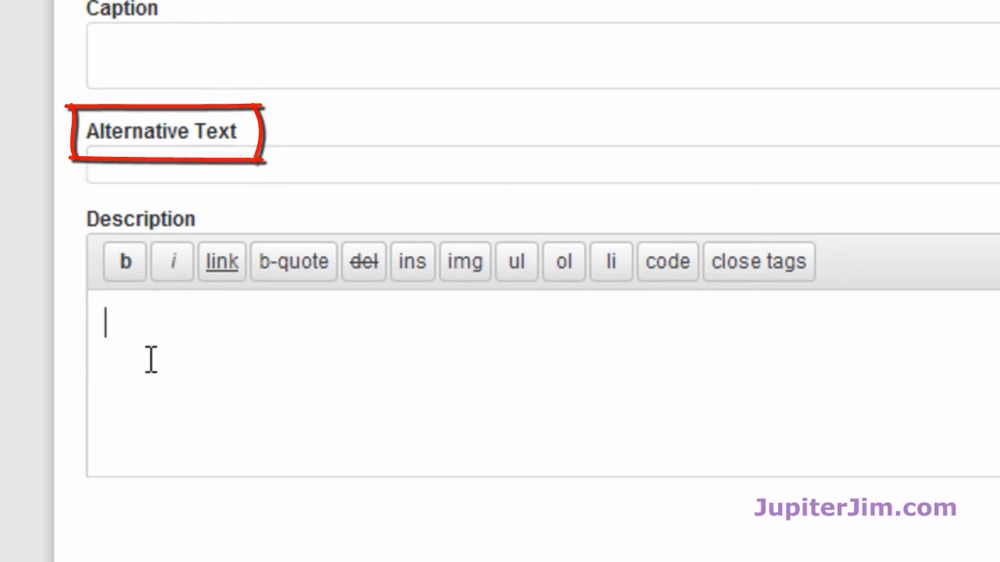
{"action": "scroll", "scroll_direction": "up", "scroll_amount": 3}
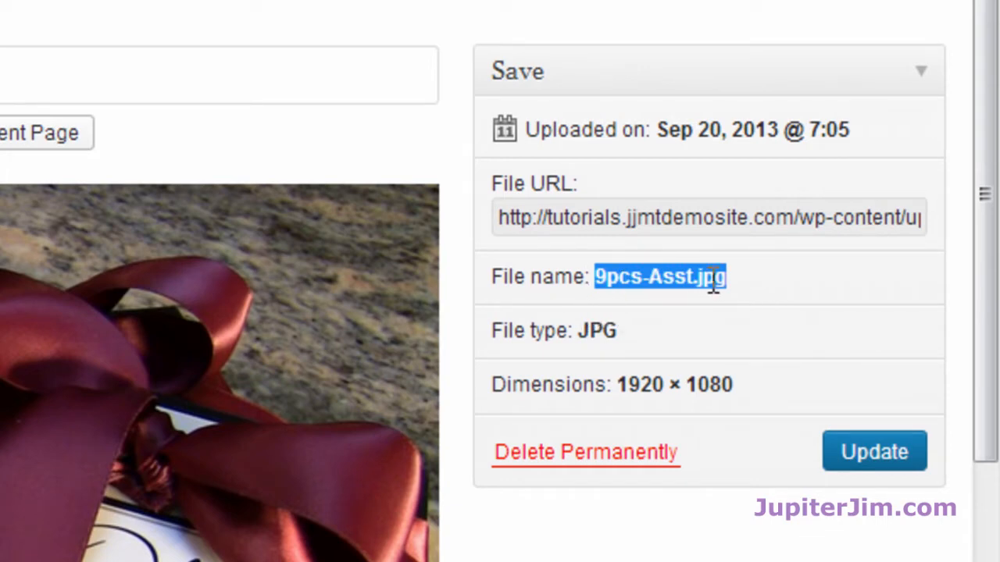
{"action": "double_click", "coordinate": [674, 385]}
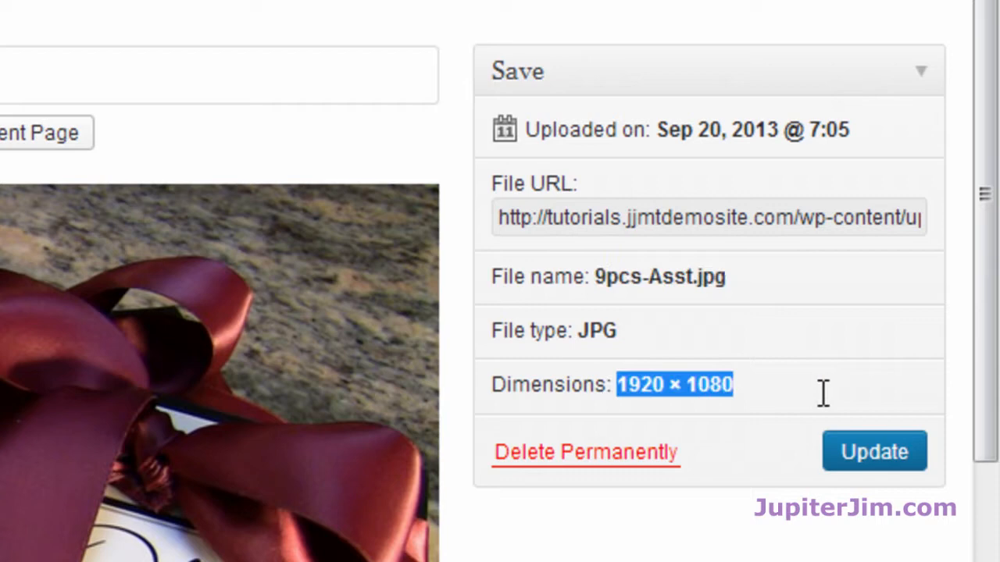
{"action": "mouse_move", "coordinate": [812, 434]}
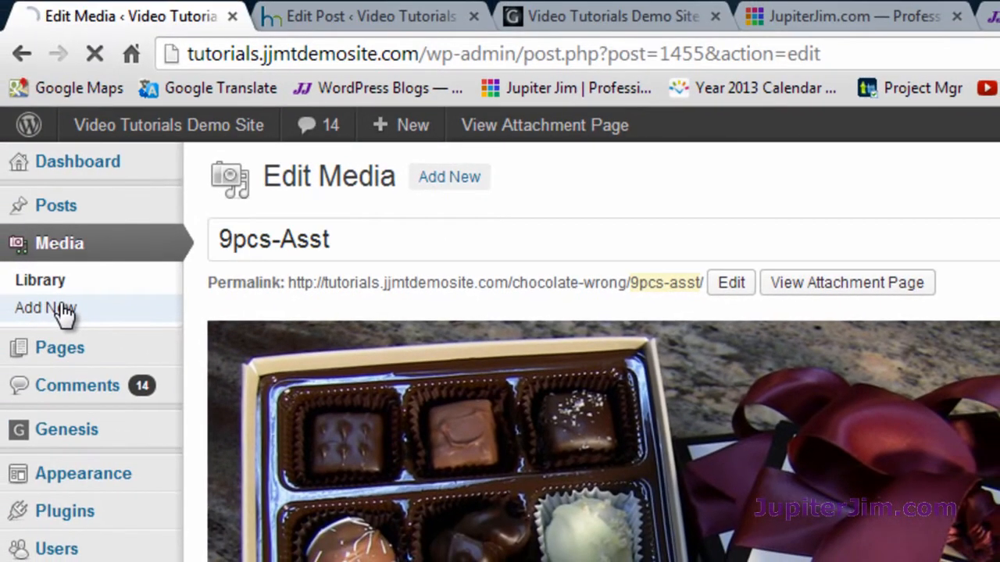
Step: Start a new media upload and browse the Assorted-Candies folder for ohchocolate-assorted-candies-2.jpg
{"action": "left_click", "coordinate": [46, 308]}
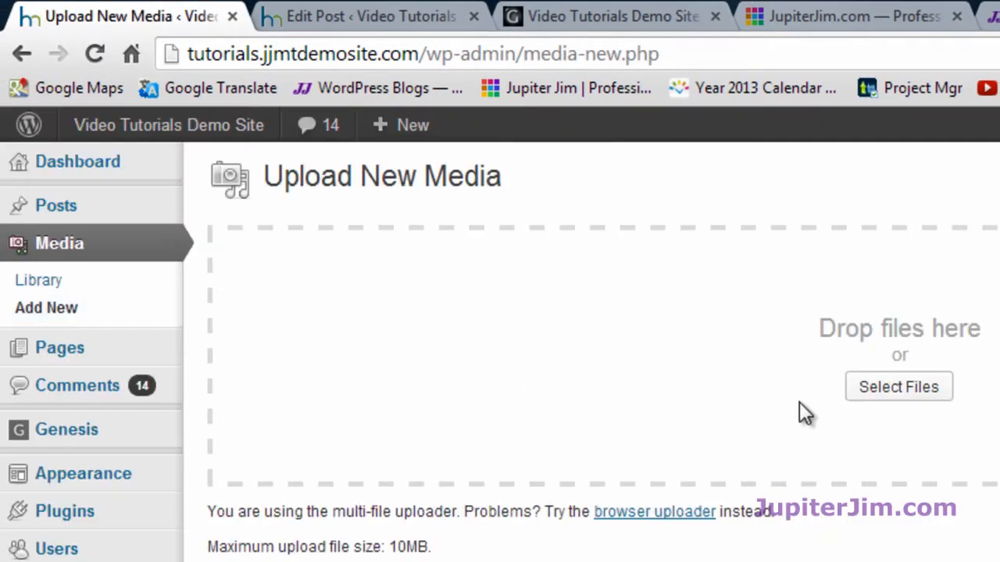
{"action": "mouse_move", "coordinate": [899, 387]}
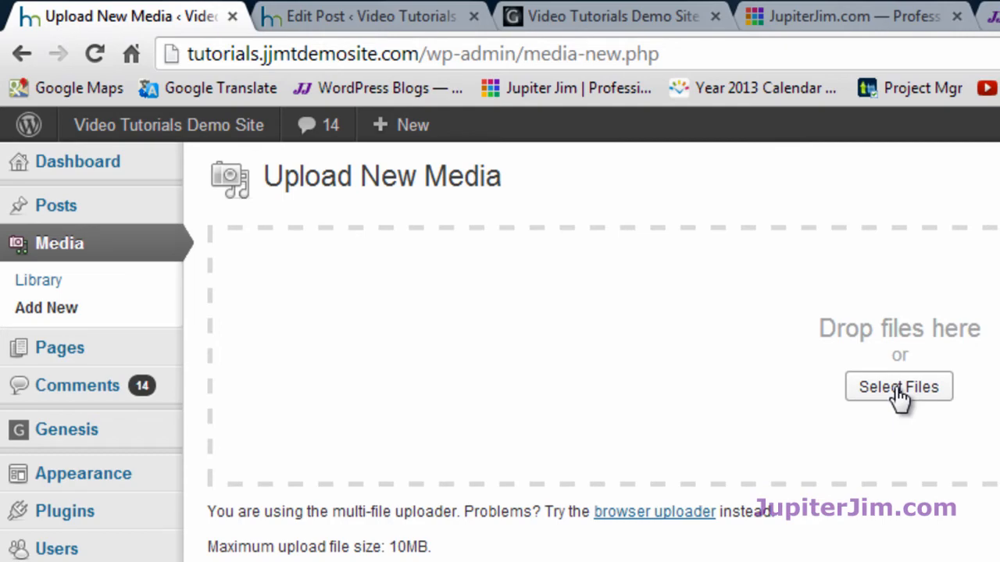
{"action": "left_click", "coordinate": [898, 388]}
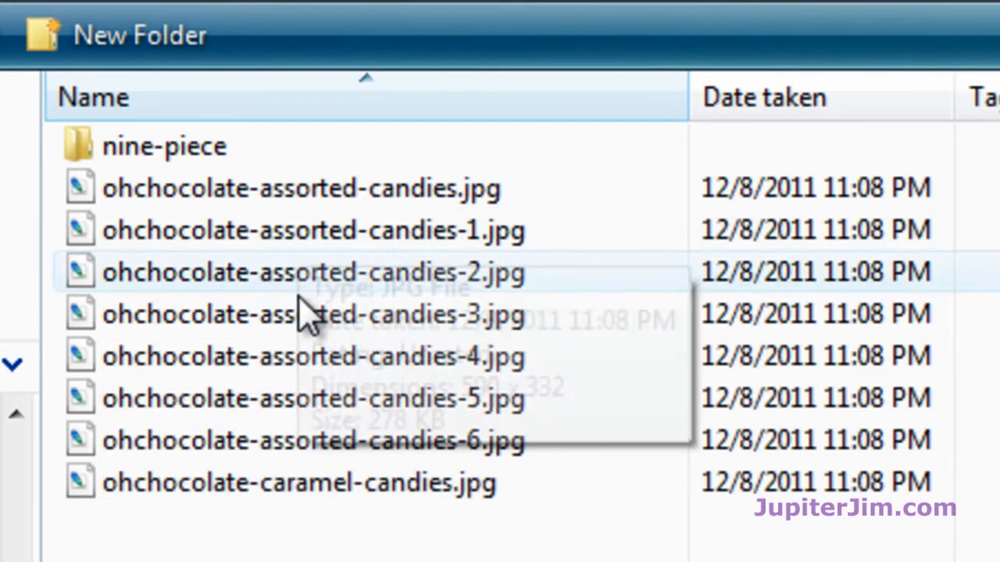
{"action": "mouse_move", "coordinate": [81, 169]}
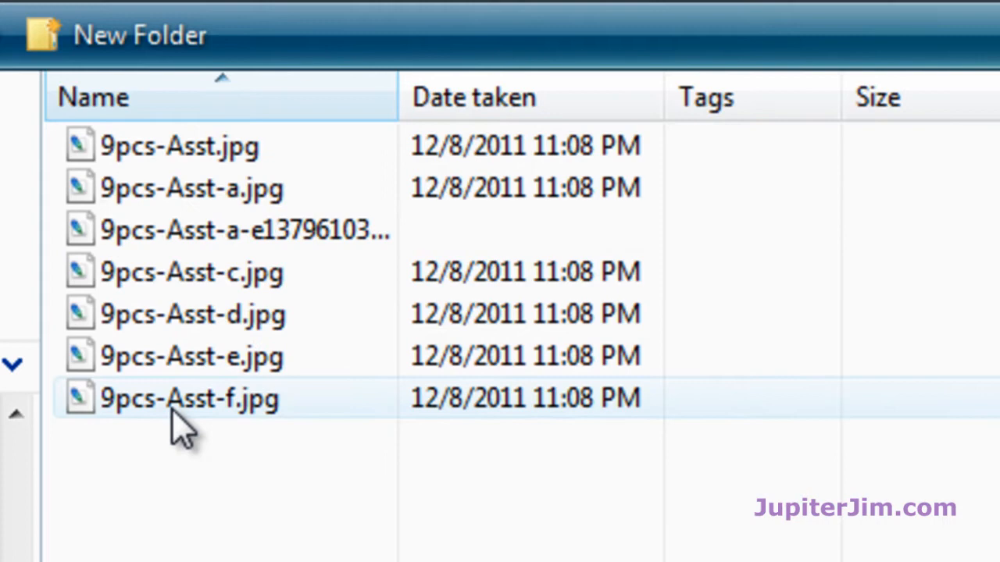
{"action": "mouse_move", "coordinate": [703, 16]}
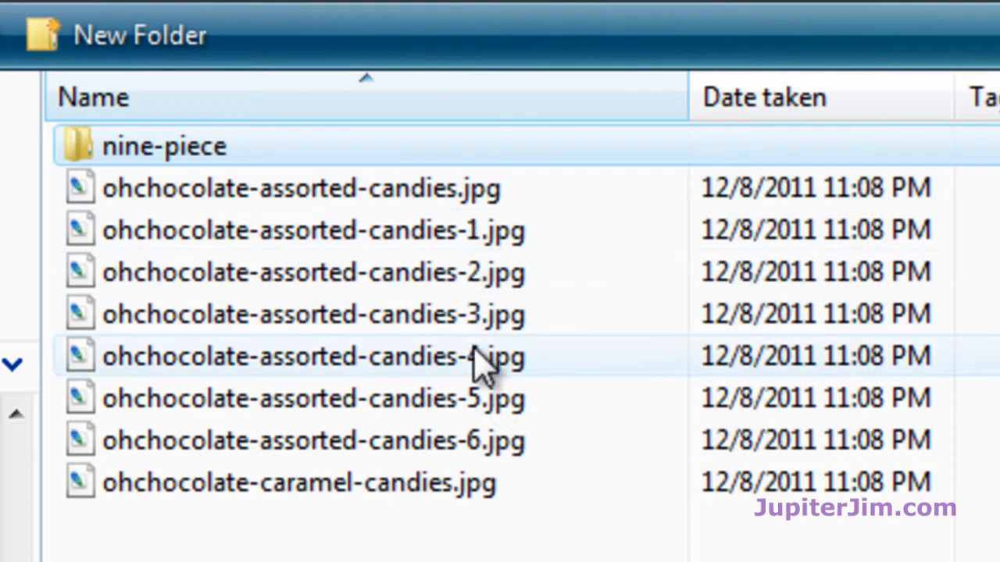
{"action": "mouse_move", "coordinate": [476, 367]}
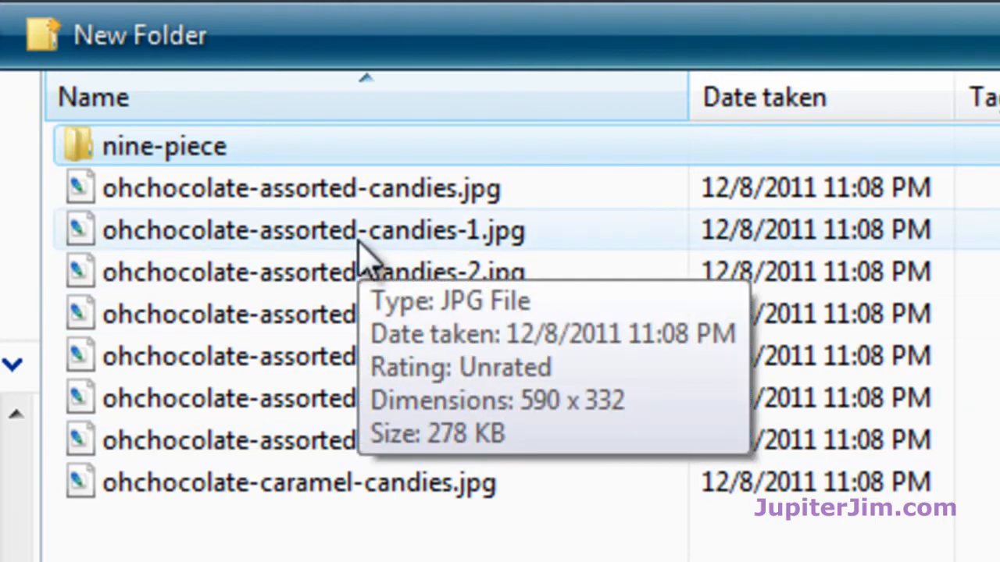
{"action": "scroll", "scroll_direction": "down", "scroll_amount": 3}
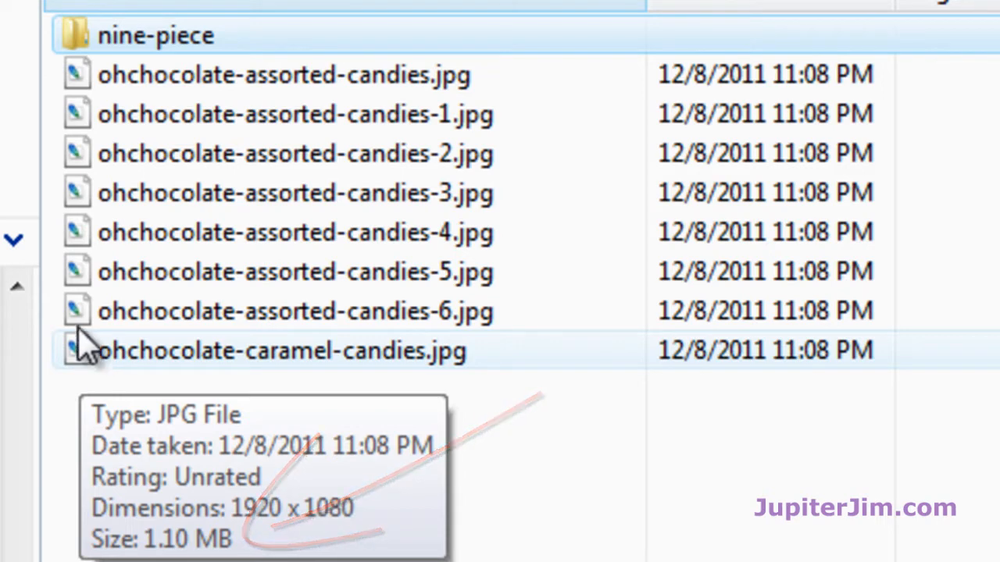
{"action": "mouse_move", "coordinate": [78, 164]}
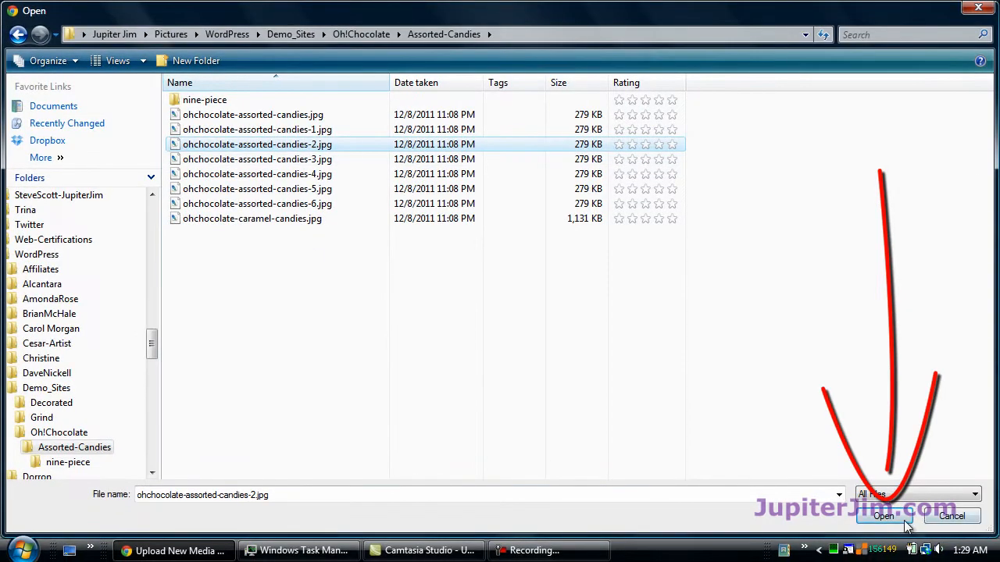
Step: Upload the chocolate image and retitle it from its file name to Ohchocolate Assorted Candies
{"action": "left_click", "coordinate": [883, 516]}
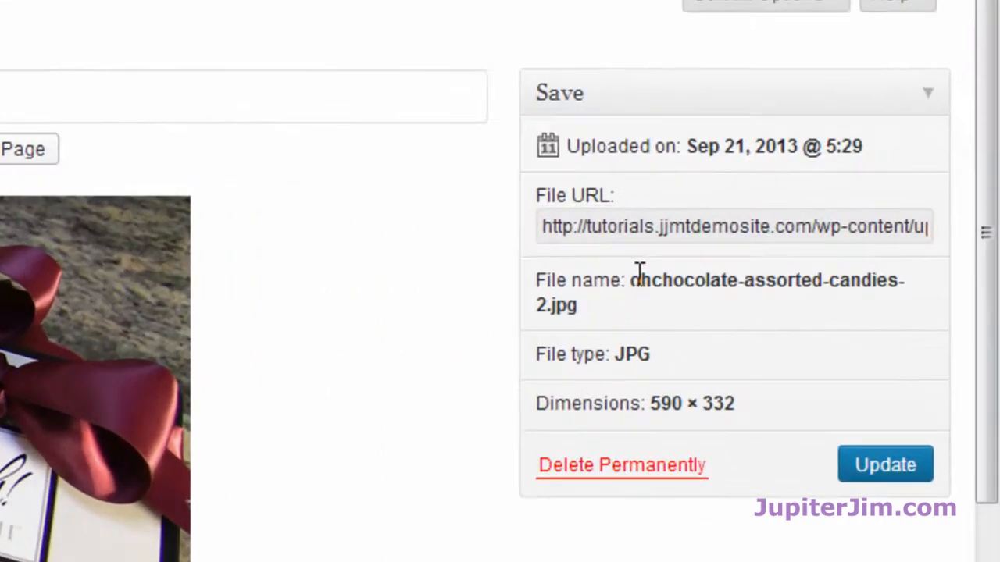
{"action": "double_click", "coordinate": [766, 281]}
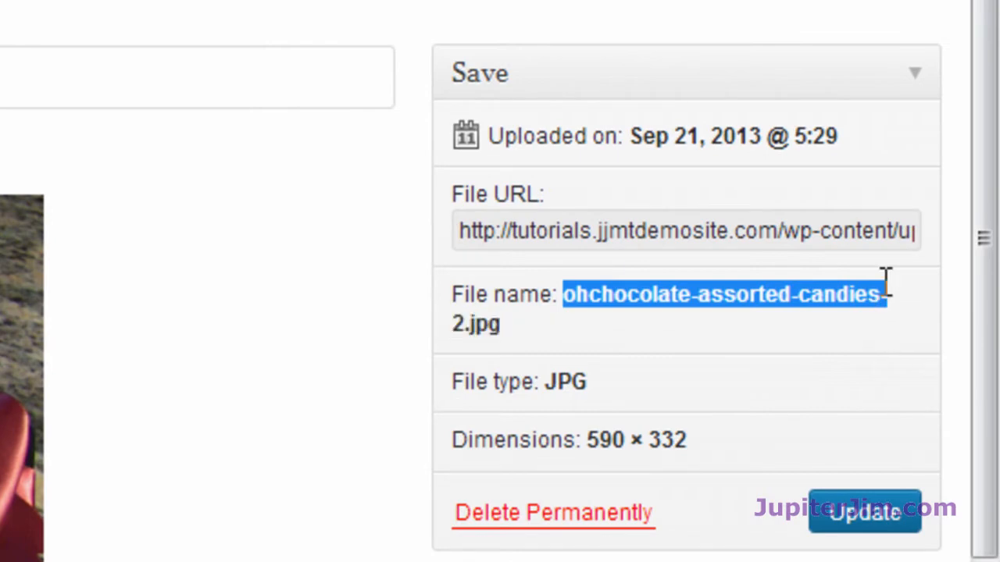
{"action": "mouse_move", "coordinate": [356, 295]}
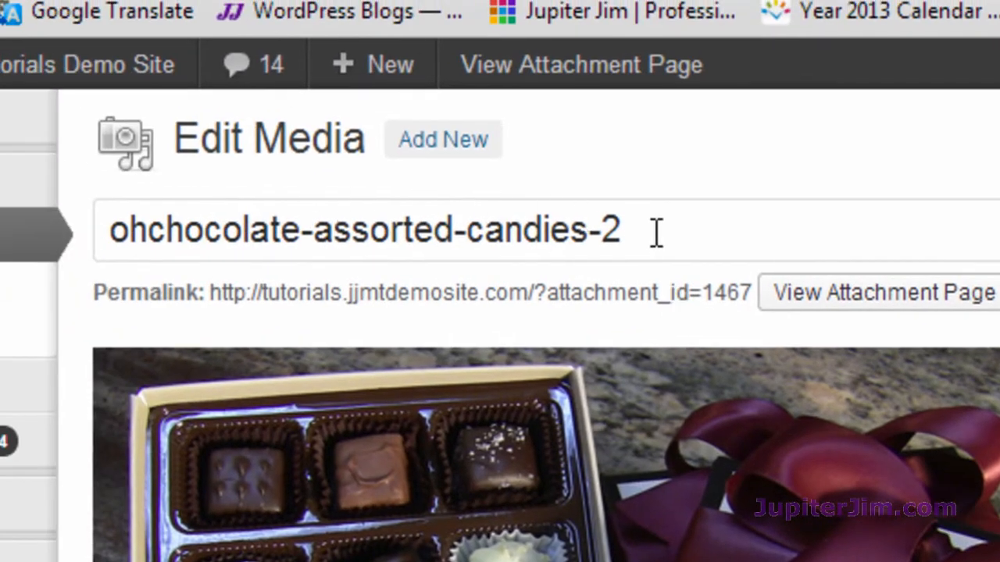
{"action": "key", "text": "Backspace"}
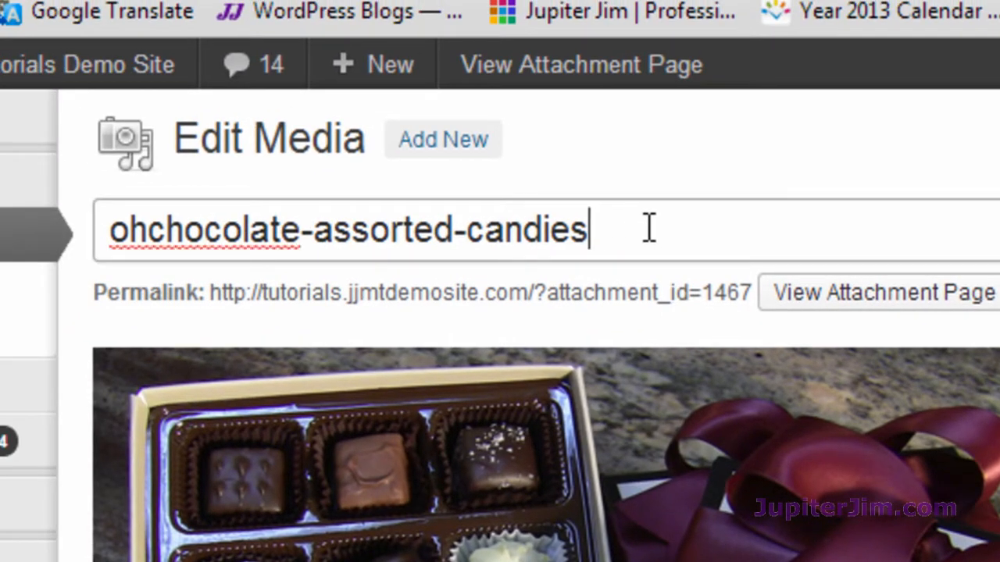
{"action": "key", "text": "Backspace"}
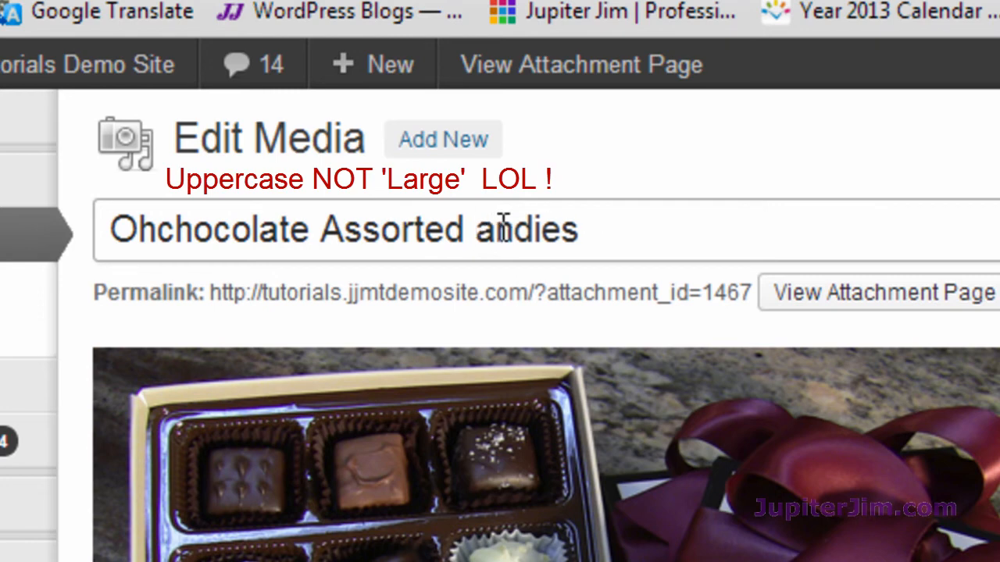
{"action": "type", "text": "A"}
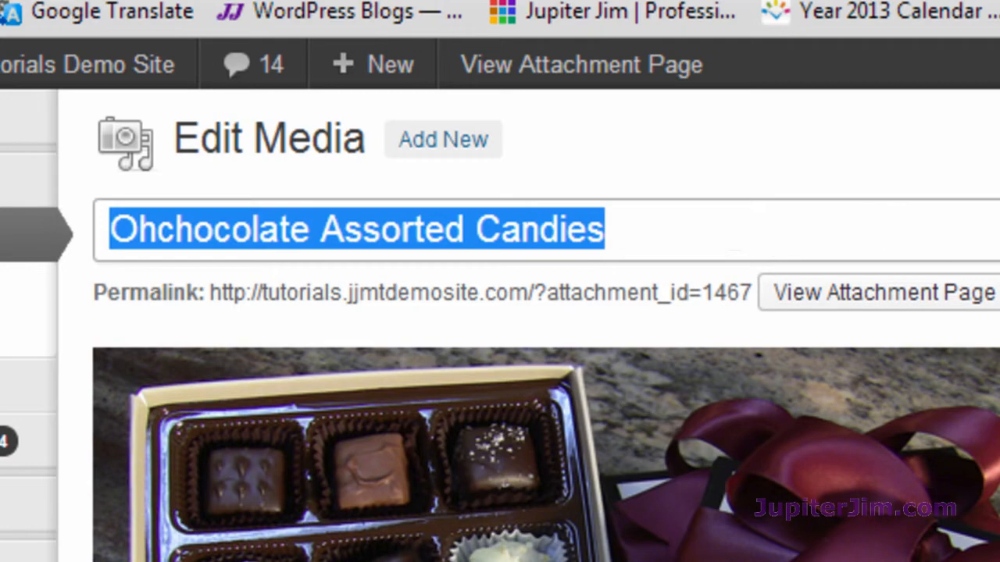
{"action": "scroll", "scroll_direction": "down", "scroll_amount": 3}
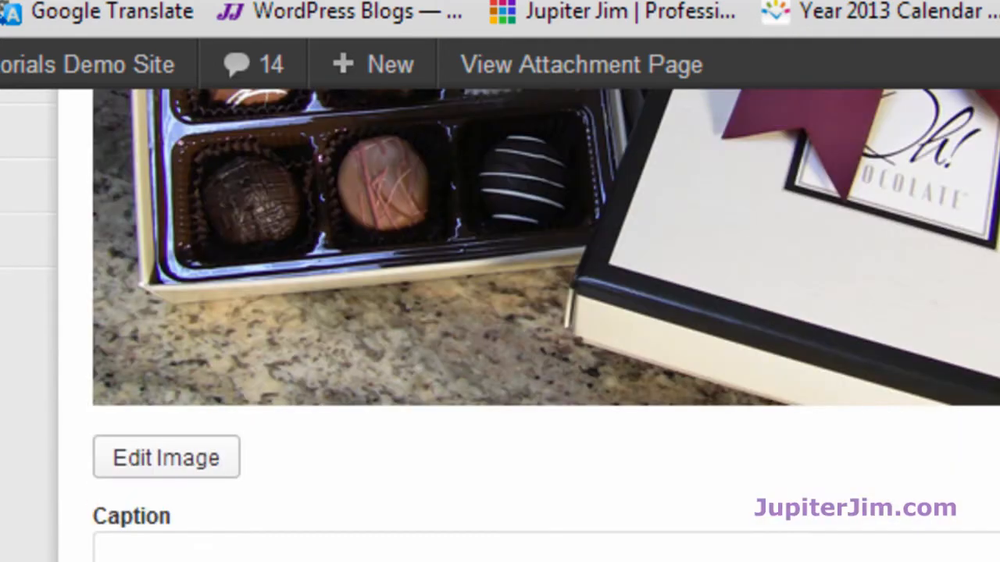
Step: Enter 'Ohchocolate Assorted Candies' as the image's alternative text
{"action": "scroll", "scroll_direction": "down", "scroll_amount": 3}
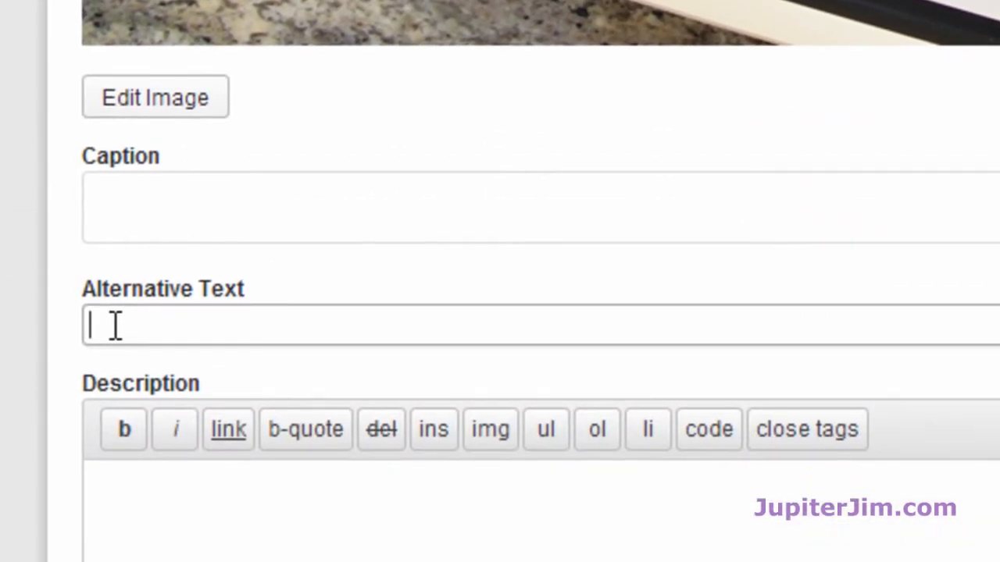
{"action": "type", "text": "Ohchocolate Assorted Candies"}
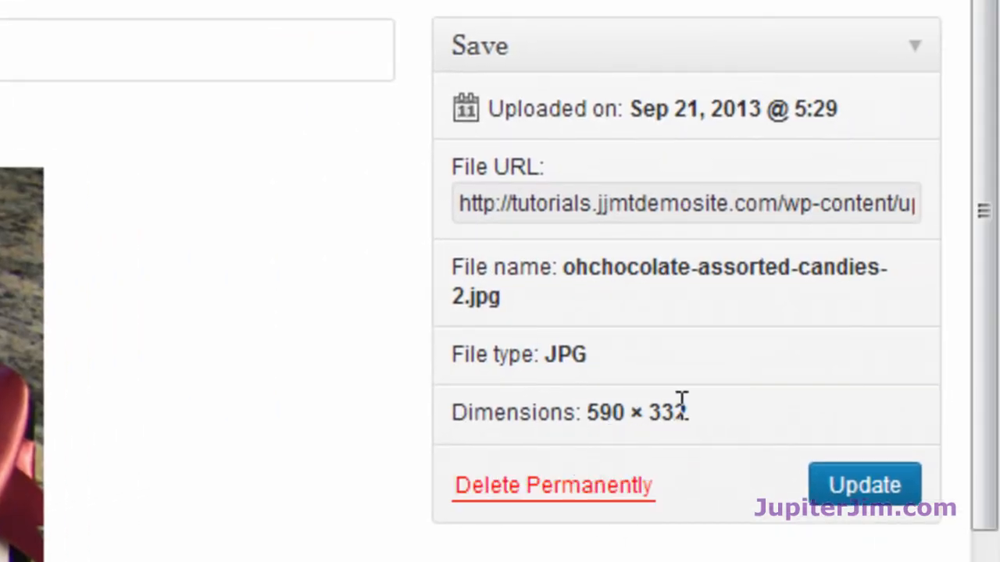
{"action": "mouse_move", "coordinate": [625, 281]}
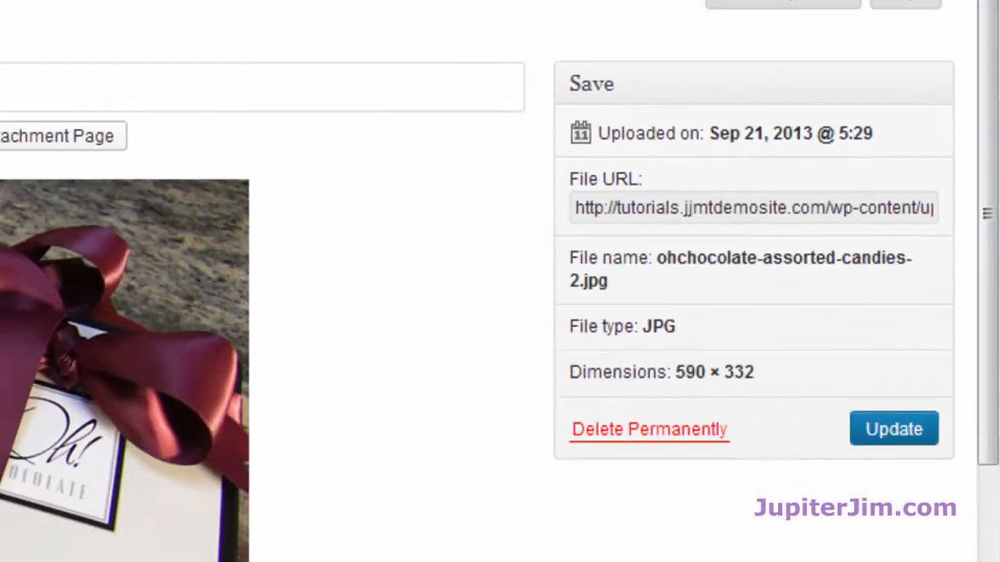
Step: Retitle the image 'Oh! Chocolate Assorted Candies' and copy that text into Alternative Text
{"action": "scroll", "scroll_direction": "up", "scroll_amount": 3}
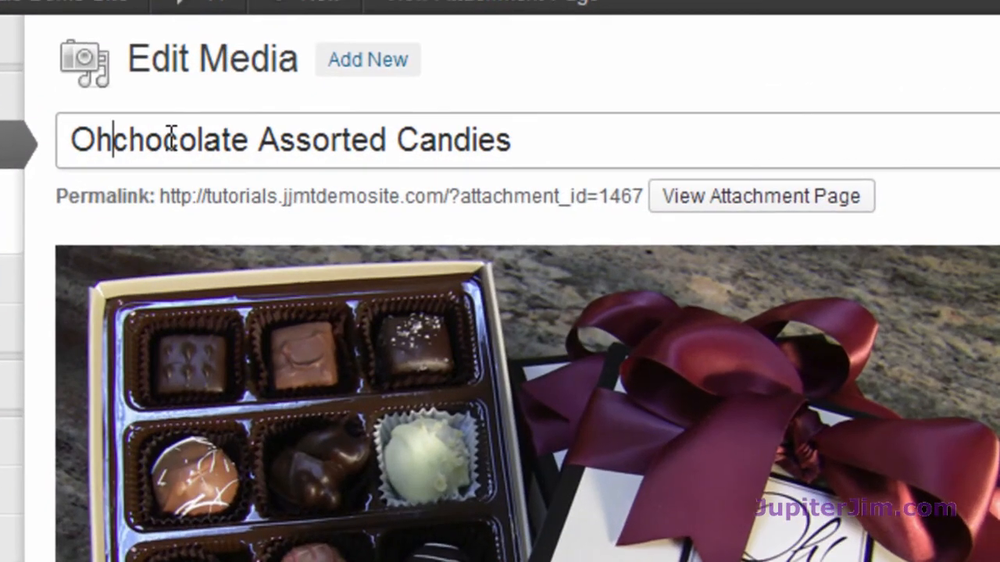
{"action": "type", "text": "!"}
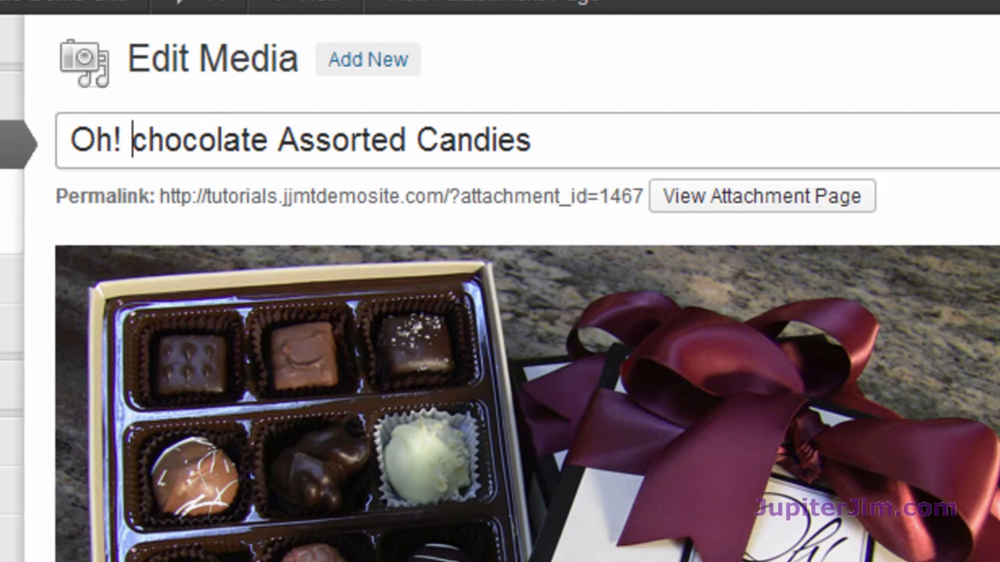
{"action": "mouse_move", "coordinate": [140, 139]}
{"action": "type", "text": "C"}
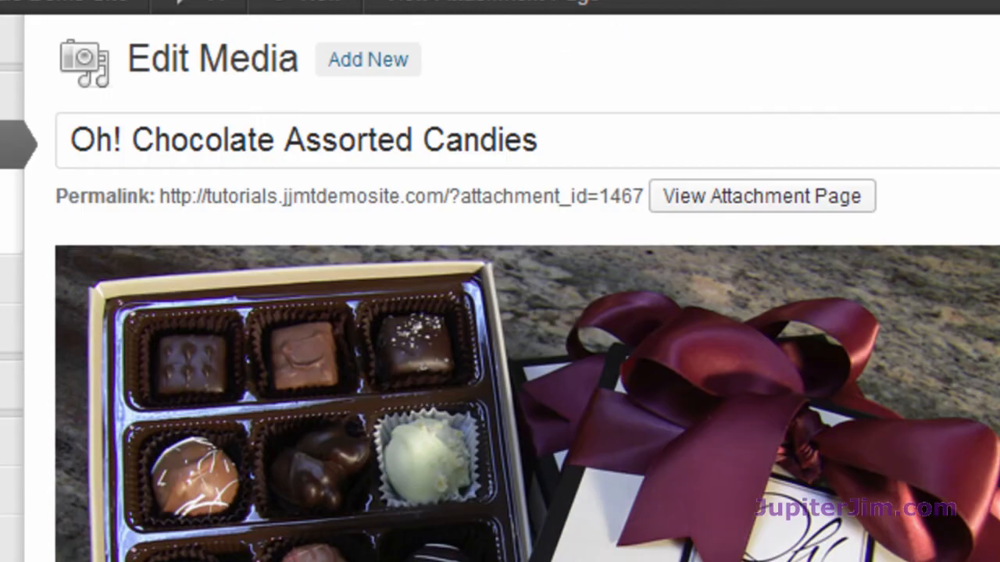
{"action": "triple_click", "coordinate": [302, 140]}
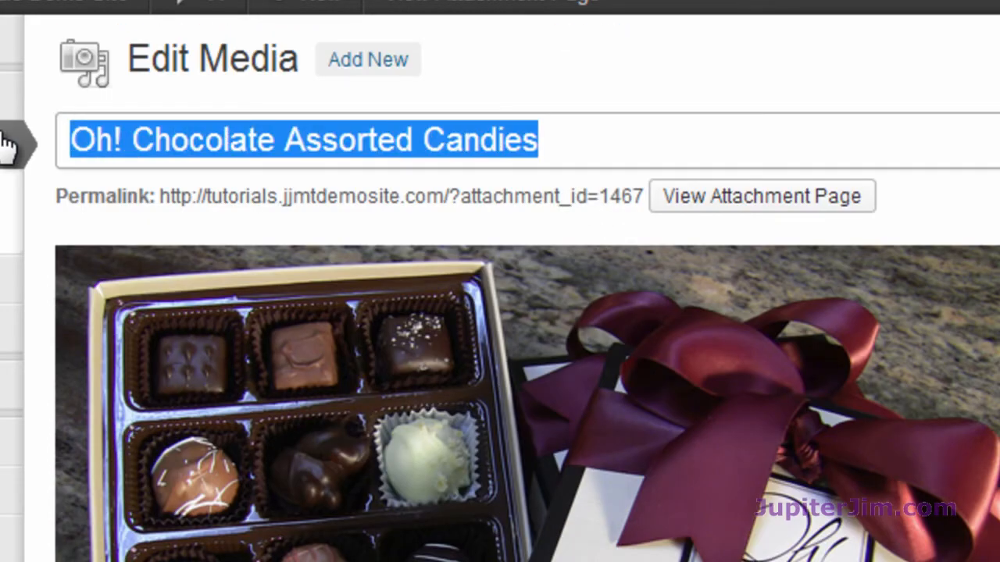
{"action": "mouse_move", "coordinate": [424, 539]}
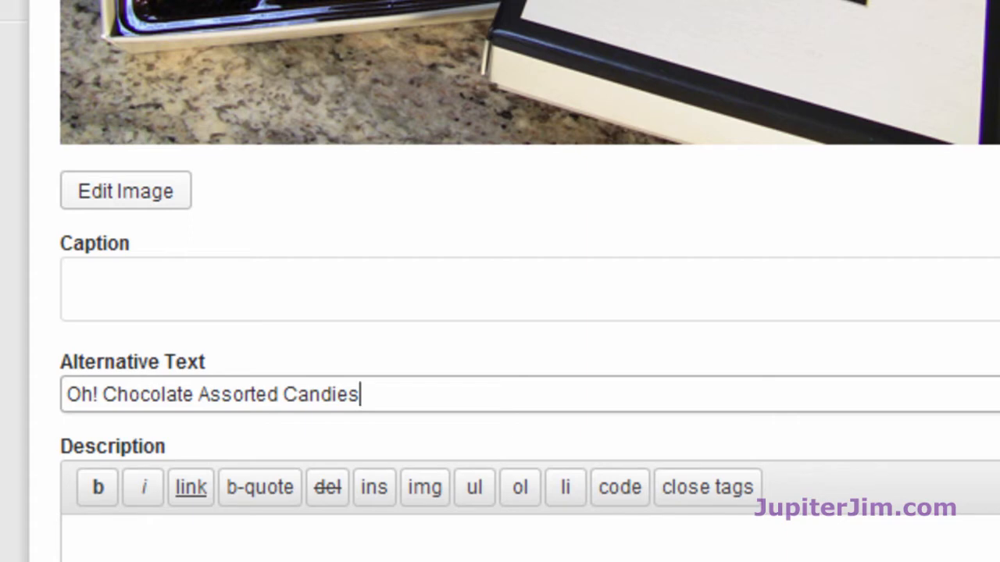
{"action": "scroll", "scroll_direction": "down", "scroll_amount": 3}
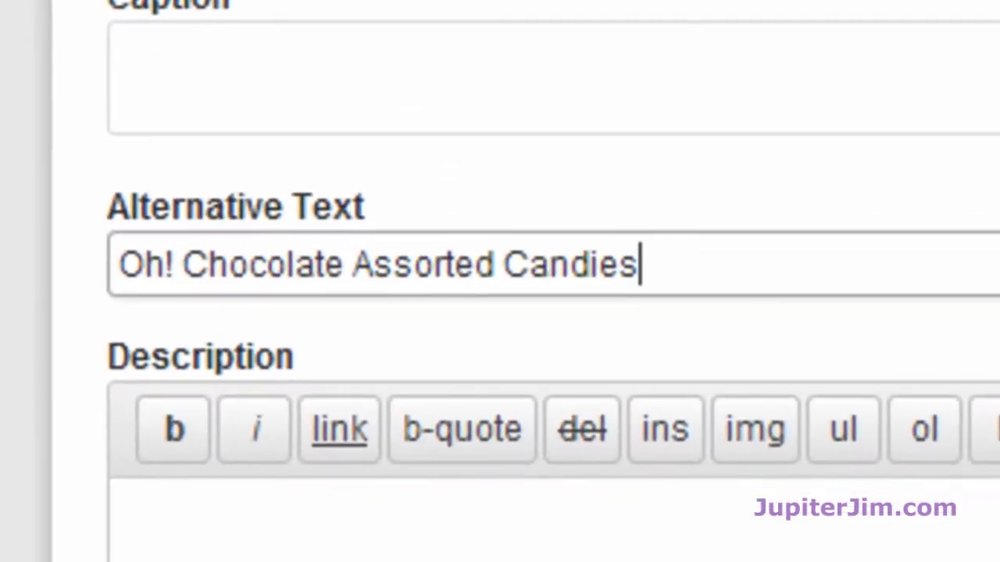
{"action": "mouse_move", "coordinate": [156, 211]}
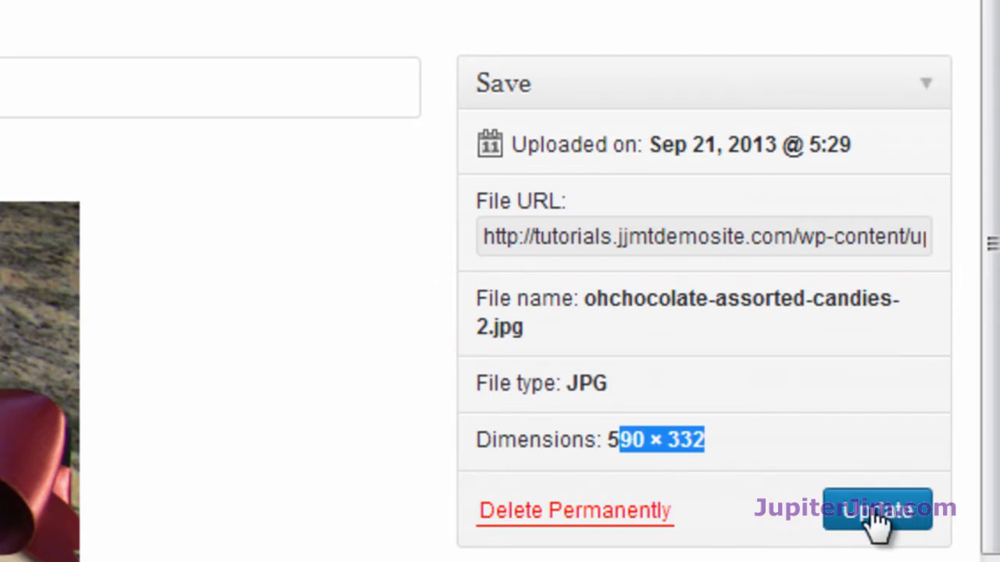
Step: Save the image's new title and alt text, then go to the Assorted Chocolates Wrong Way post
{"action": "left_click", "coordinate": [876, 509]}
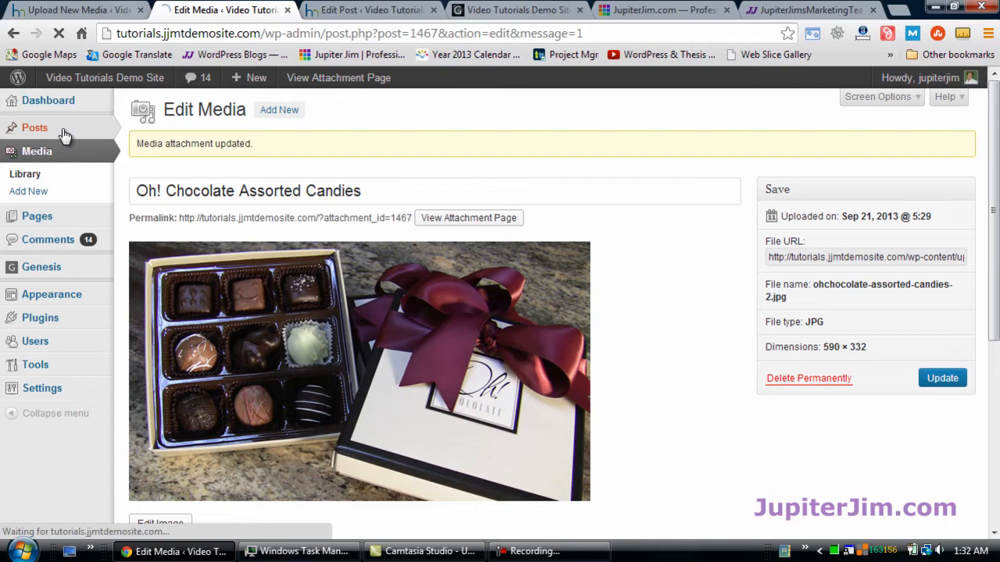
{"action": "left_click", "coordinate": [34, 128]}
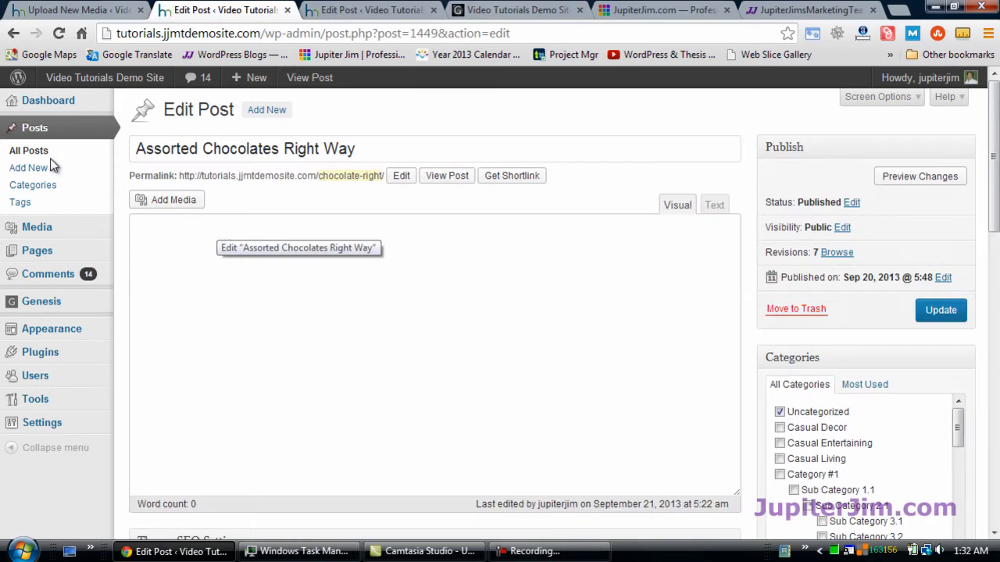
{"action": "left_click", "coordinate": [28, 150]}
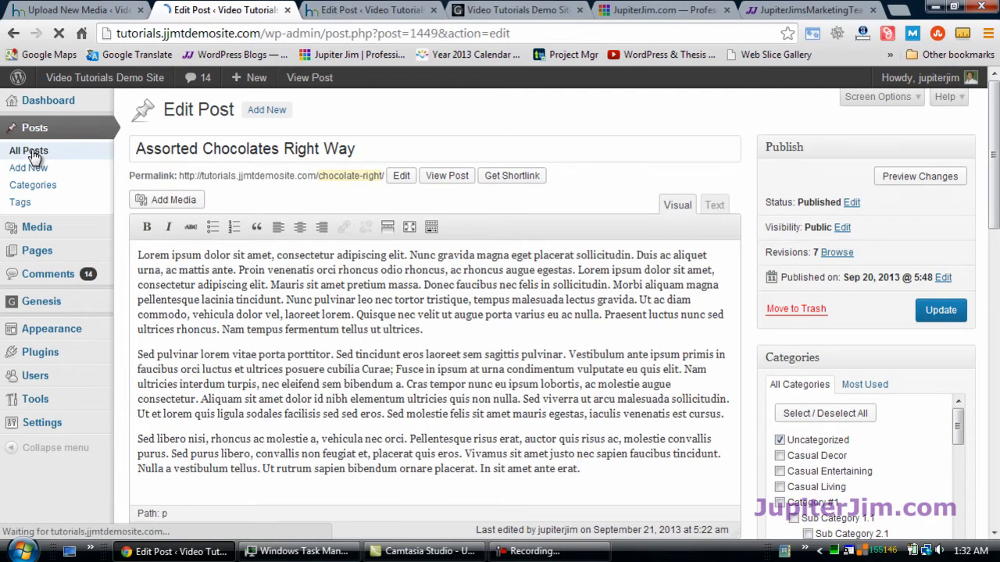
{"action": "left_click", "coordinate": [28, 149]}
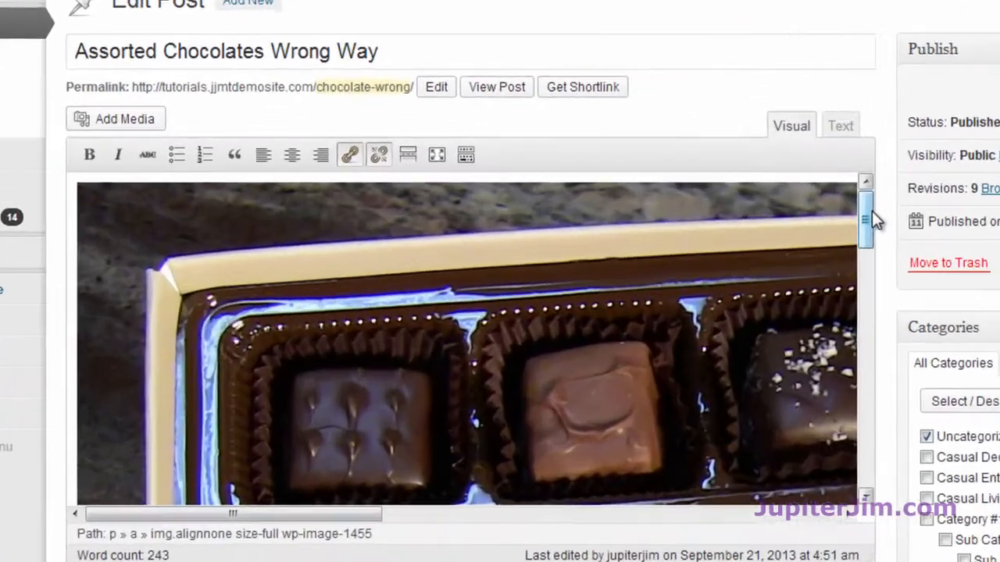
Step: Update the Wrong Way post and return to the All Posts list
{"action": "scroll", "scroll_direction": "down", "scroll_amount": 3}
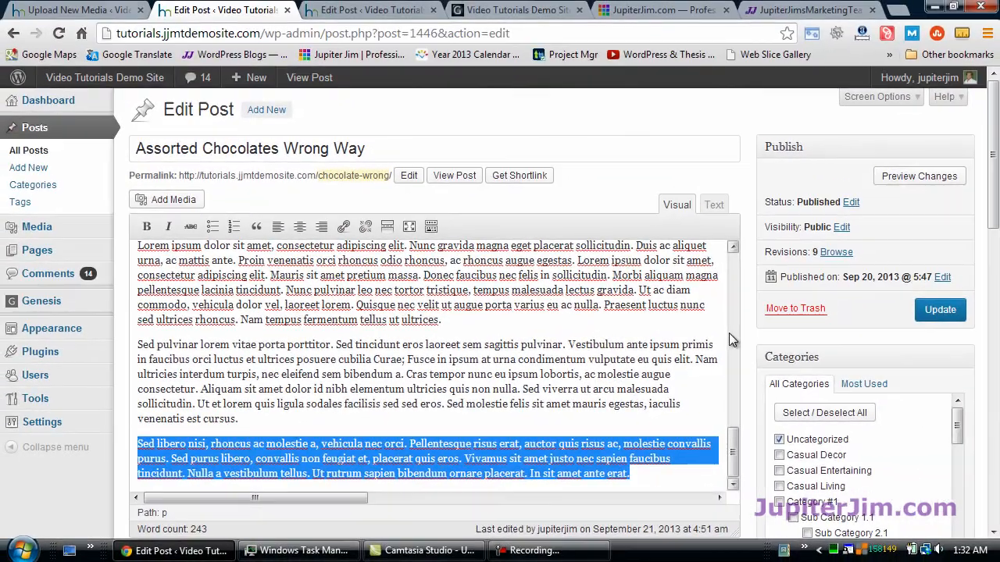
{"action": "left_click", "coordinate": [940, 309]}
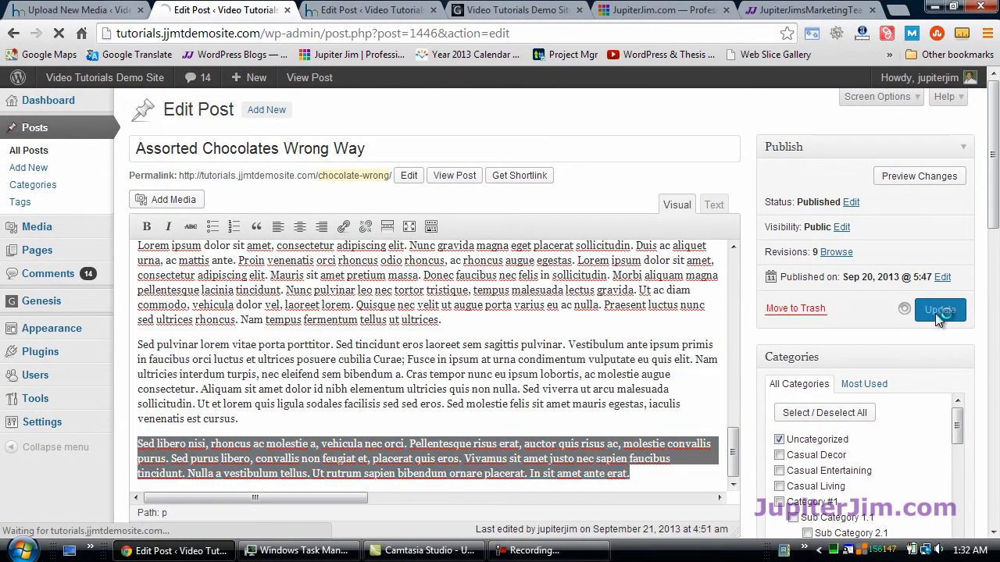
{"action": "left_click", "coordinate": [940, 310]}
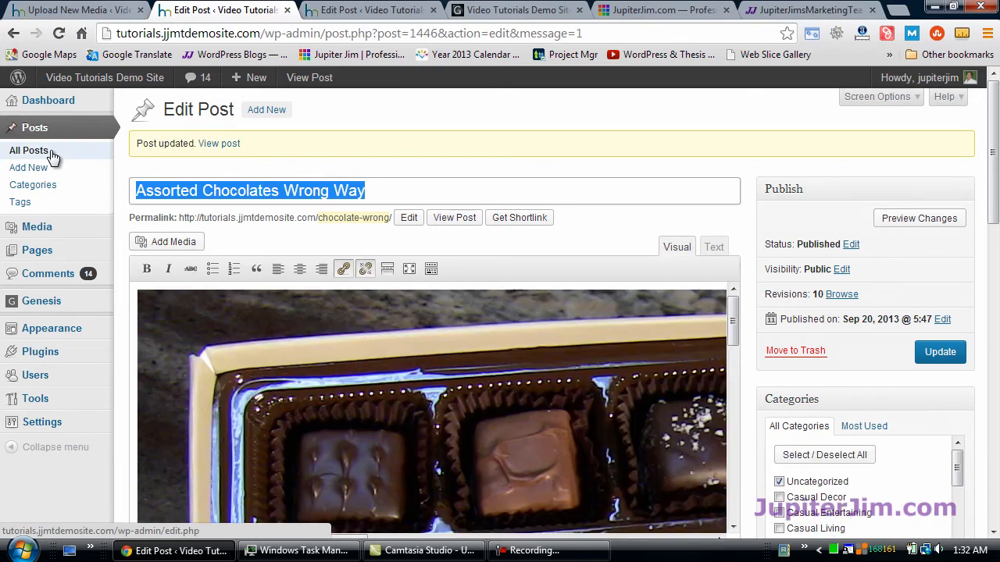
{"action": "left_click", "coordinate": [28, 150]}
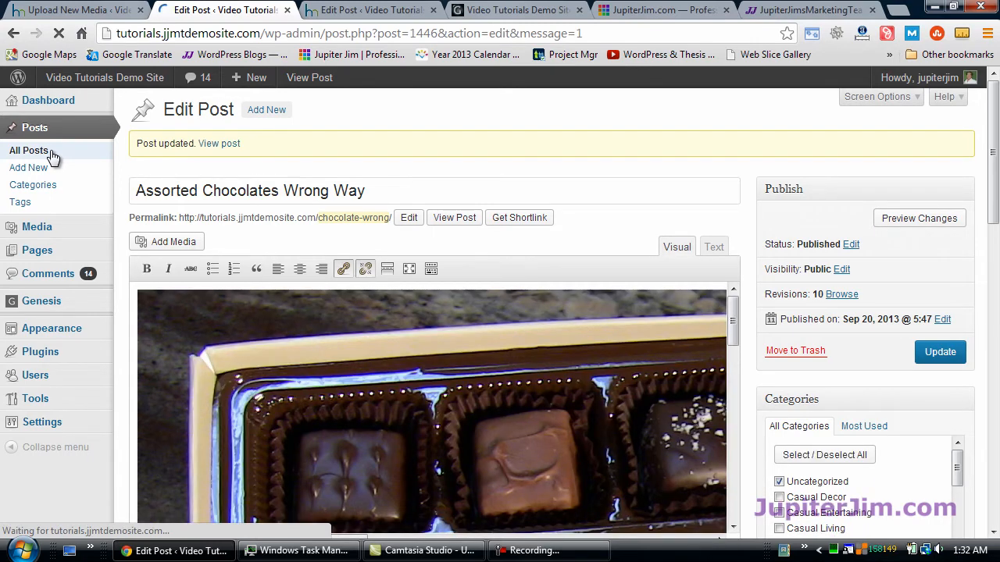
{"action": "left_click", "coordinate": [28, 150]}
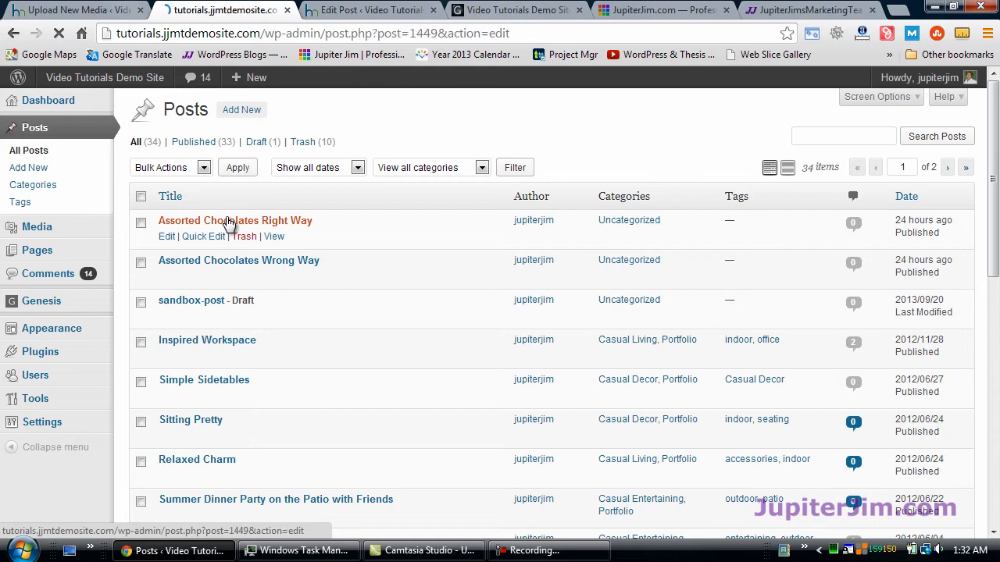
{"action": "left_click", "coordinate": [234, 221]}
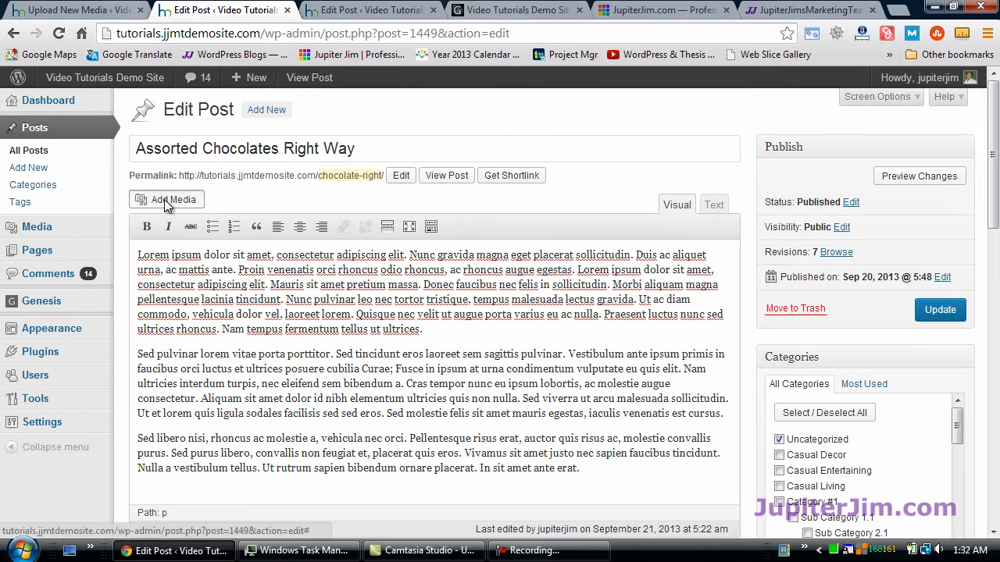
{"action": "left_click", "coordinate": [167, 200]}
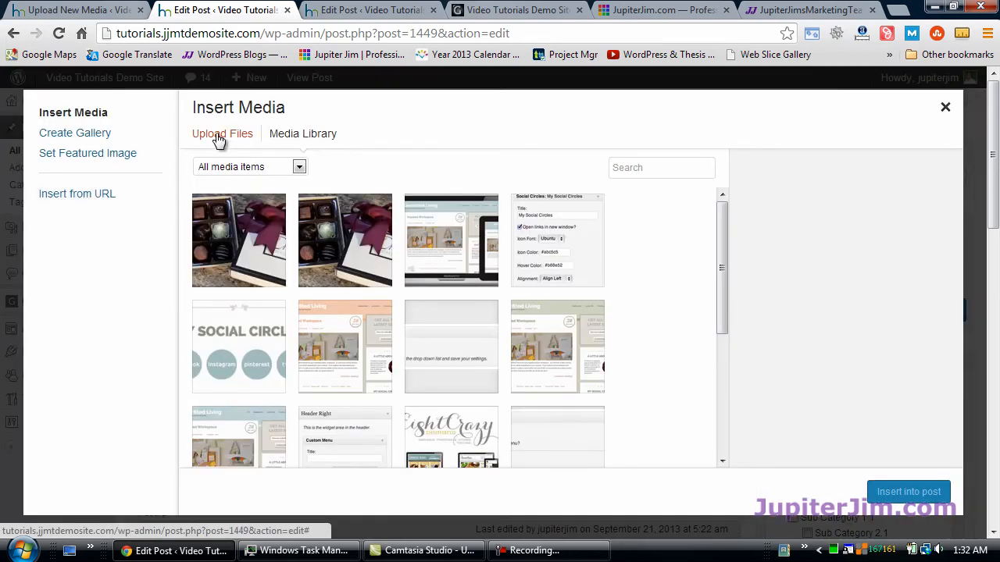
{"action": "mouse_move", "coordinate": [238, 240]}
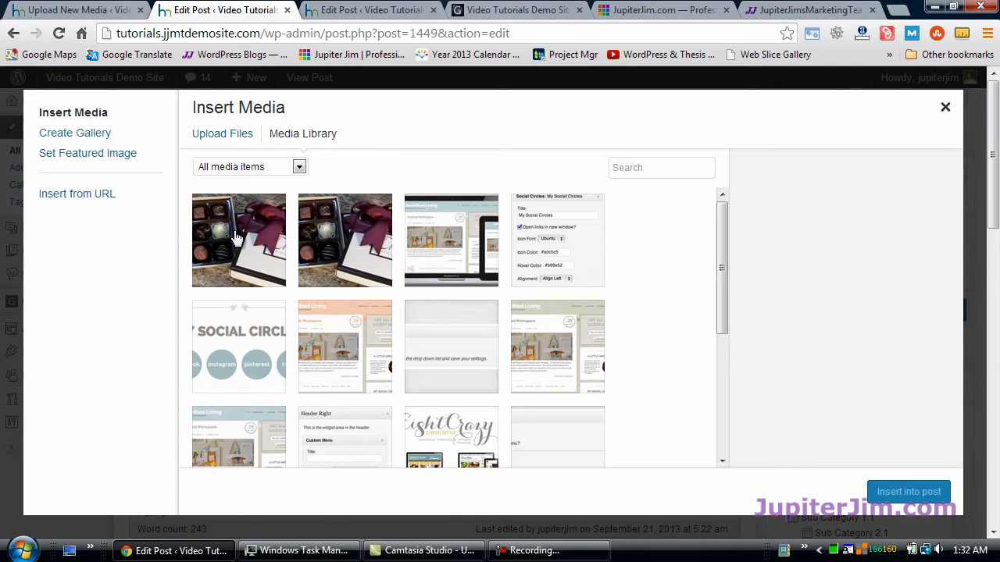
{"action": "left_click", "coordinate": [238, 241]}
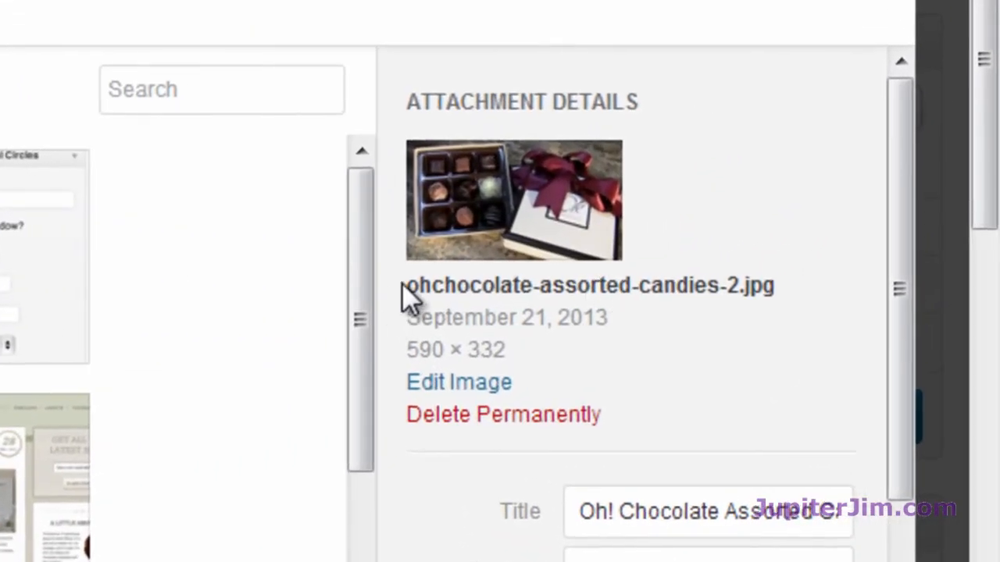
{"action": "scroll", "scroll_direction": "down", "scroll_amount": 3}
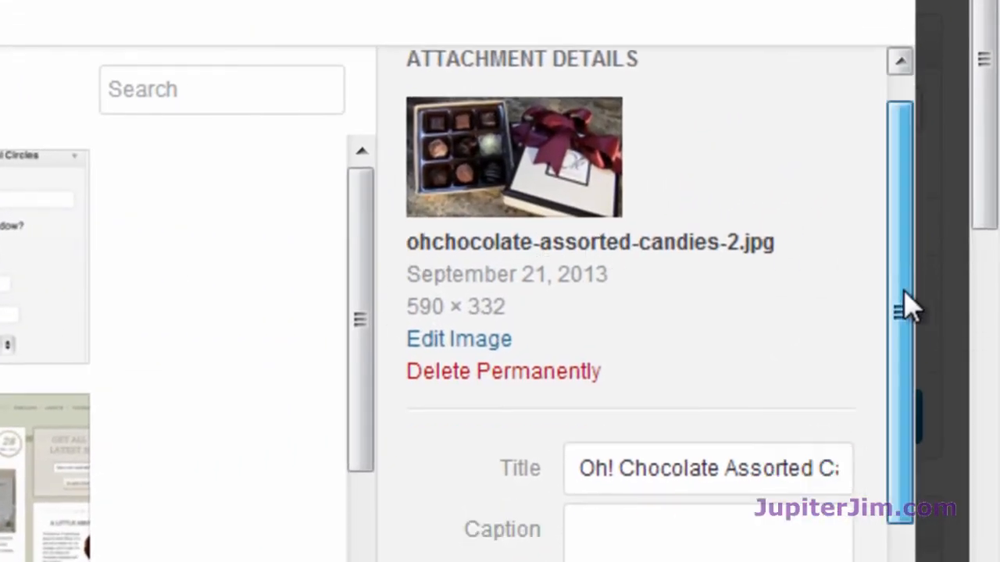
{"action": "scroll", "scroll_direction": "down", "scroll_amount": 3}
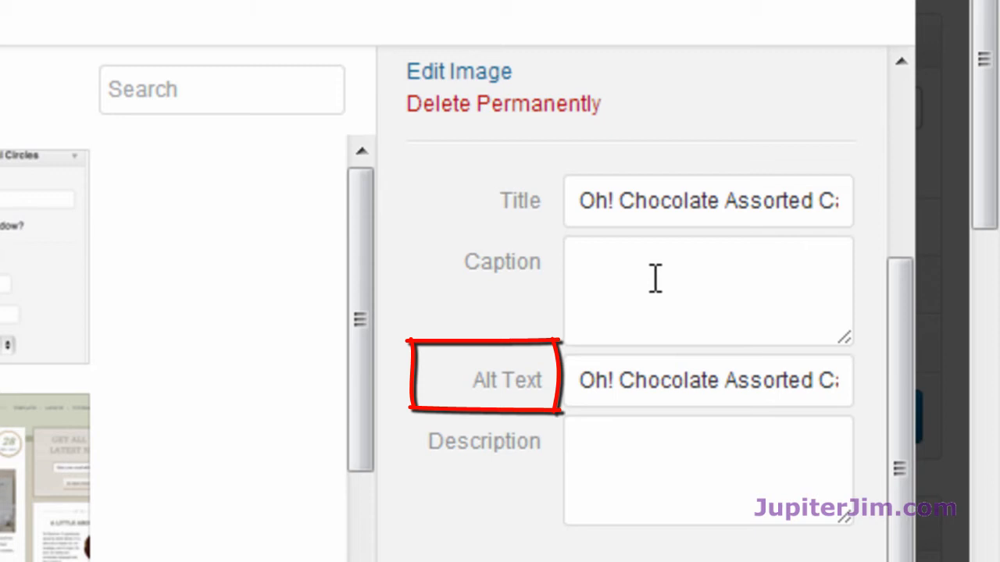
{"action": "mouse_move", "coordinate": [628, 469]}
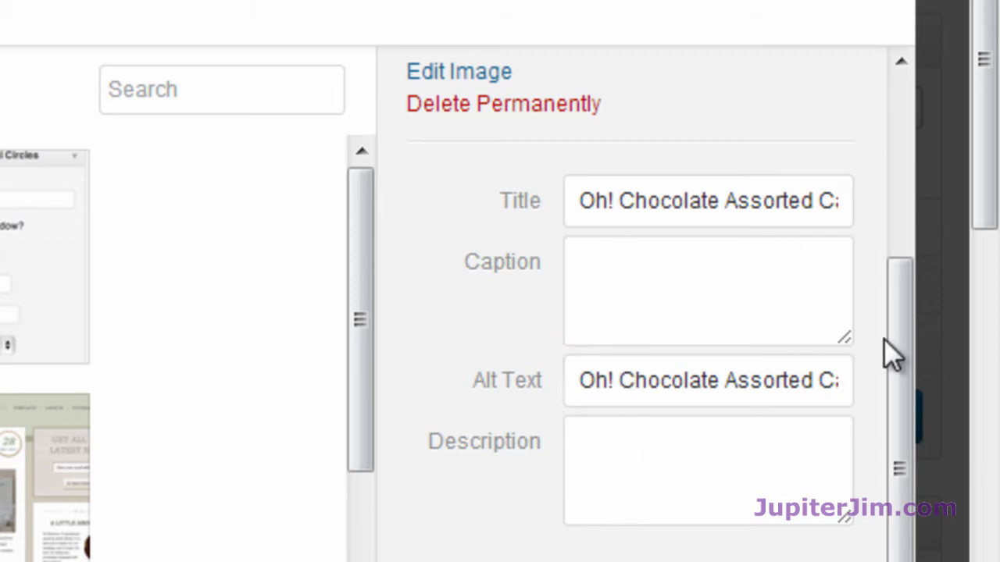
{"action": "scroll", "scroll_direction": "down", "scroll_amount": 3}
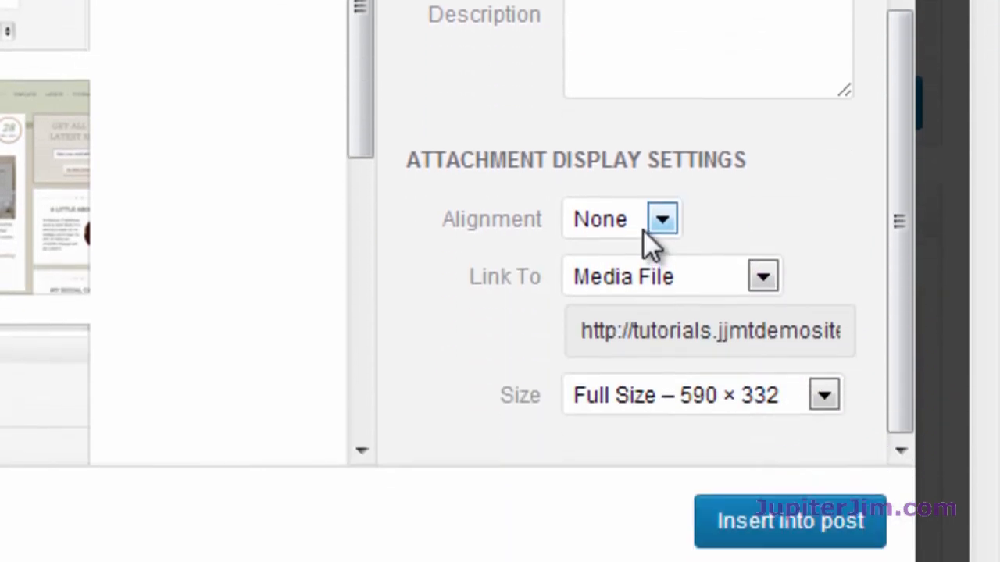
Step: Set the image's Link To to None after trying the attachment page option
{"action": "scroll", "scroll_direction": "down", "scroll_amount": 3}
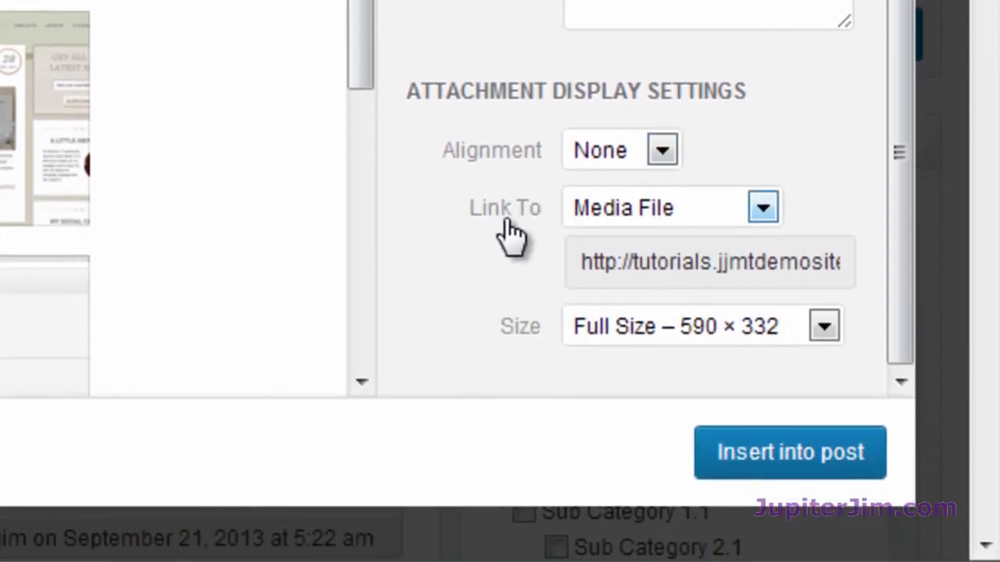
{"action": "mouse_move", "coordinate": [609, 222]}
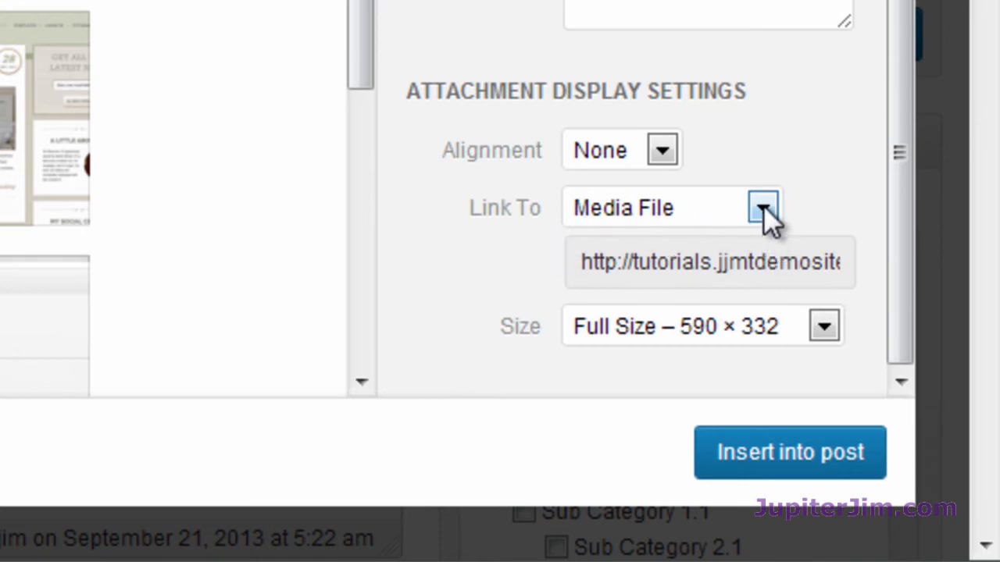
{"action": "left_click", "coordinate": [762, 206]}
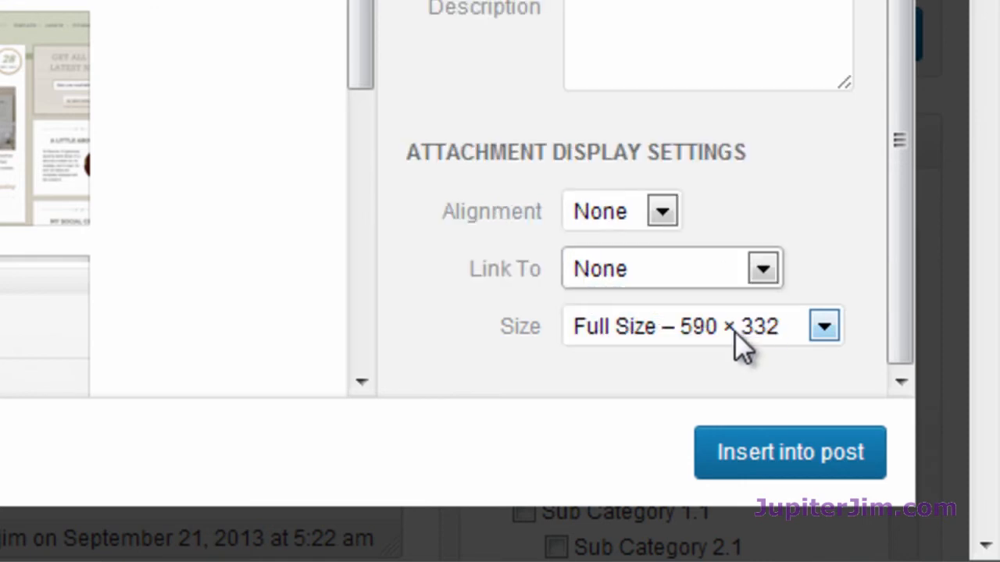
{"action": "left_click", "coordinate": [762, 268]}
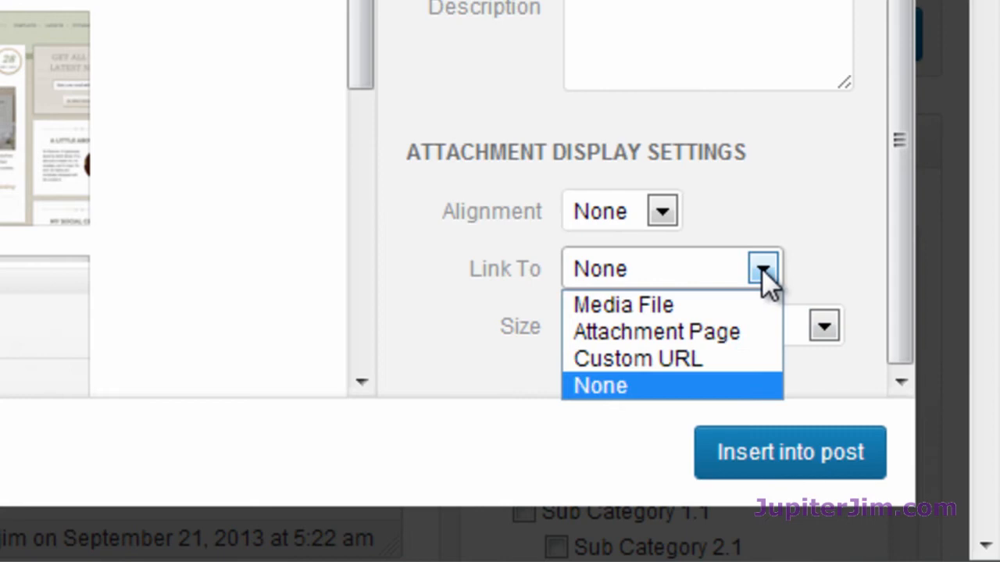
{"action": "mouse_move", "coordinate": [656, 331]}
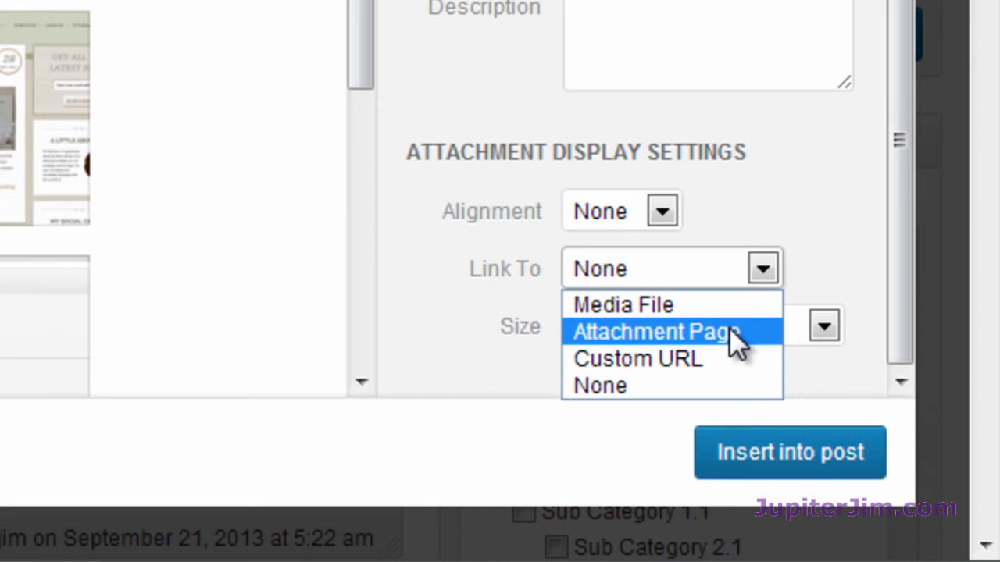
{"action": "left_click", "coordinate": [637, 358]}
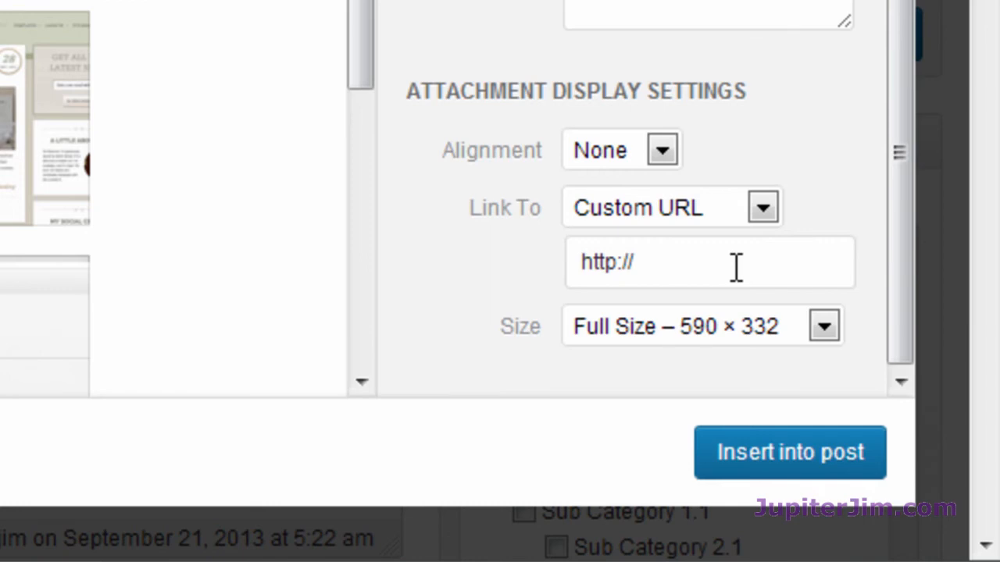
{"action": "left_click", "coordinate": [762, 206]}
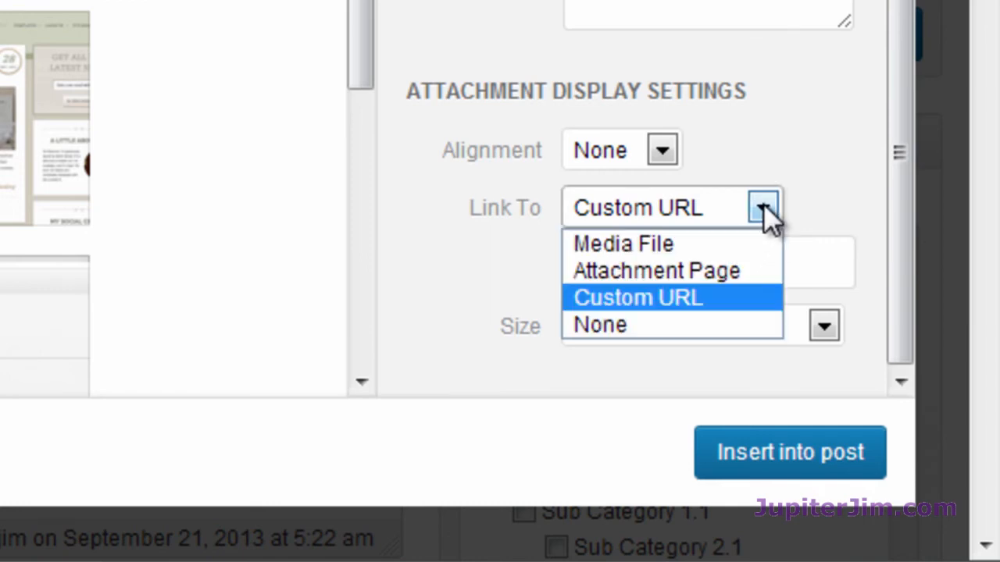
{"action": "left_click", "coordinate": [600, 323]}
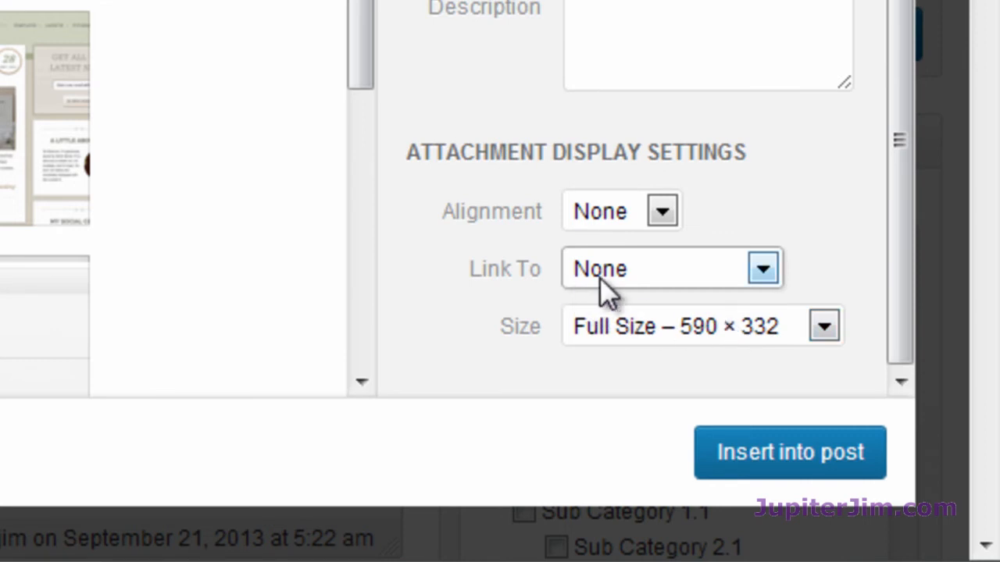
Step: Leave the image with no alignment and keep Full Size 590 × 332
{"action": "left_click", "coordinate": [661, 210]}
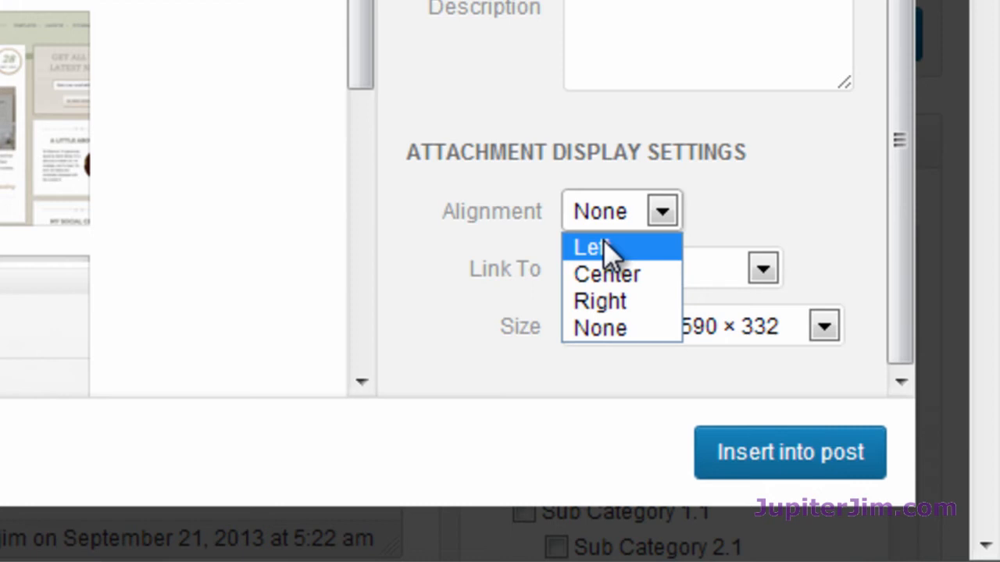
{"action": "mouse_move", "coordinate": [606, 275]}
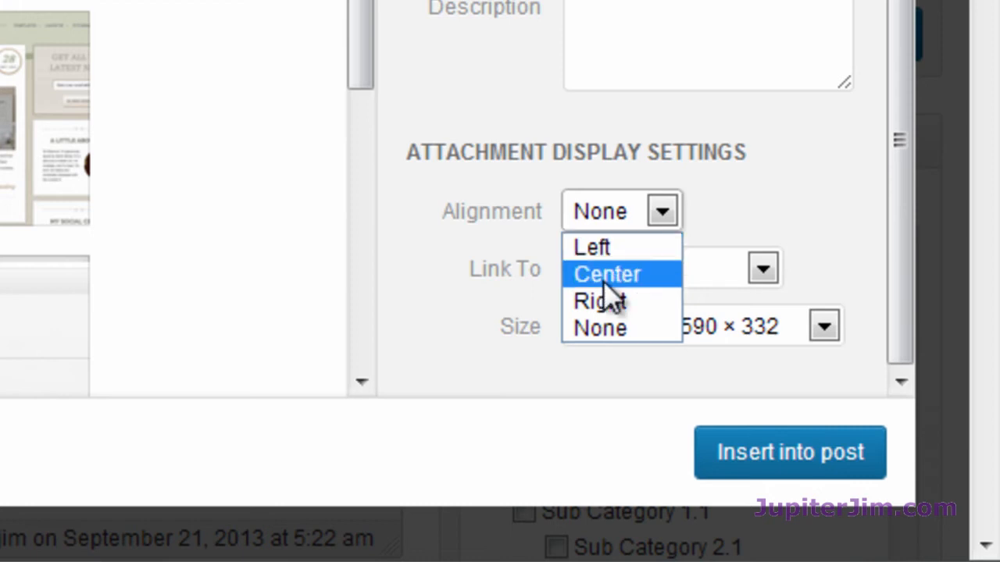
{"action": "left_click", "coordinate": [599, 328]}
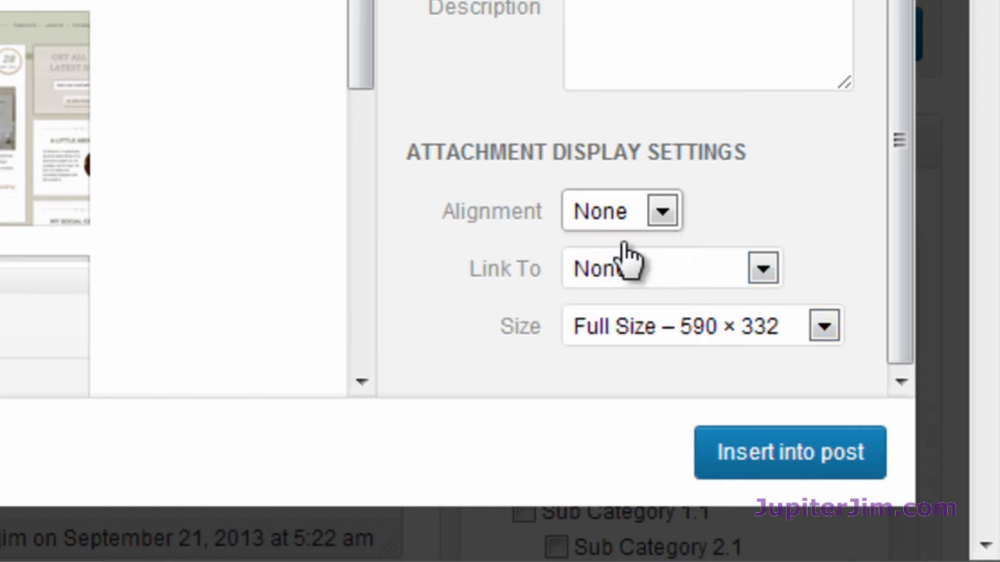
{"action": "mouse_move", "coordinate": [641, 253]}
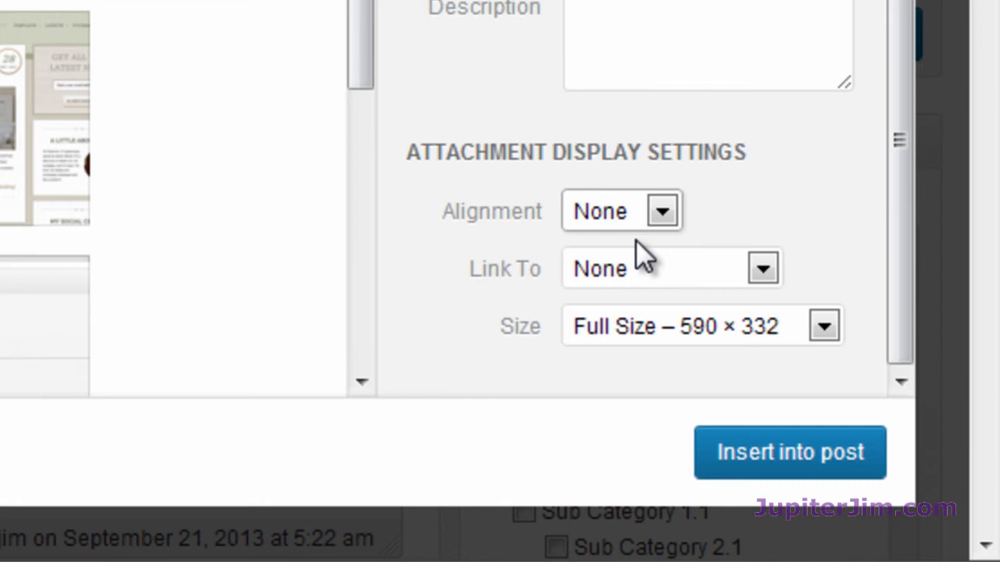
{"action": "mouse_move", "coordinate": [648, 281]}
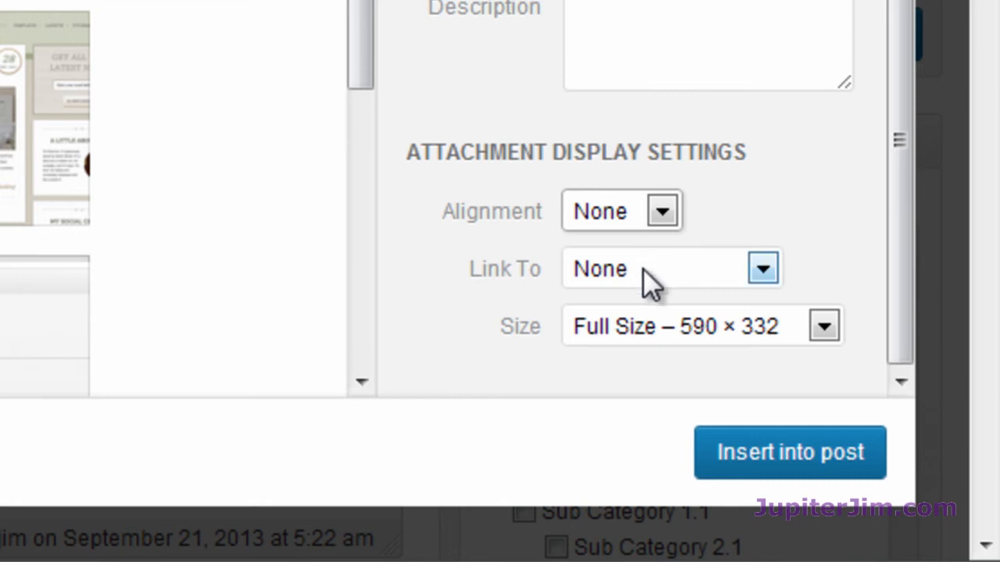
{"action": "left_click", "coordinate": [823, 326]}
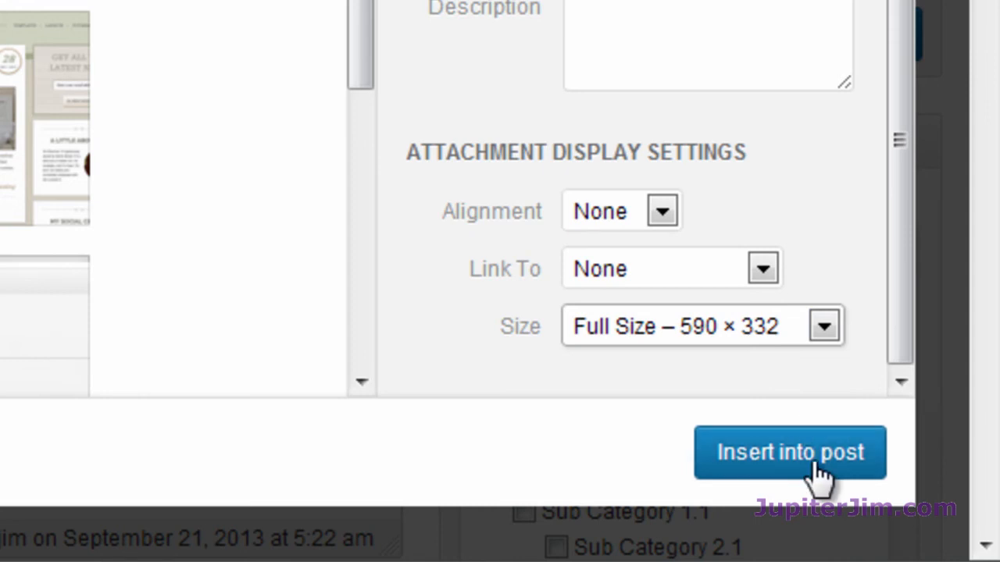
{"action": "mouse_move", "coordinate": [859, 441]}
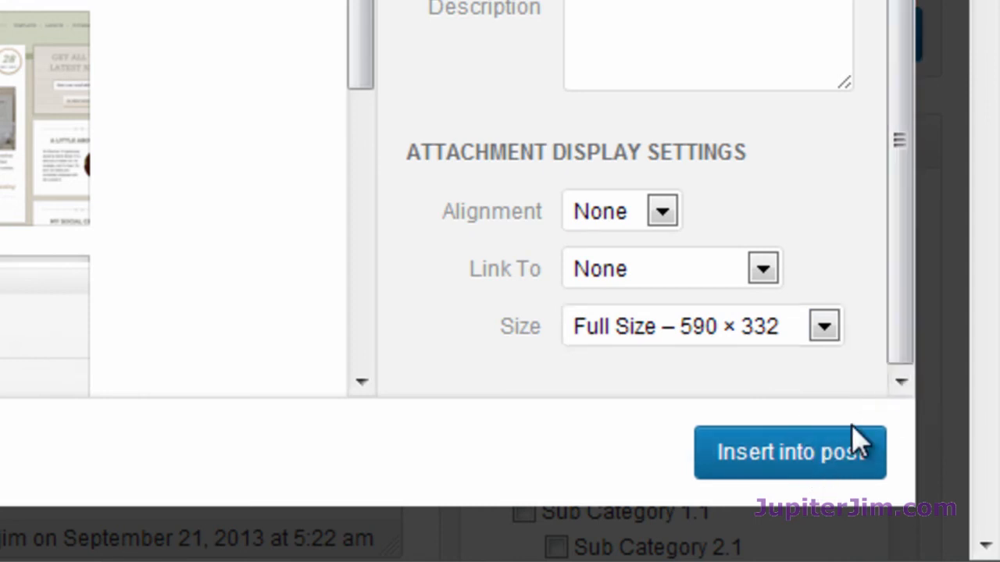
{"action": "mouse_move", "coordinate": [815, 434]}
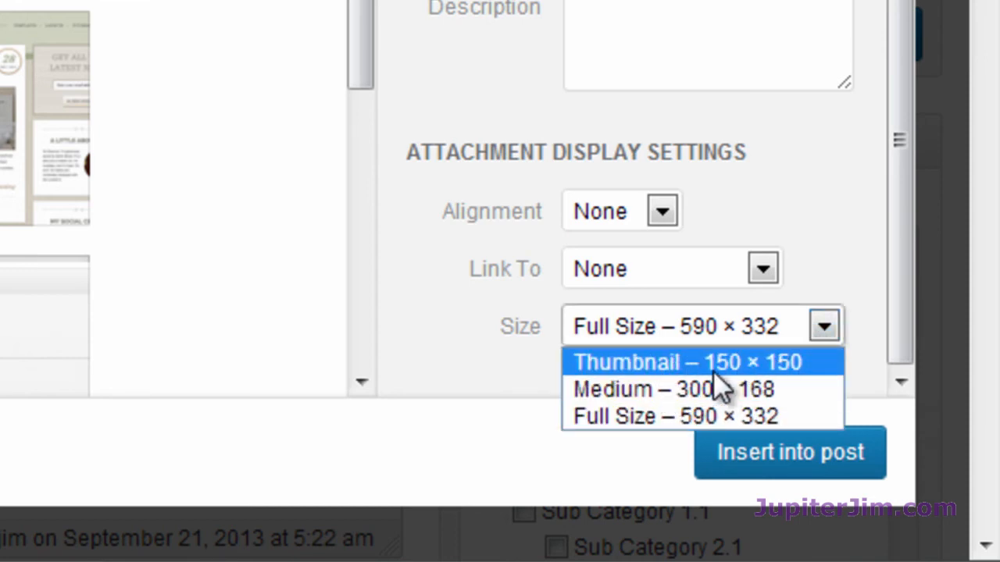
{"action": "mouse_move", "coordinate": [409, 383]}
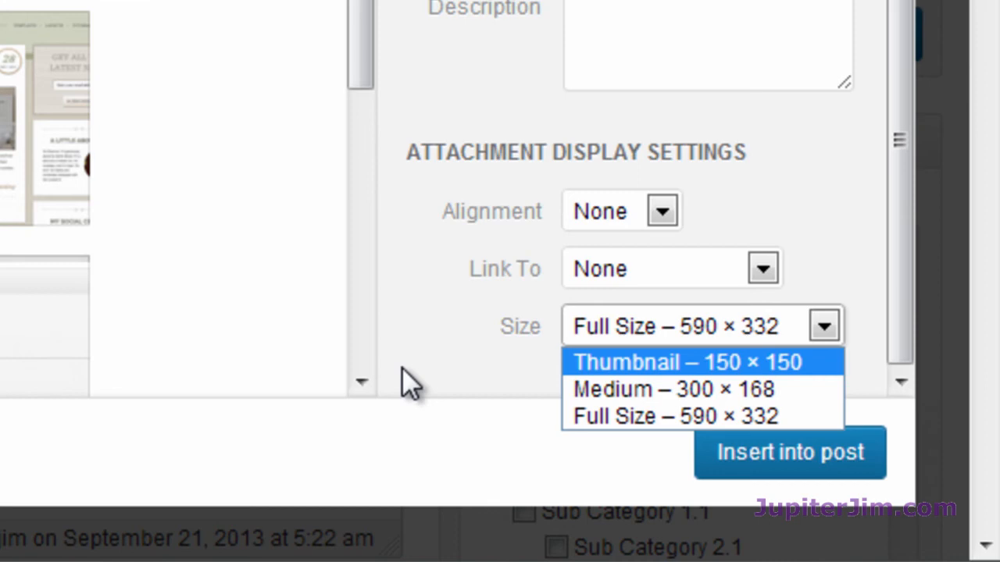
Step: Keep Full Size – 590 × 332 and insert the image into the post
{"action": "left_click", "coordinate": [673, 415]}
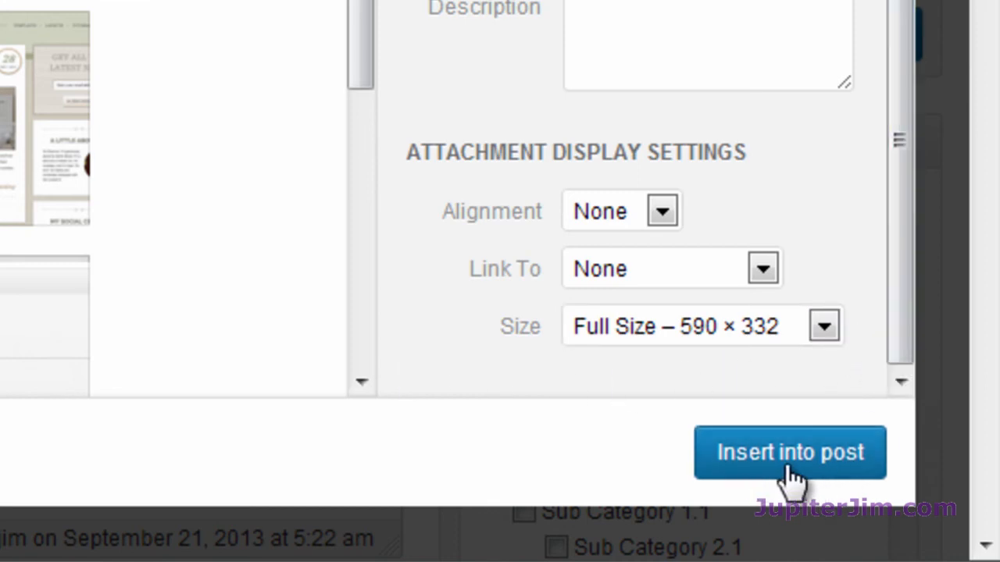
{"action": "left_click", "coordinate": [789, 451]}
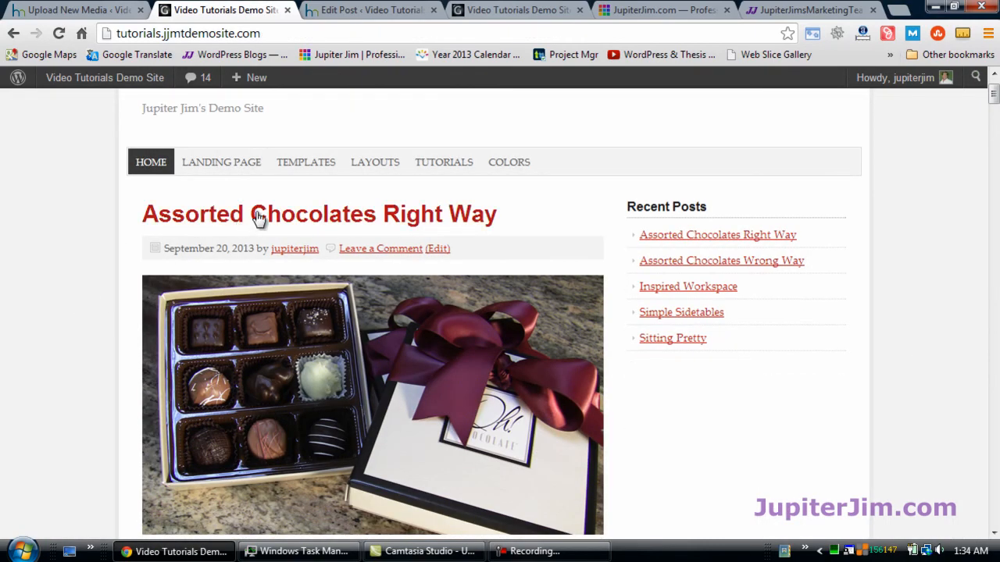
Step: View the Assorted Chocolates Right Way post with the chocolate image beneath its title
{"action": "left_click", "coordinate": [318, 212]}
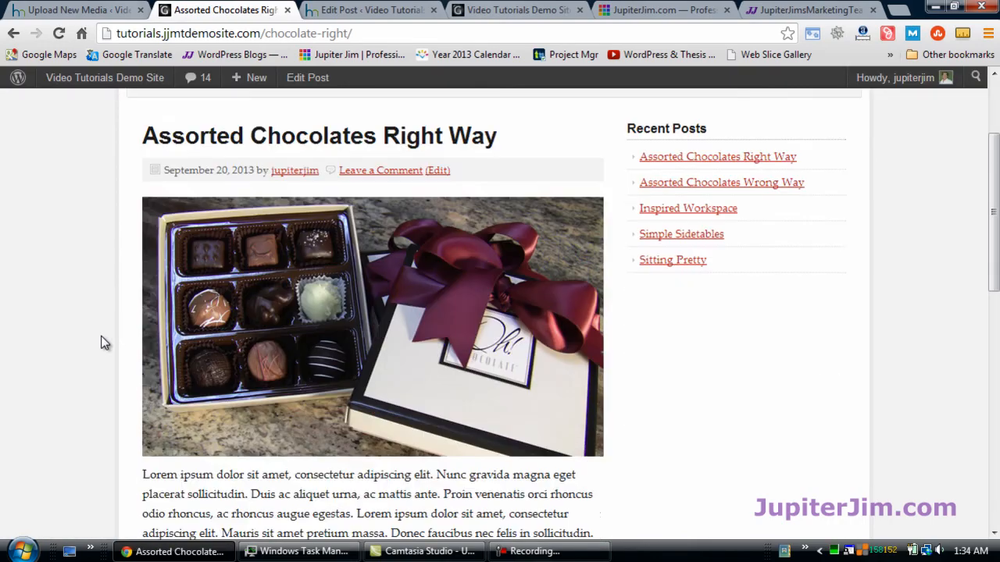
{"action": "scroll", "scroll_direction": "up", "scroll_amount": 3}
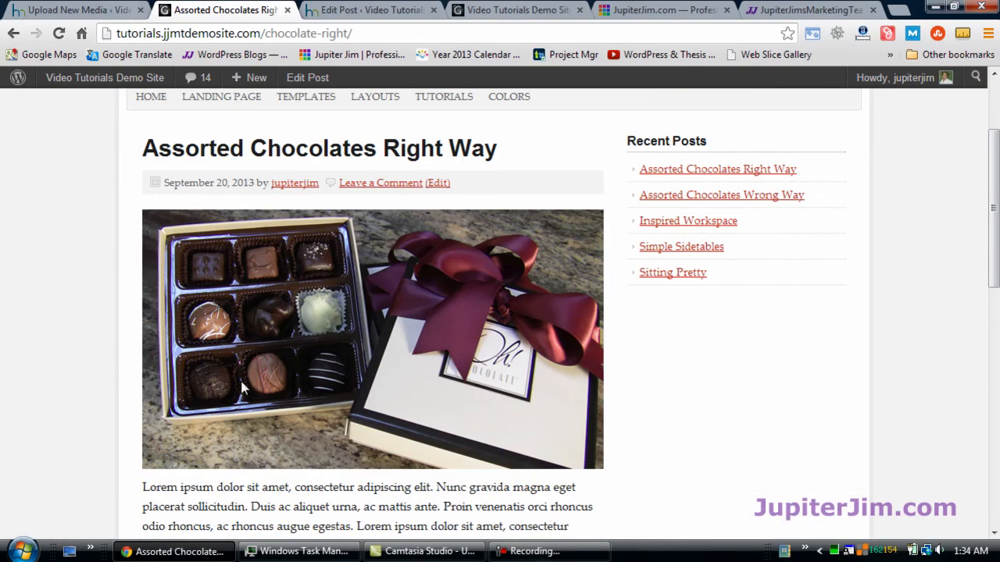
{"action": "mouse_move", "coordinate": [615, 388]}
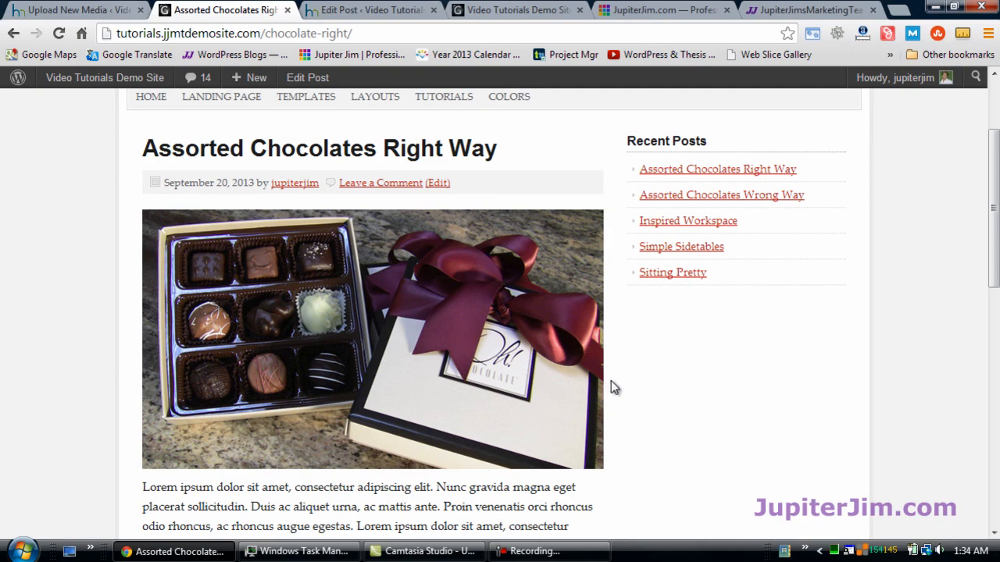
{"action": "scroll", "scroll_direction": "up", "scroll_amount": 3}
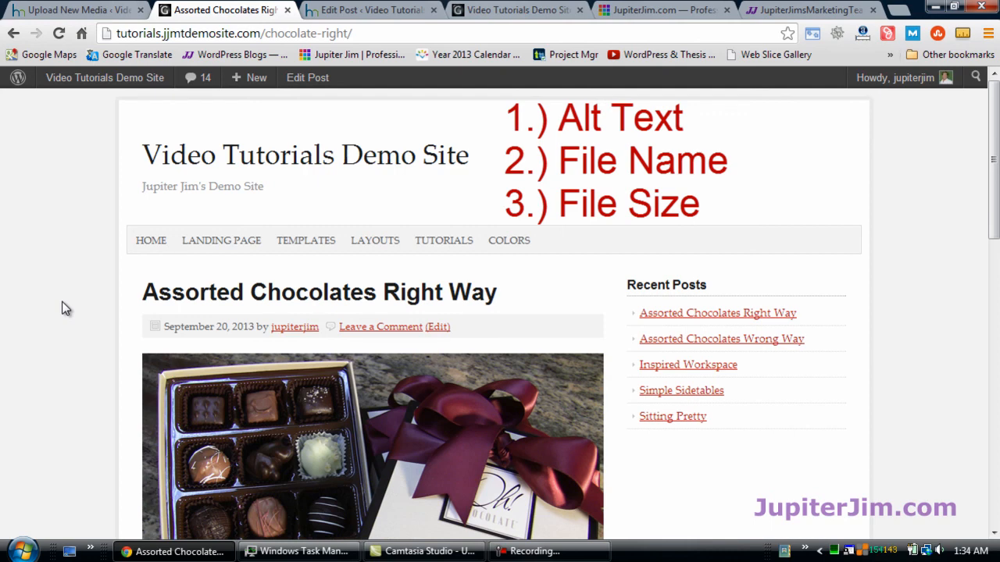
{"action": "mouse_move", "coordinate": [106, 312]}
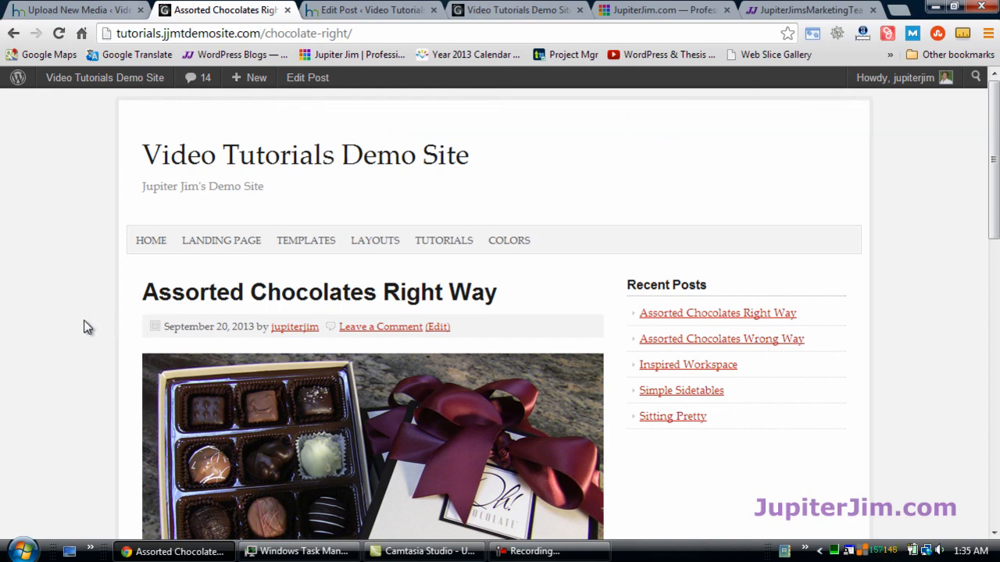
{"action": "scroll", "scroll_direction": "down", "scroll_amount": 3}
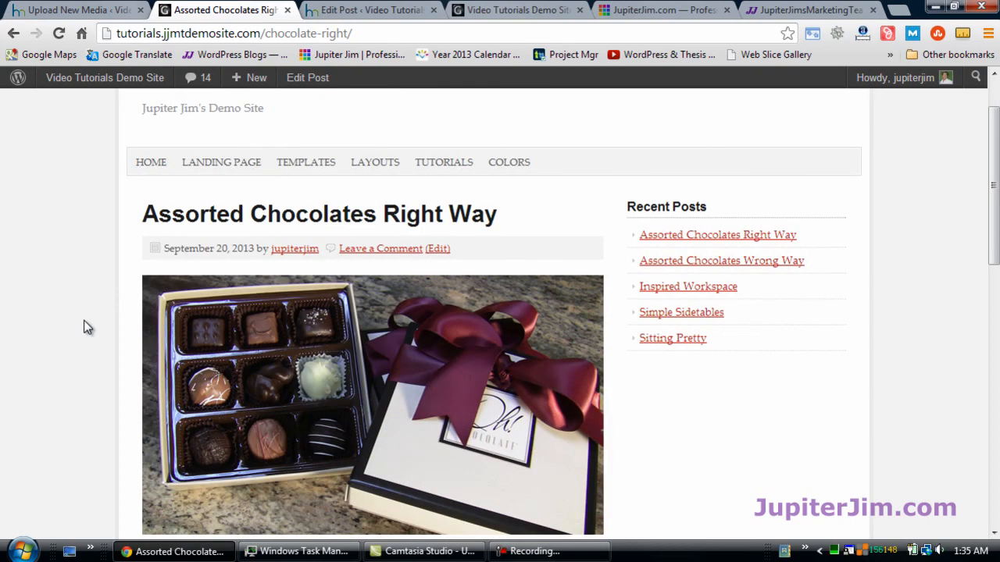
{"action": "scroll", "scroll_direction": "down", "scroll_amount": 3}
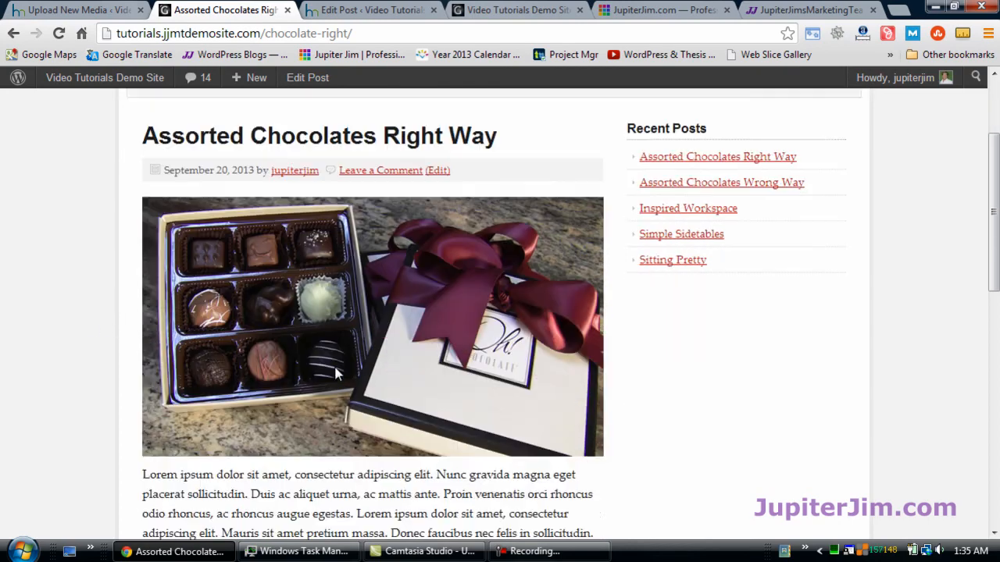